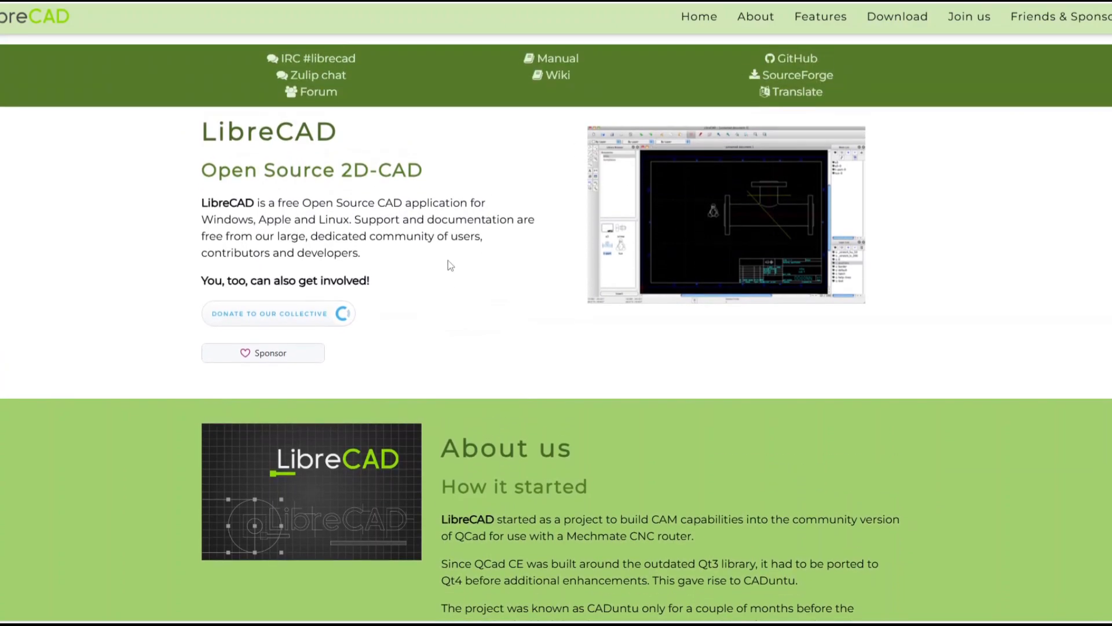
mouse_move(480, 368)
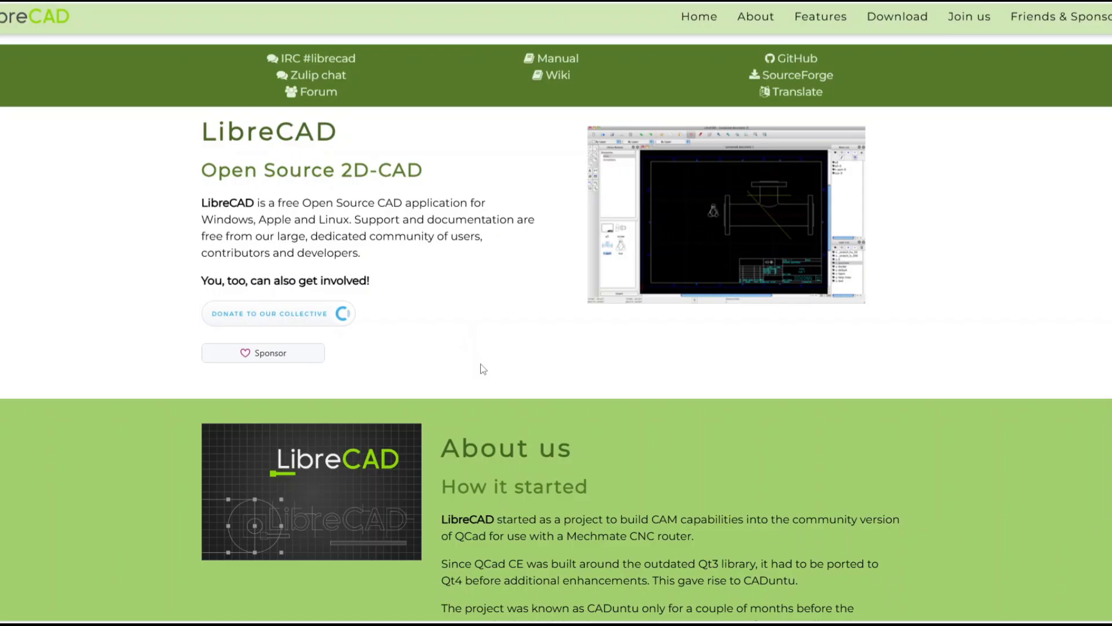
Step: Scroll the LibreCAD homepage past the intro and About us history to the Features heading
scroll("down", 3)
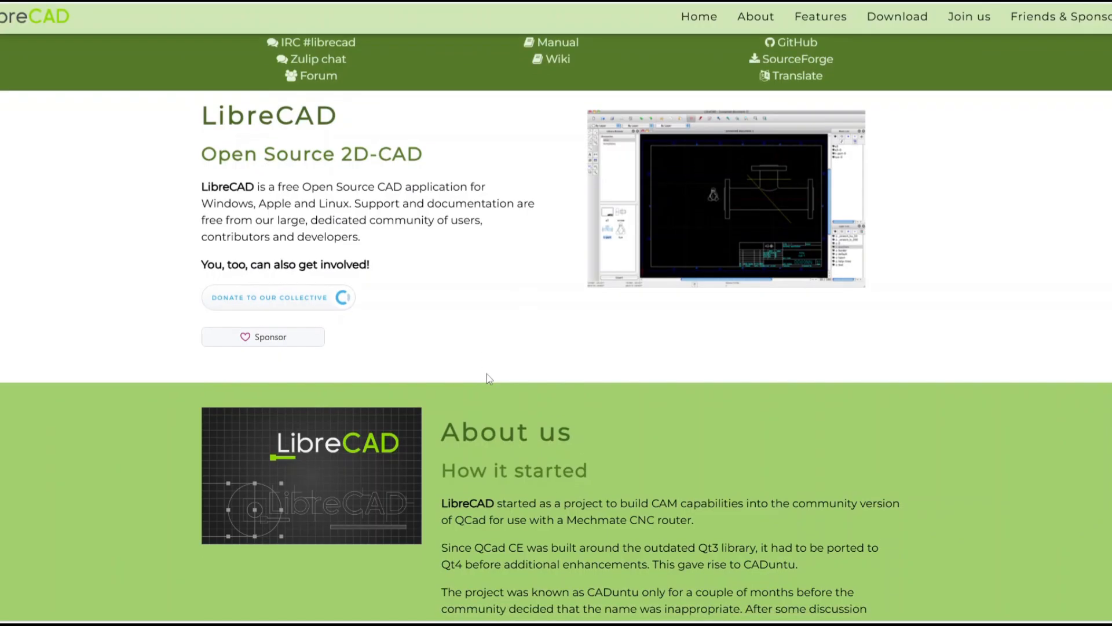
scroll("down", 3)
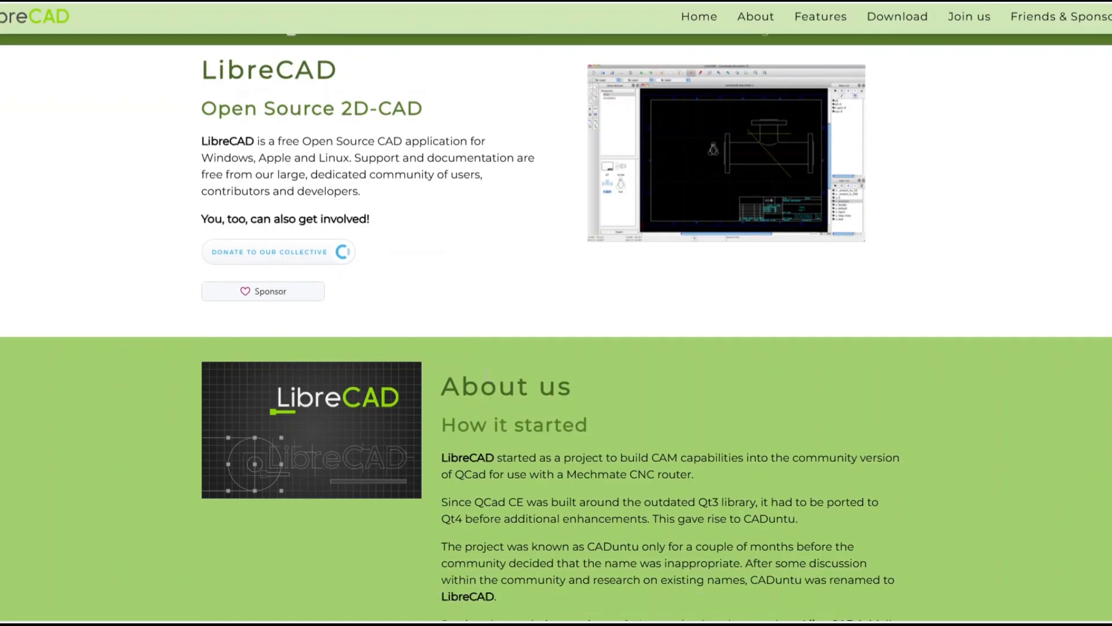
mouse_move(487, 352)
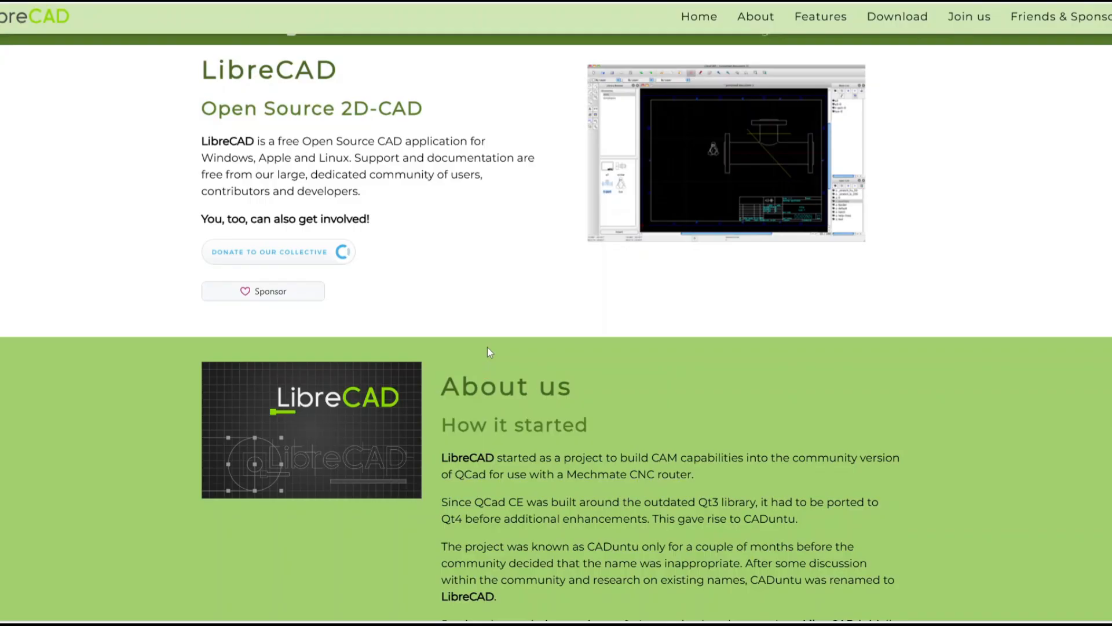
scroll("down", 3)
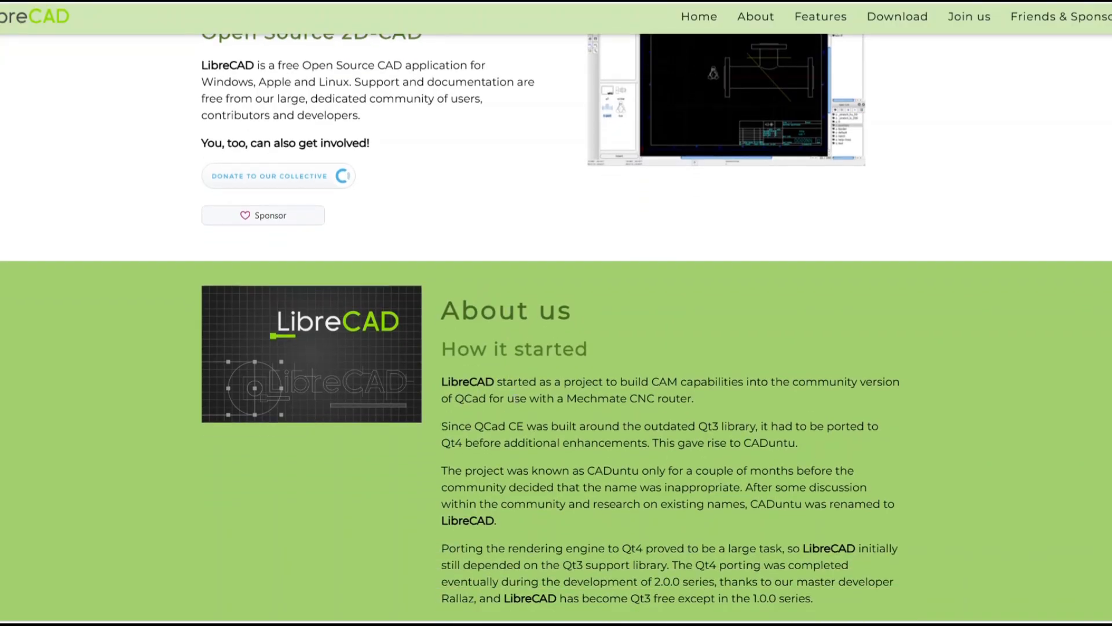
scroll("down", 3)
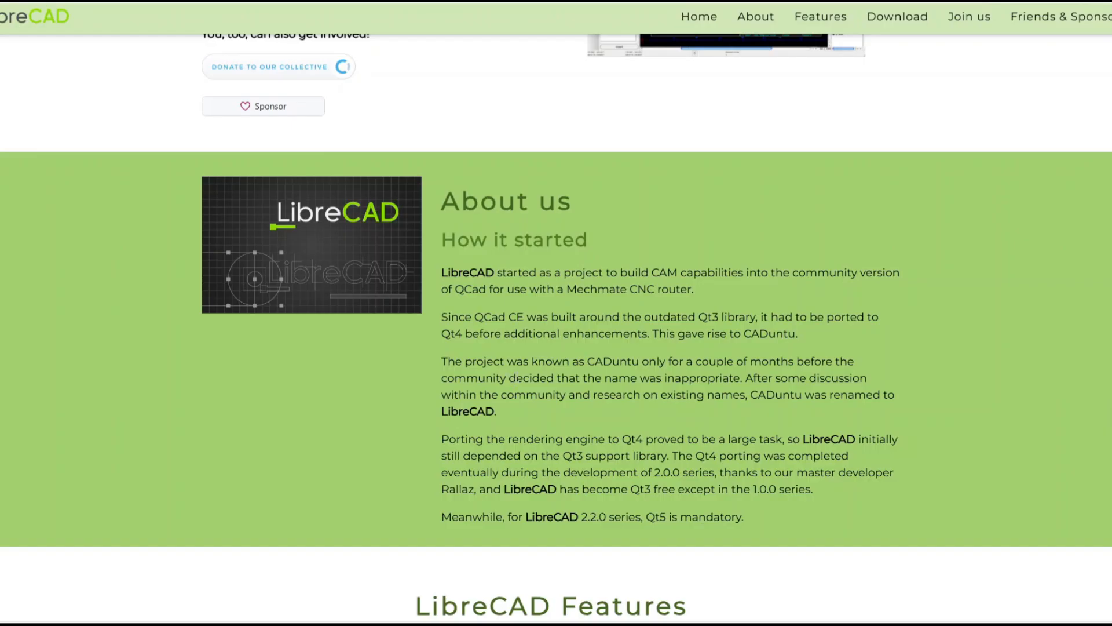
scroll("down", 3)
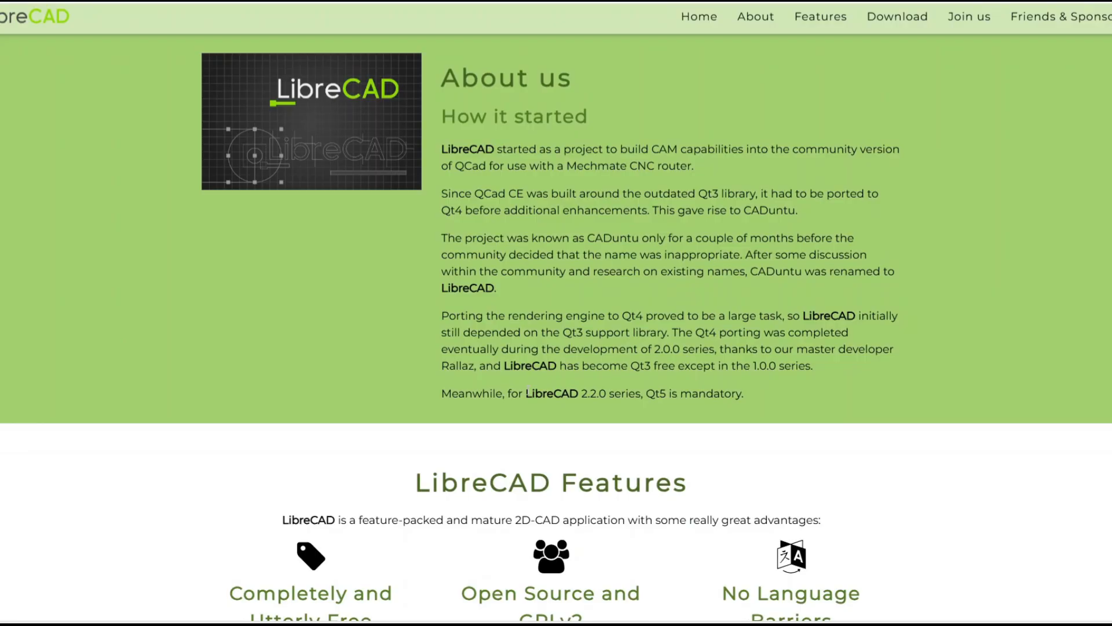
scroll("down", 3)
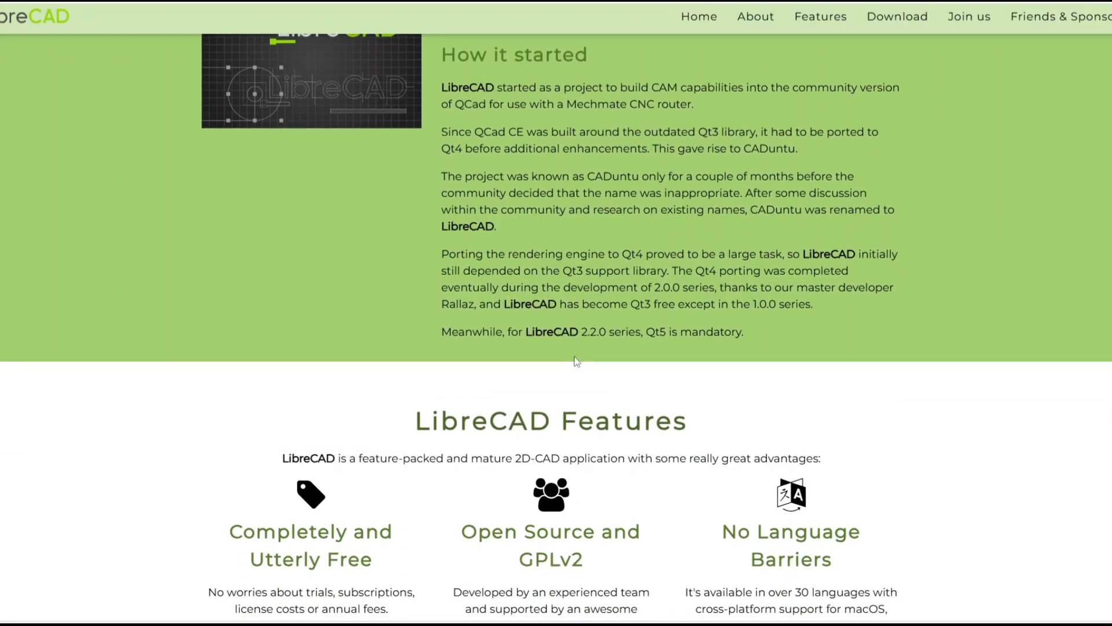
mouse_move(578, 374)
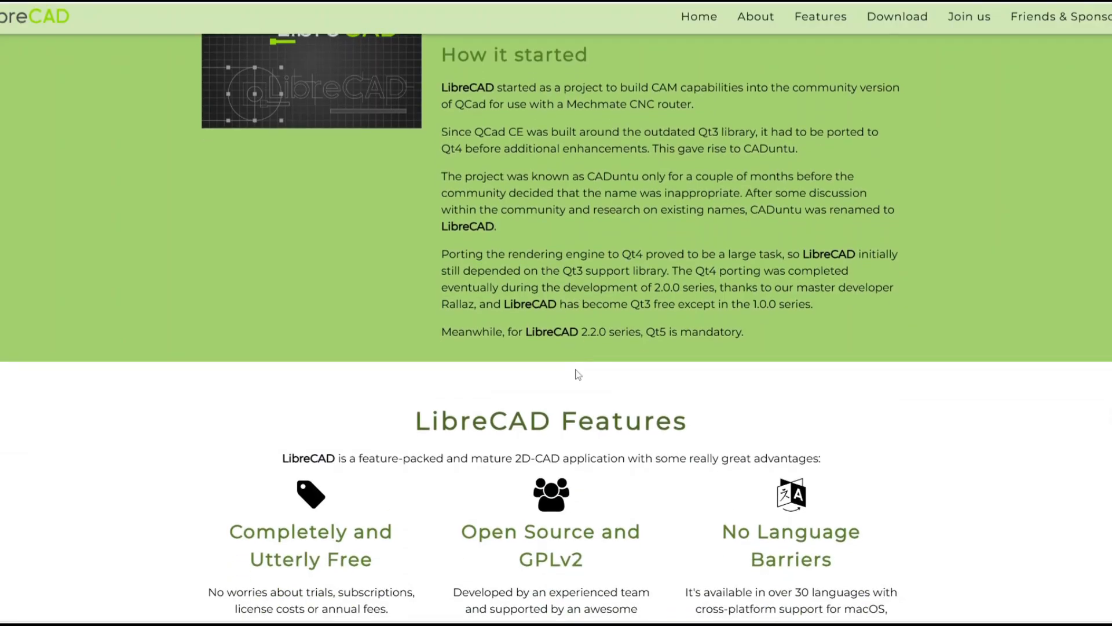
Step: Scroll through the Features list into the LibreCAD Download section
scroll("down", 3)
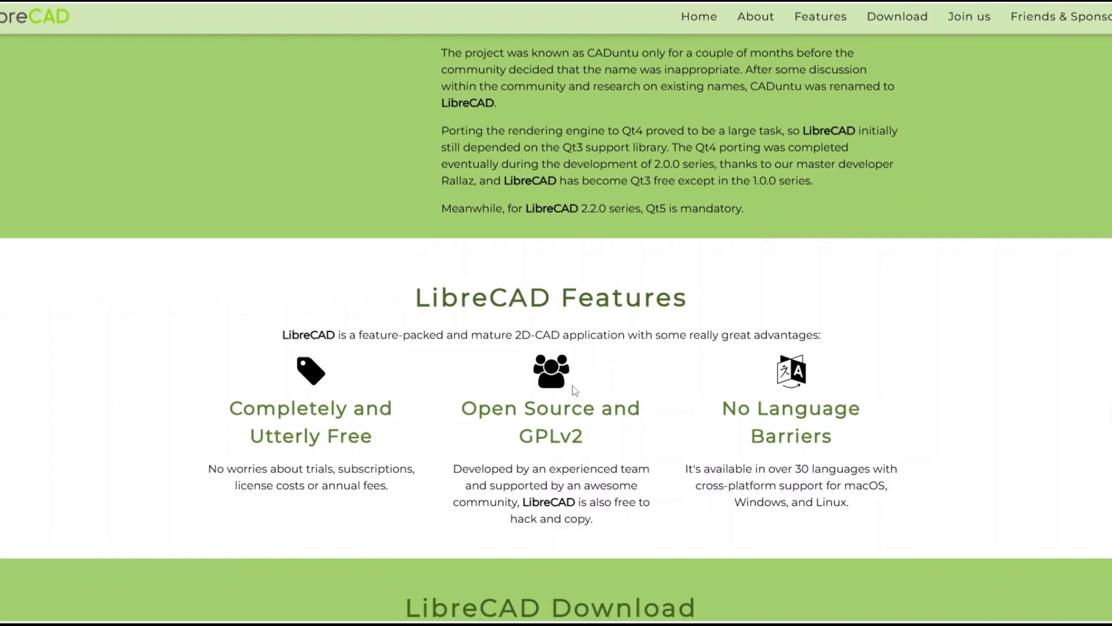
scroll("down", 3)
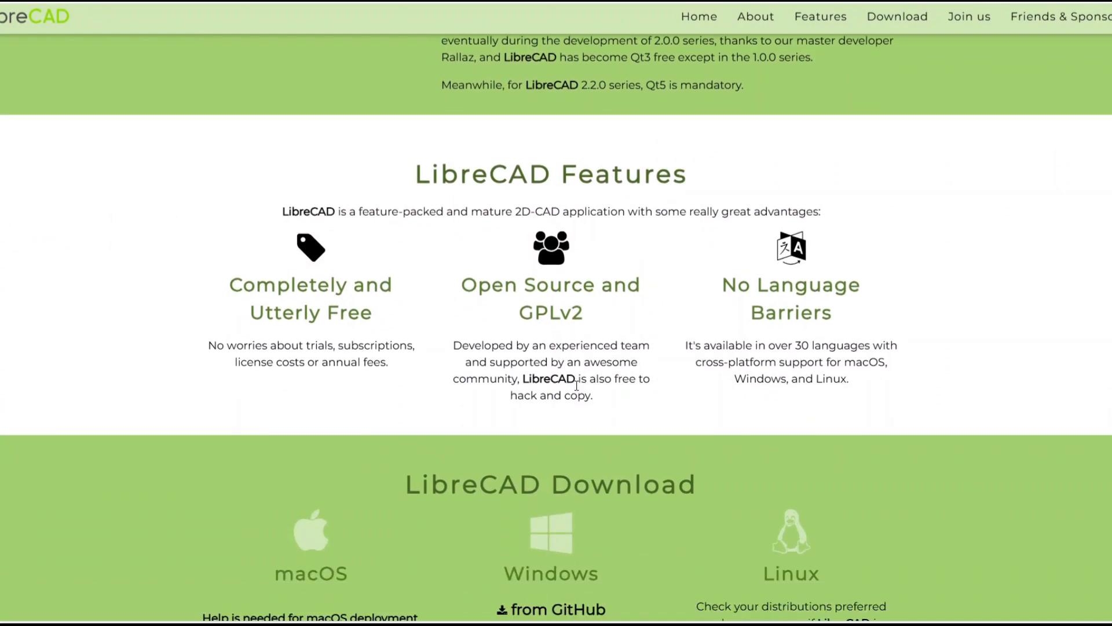
scroll("down", 3)
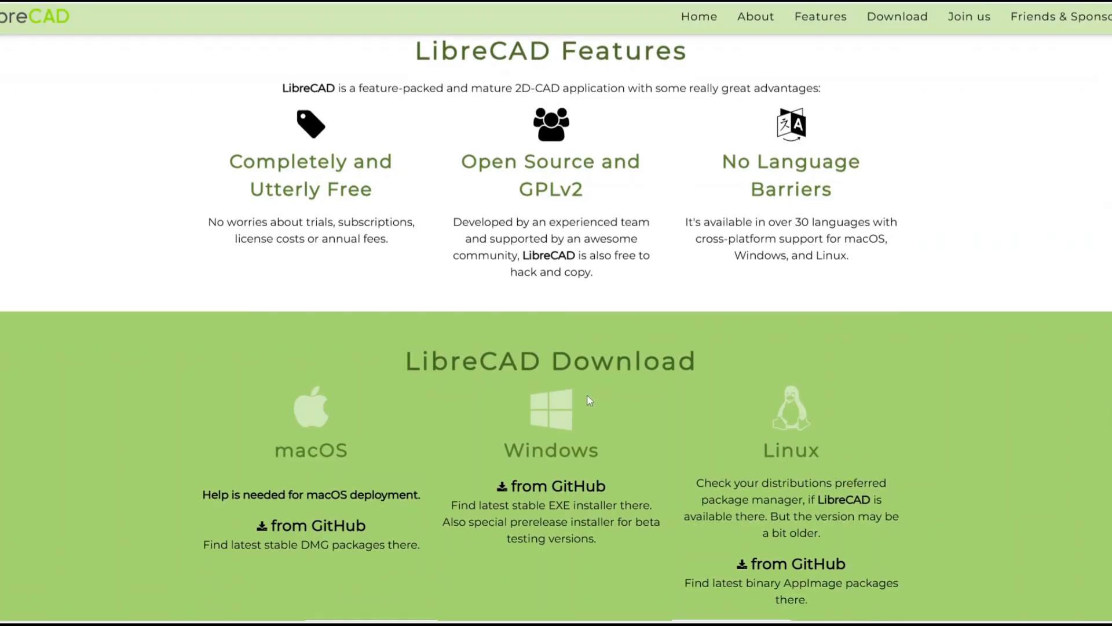
mouse_move(601, 401)
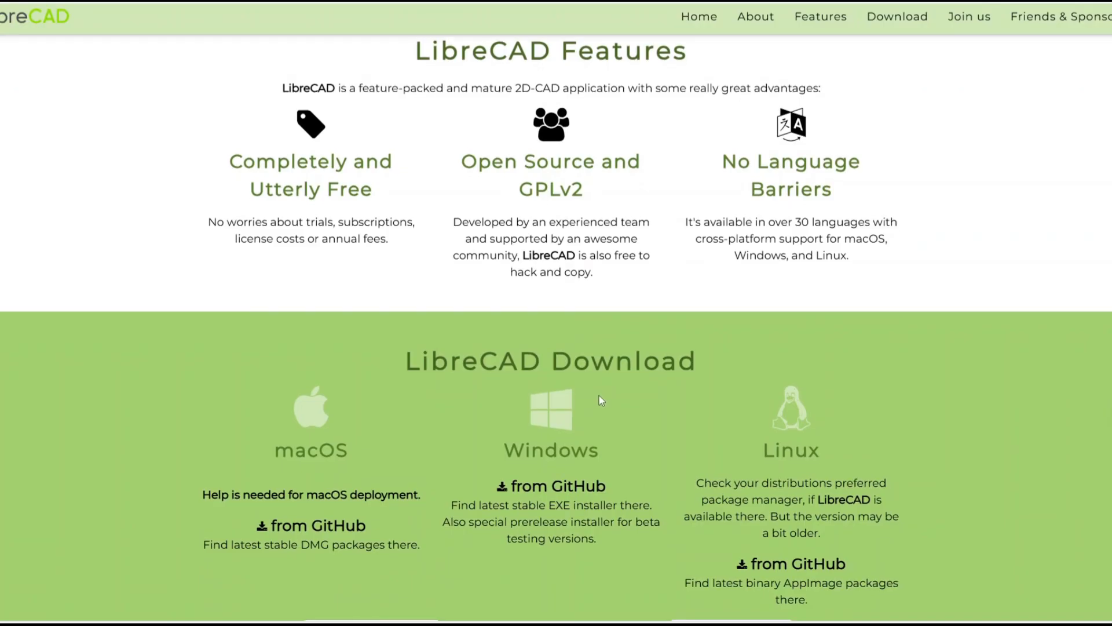
scroll("down", 3)
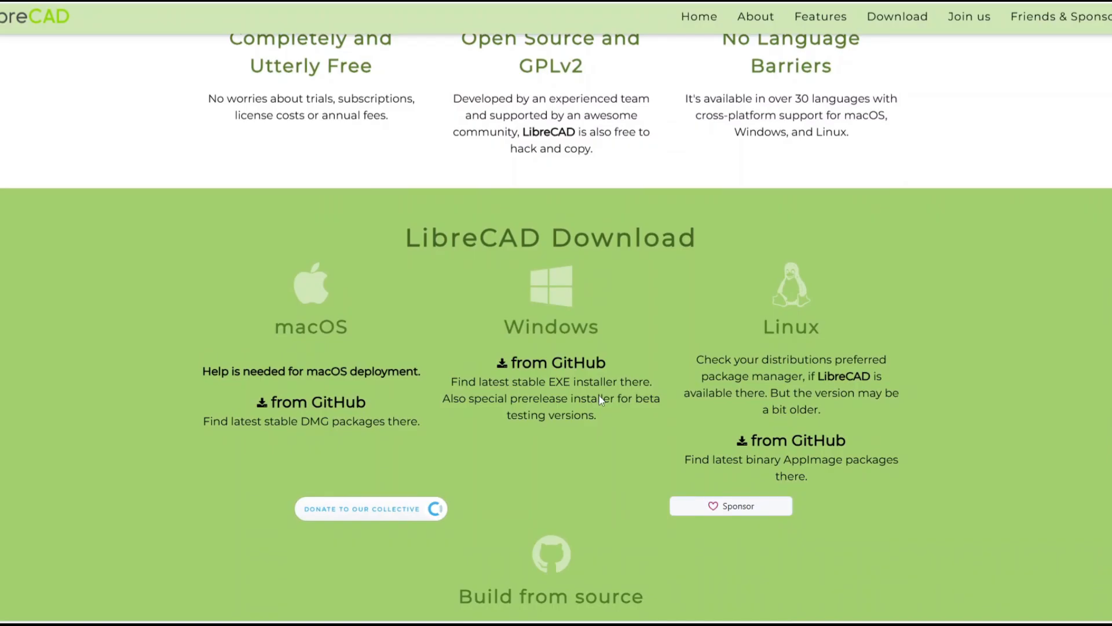
scroll("down", 3)
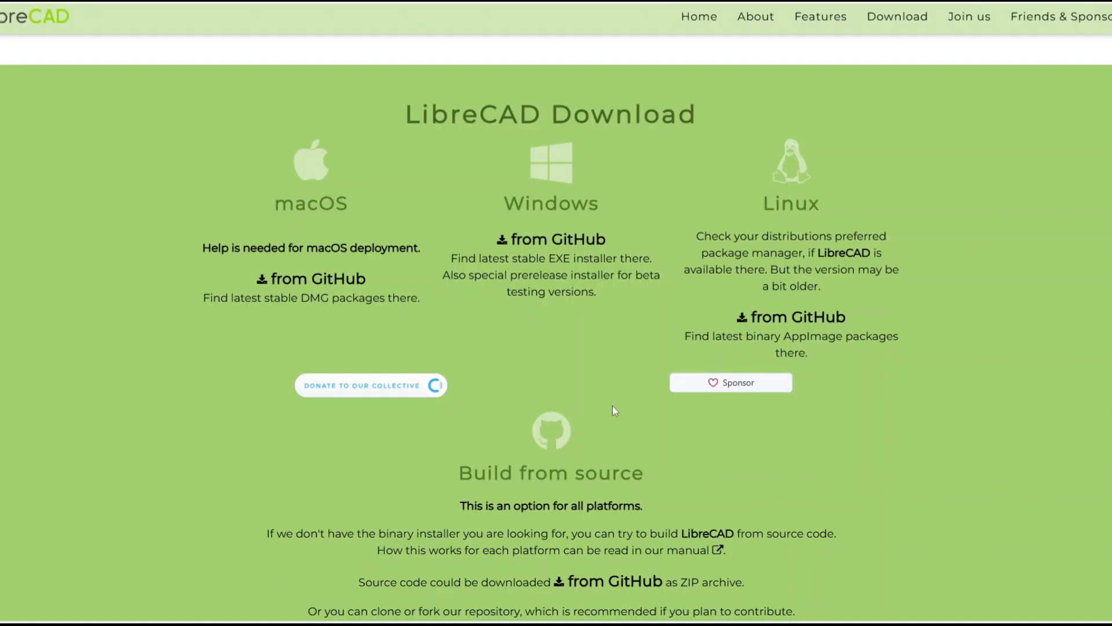
scroll("down", 3)
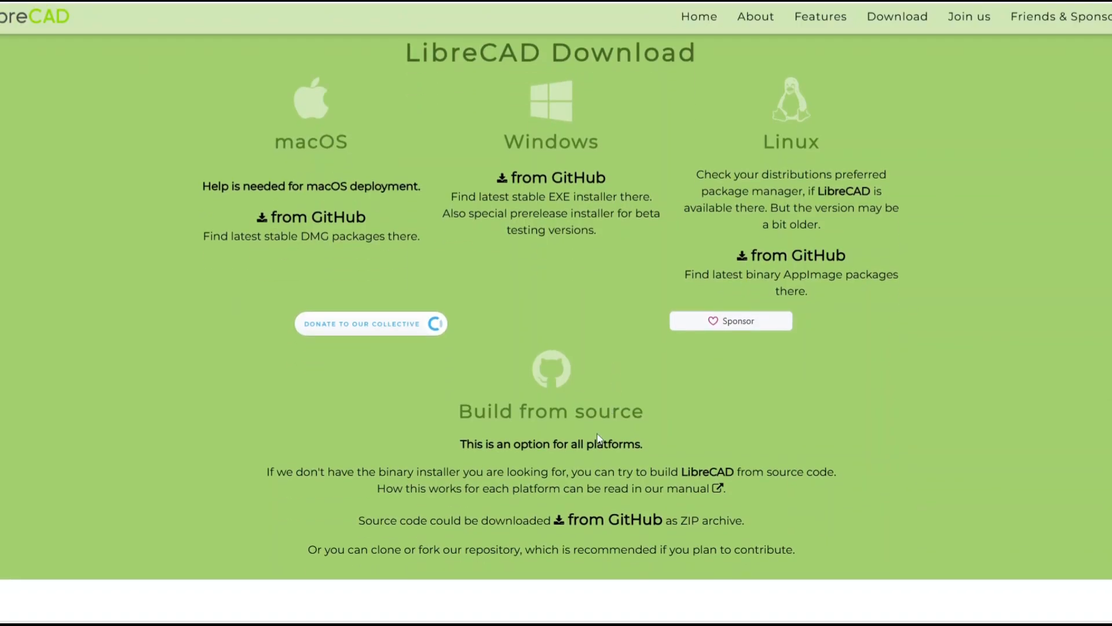
Step: Continue past Build from source to Join LibreCAD Community with Develop, Document, Translate
scroll("down", 3)
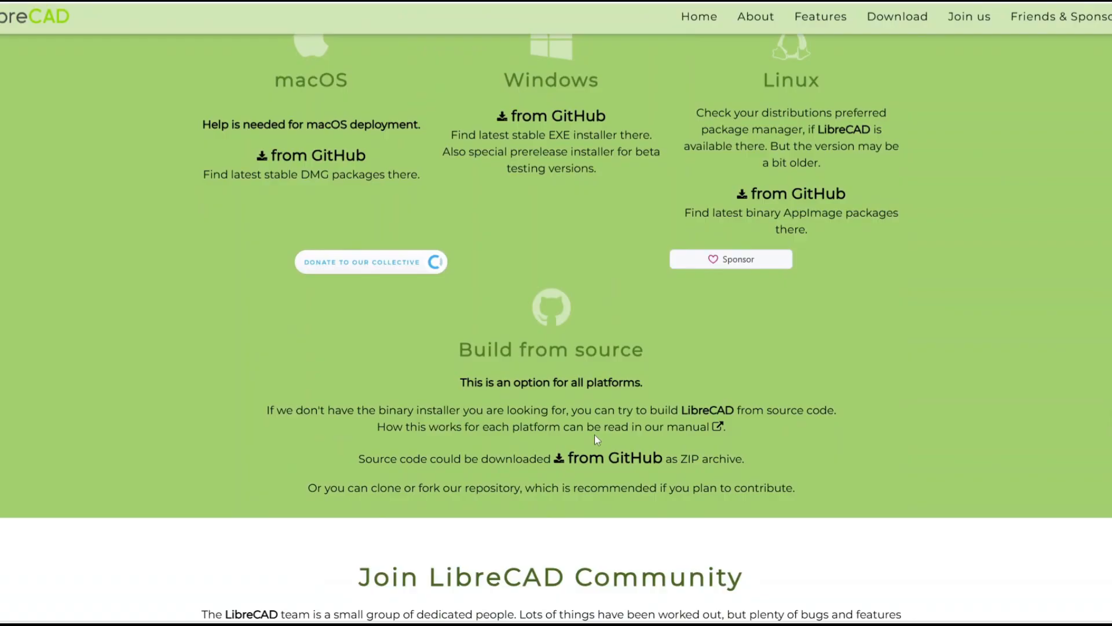
scroll("down", 3)
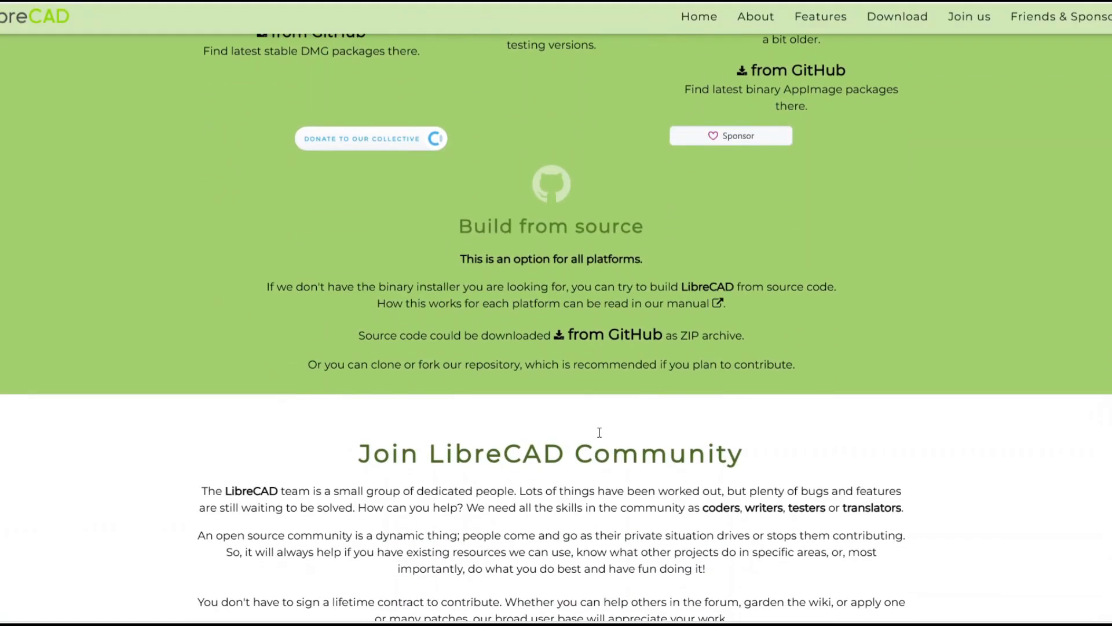
mouse_move(608, 431)
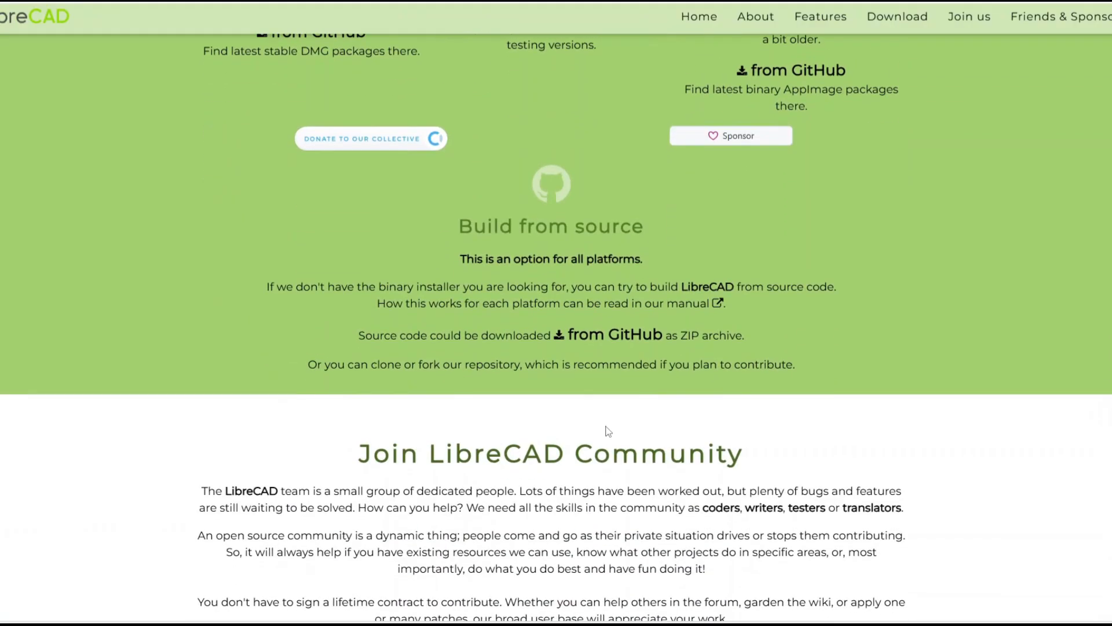
scroll("down", 3)
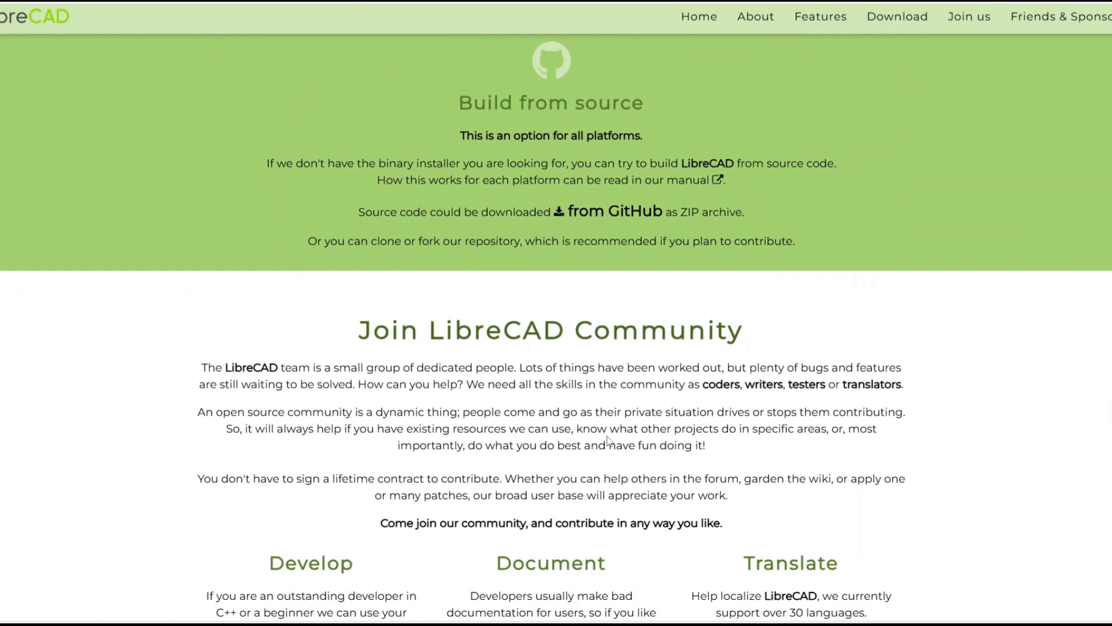
scroll("down", 3)
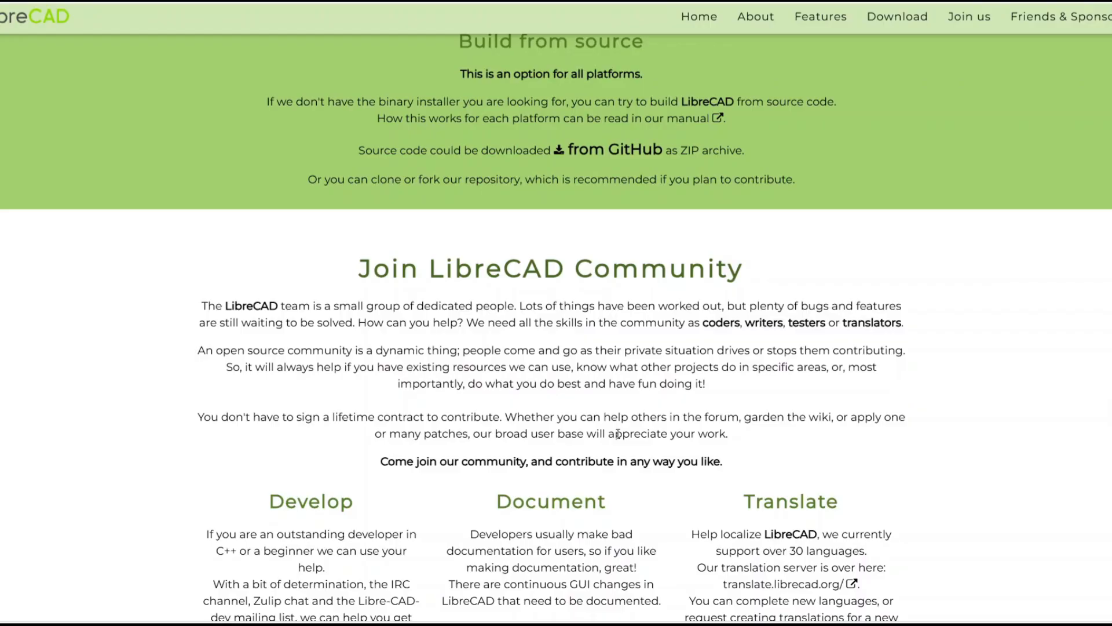
scroll("down", 3)
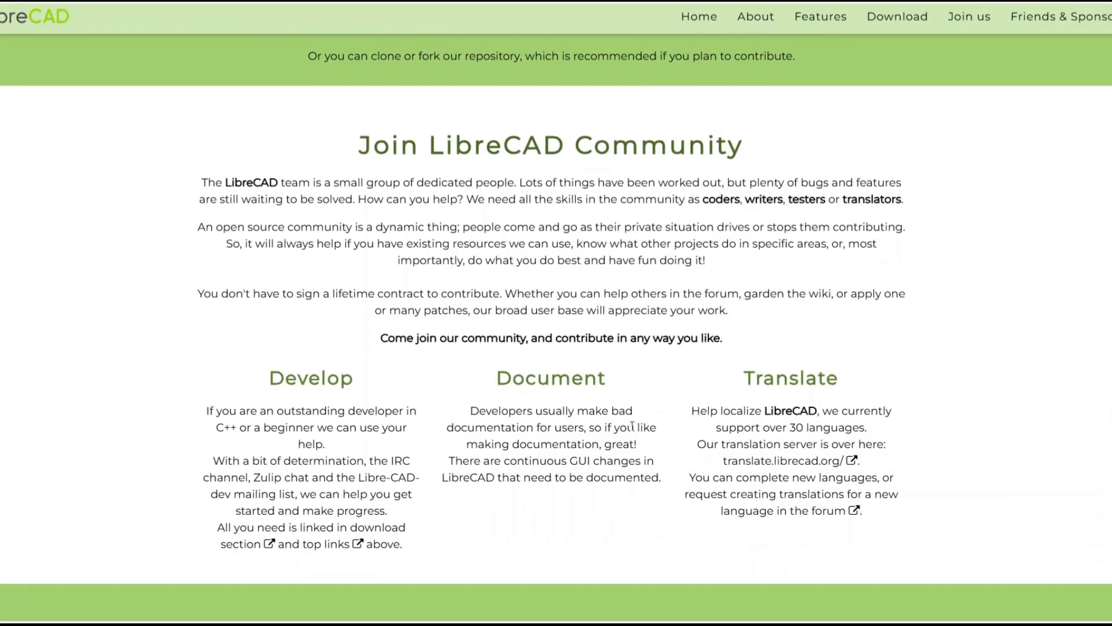
scroll("down", 3)
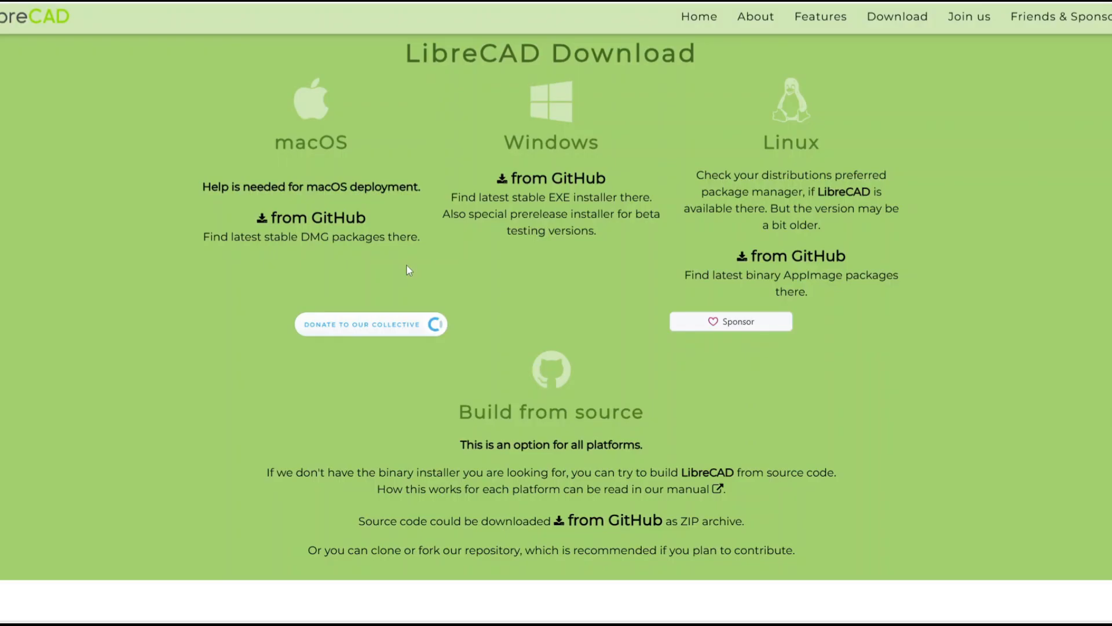
mouse_move(415, 270)
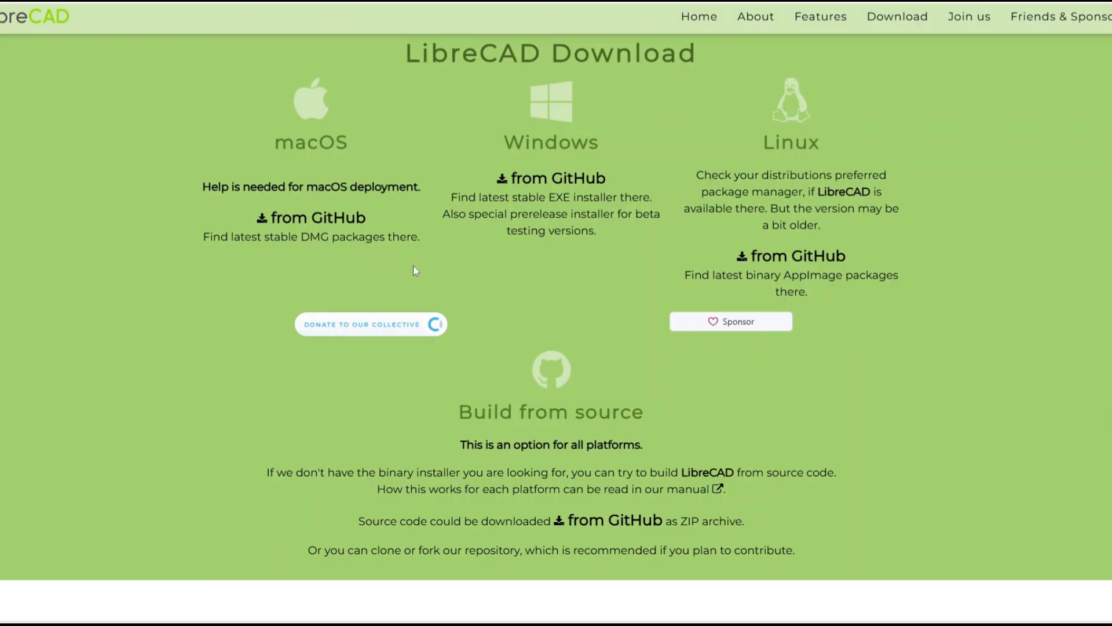
Step: Look over the macOS, Windows and Linux download options, then return toward the top of the page
double_click(310, 143)
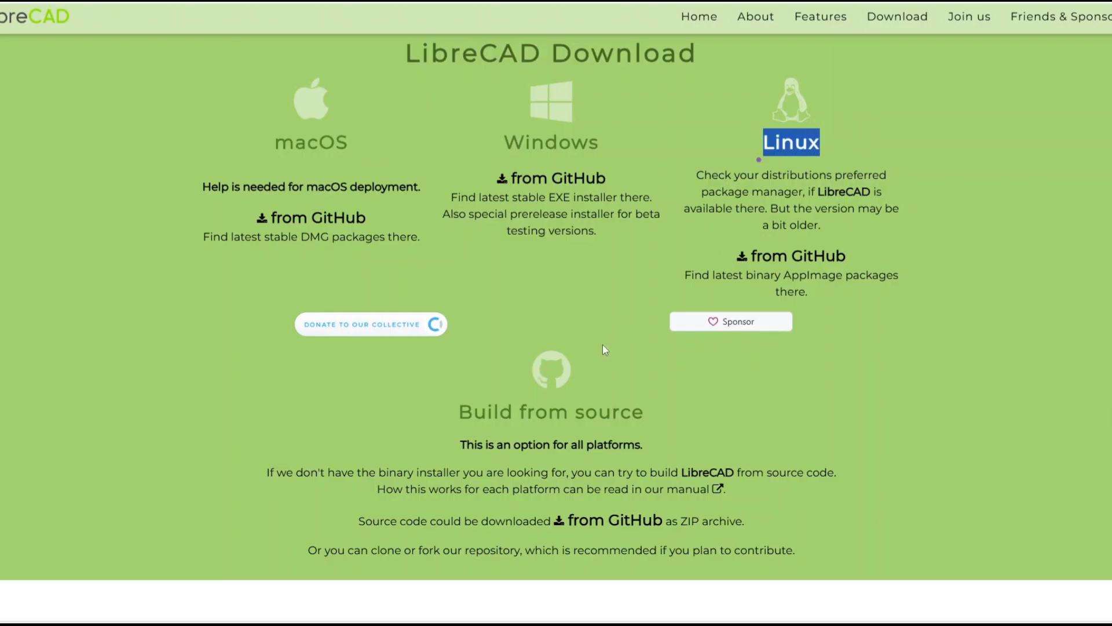
mouse_move(141, 317)
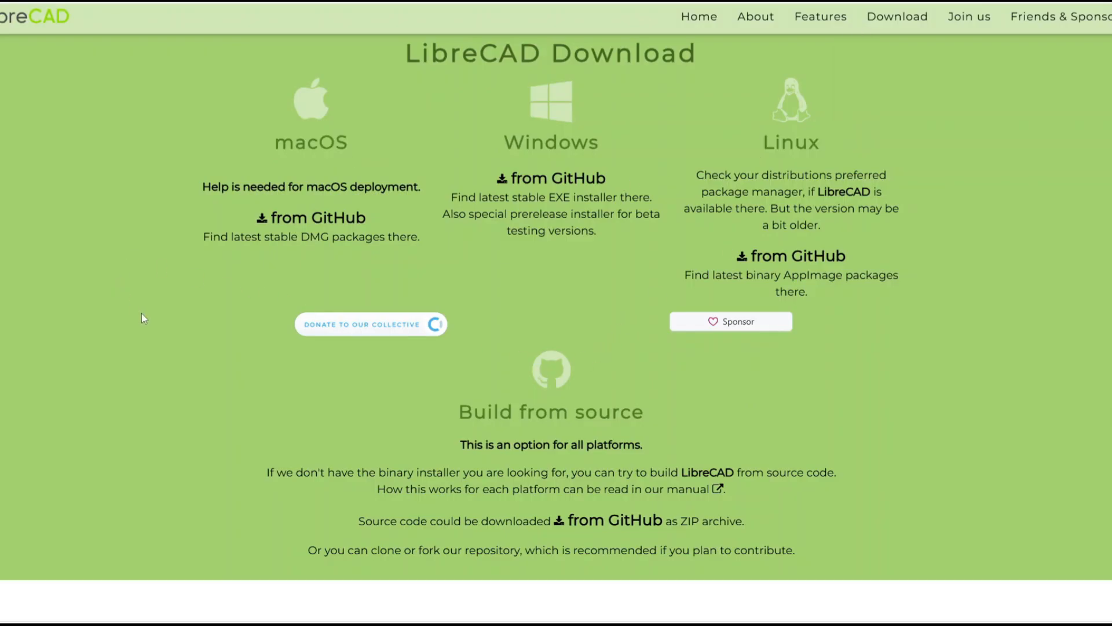
scroll("down", 3)
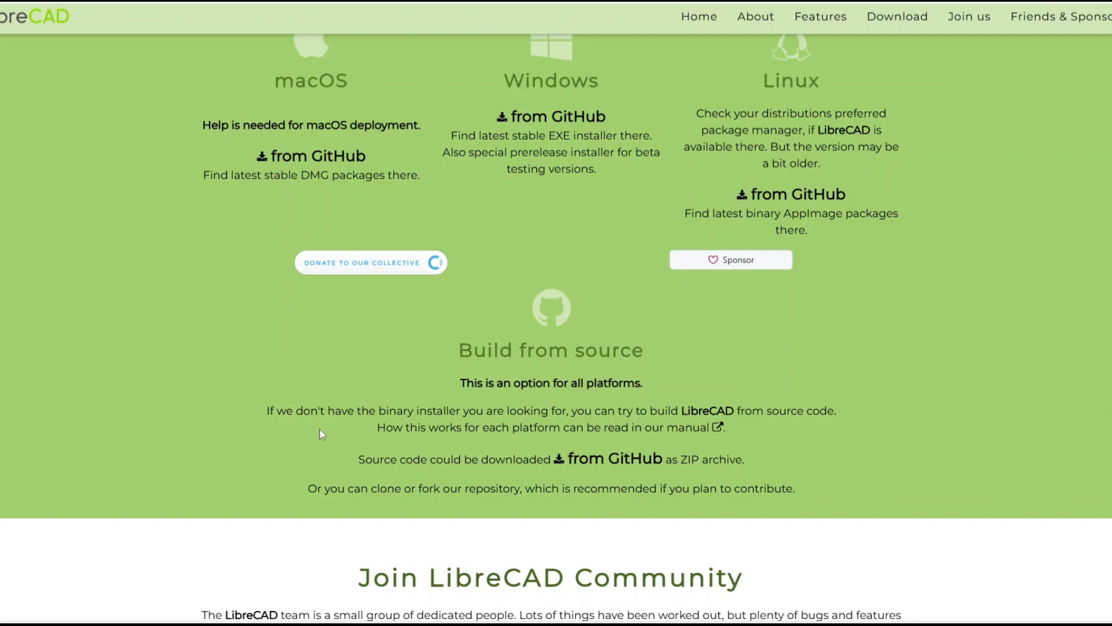
scroll("up", 3)
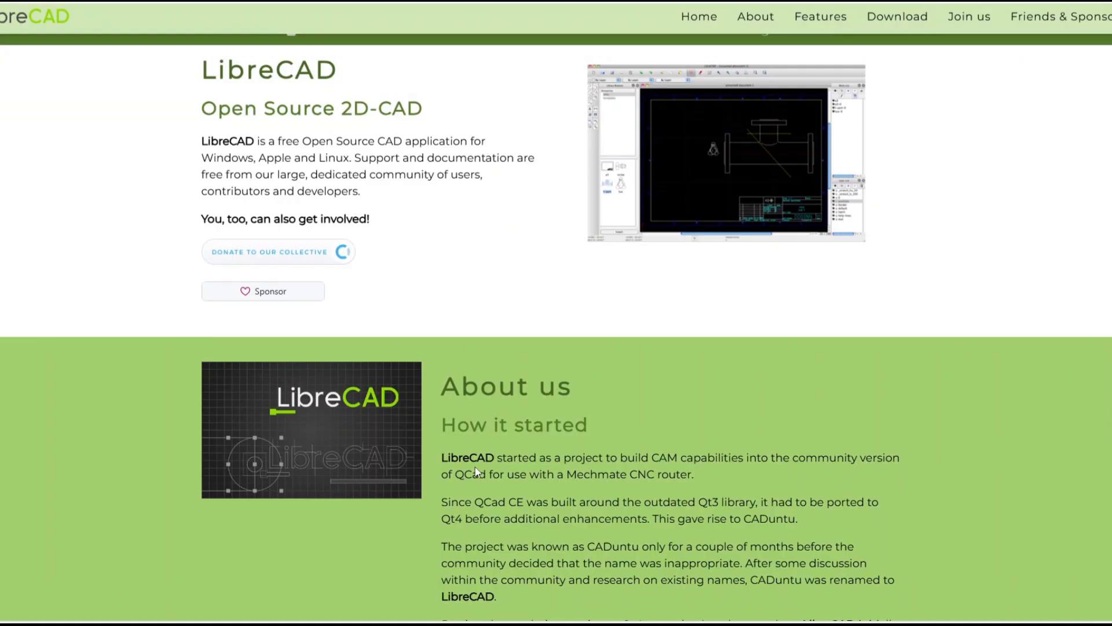
Step: Scroll again from About us through the Features and Download sections
scroll("down", 3)
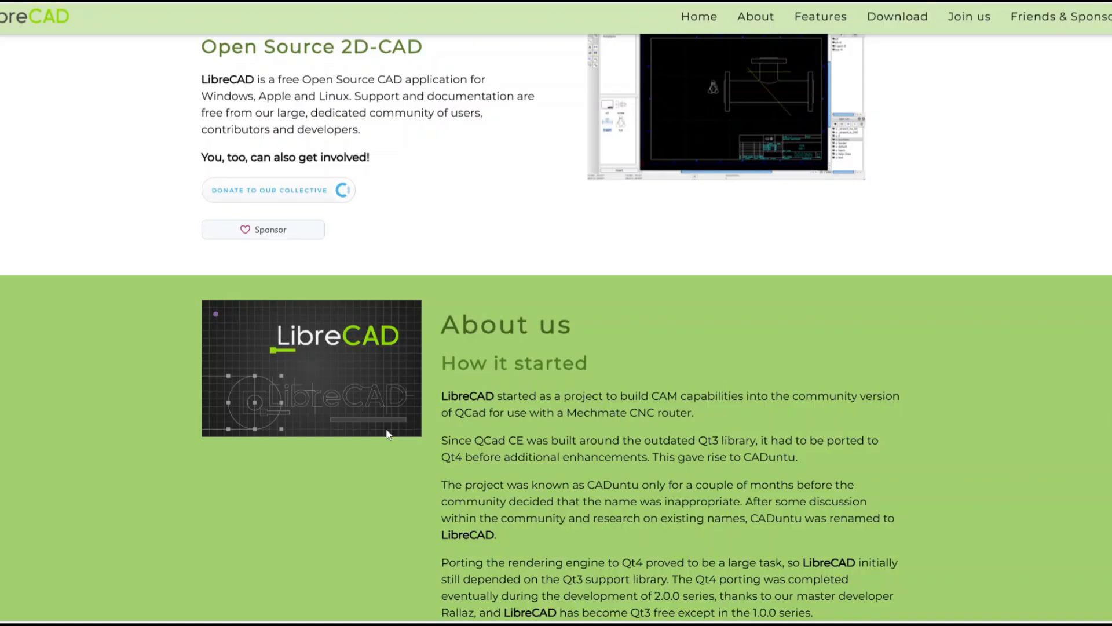
scroll("down", 3)
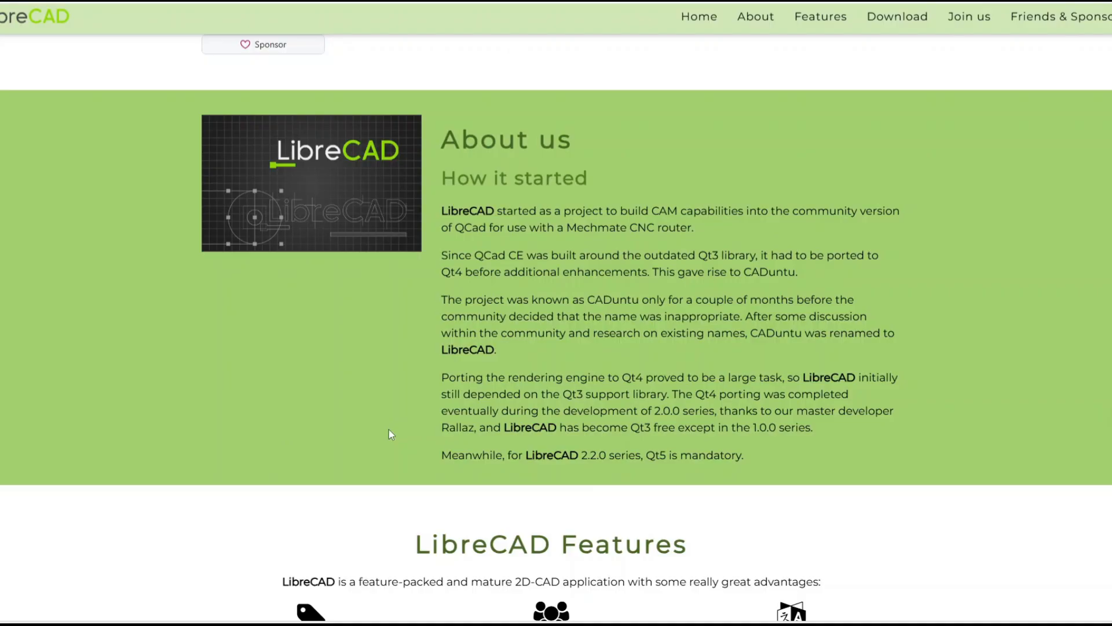
mouse_move(434, 449)
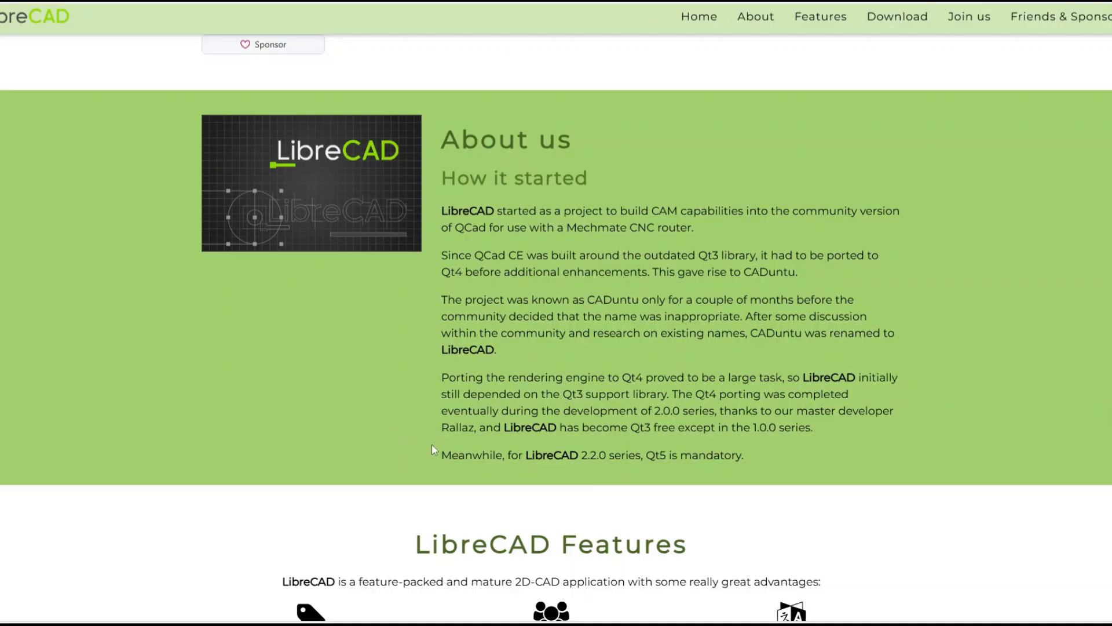
scroll("down", 3)
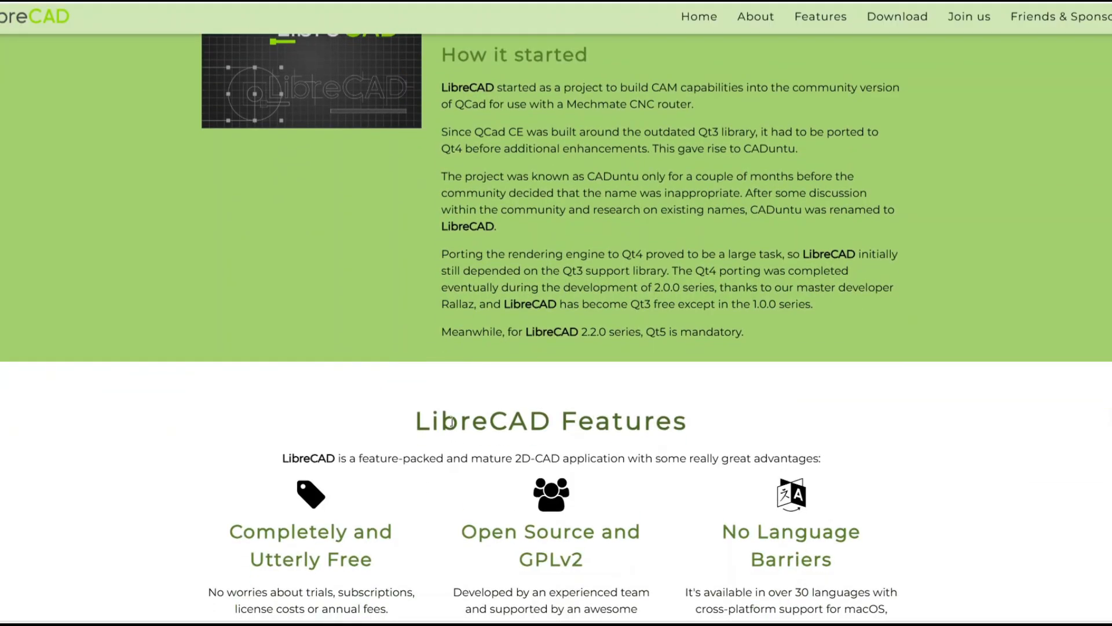
mouse_move(479, 458)
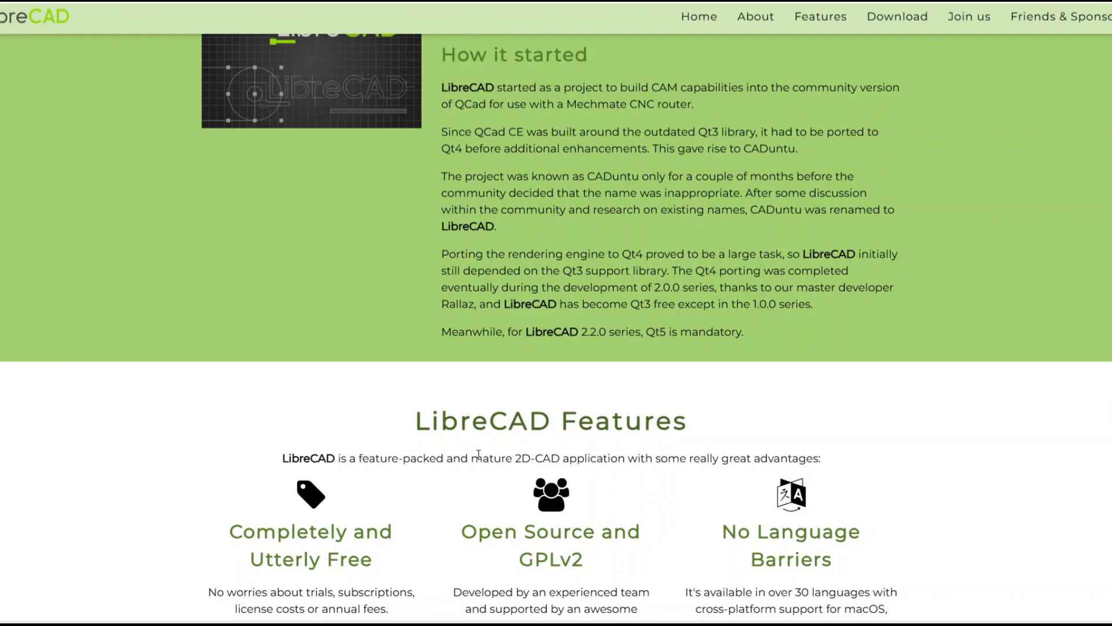
scroll("down", 3)
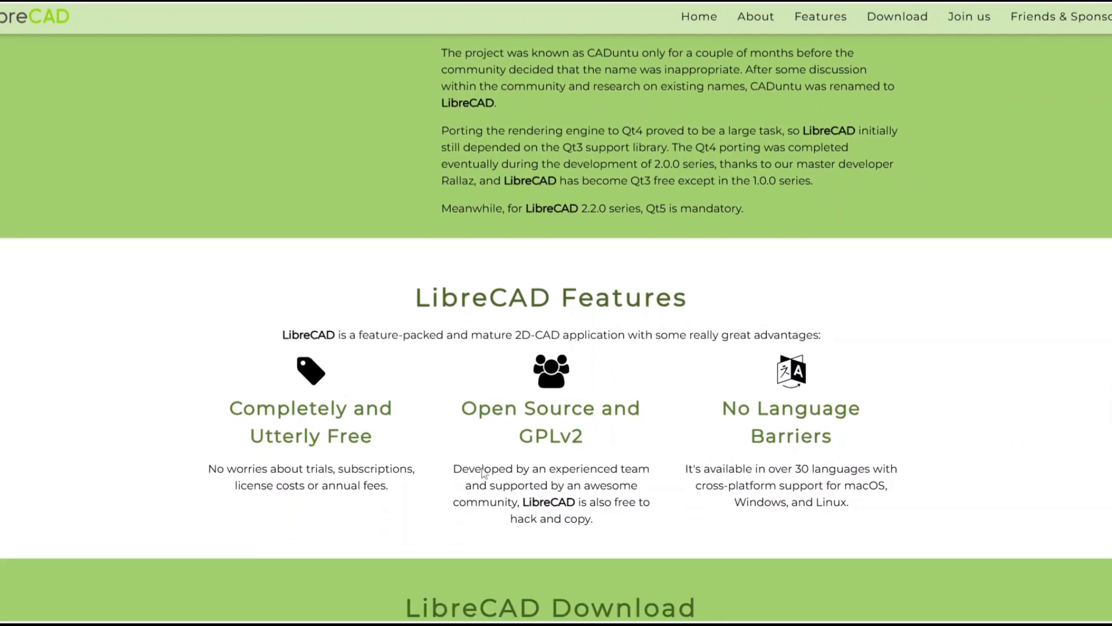
scroll("down", 3)
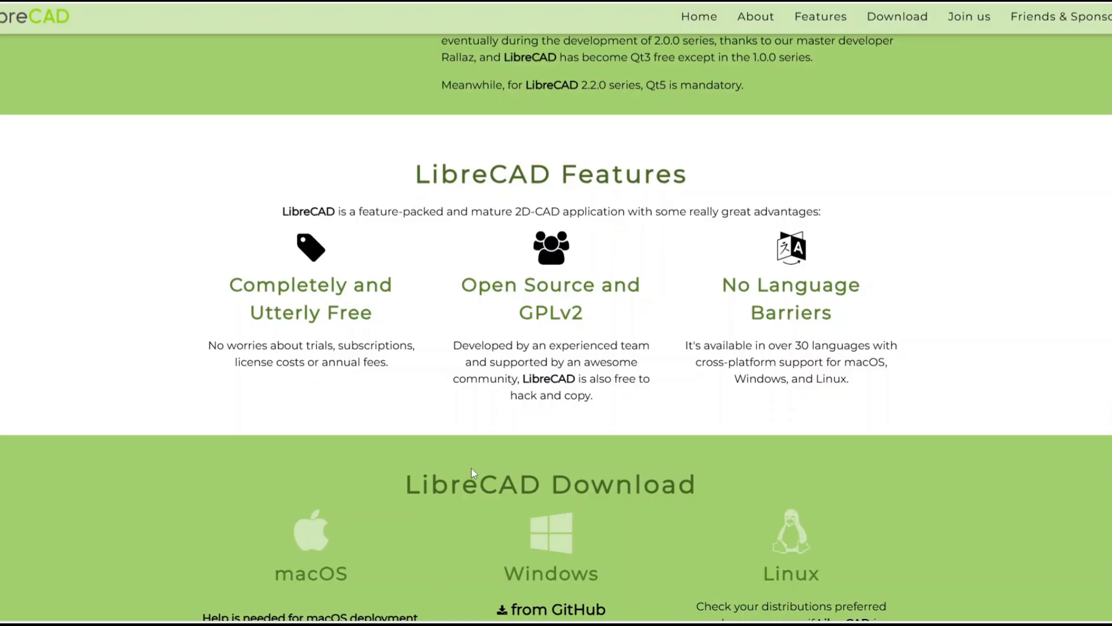
mouse_move(473, 474)
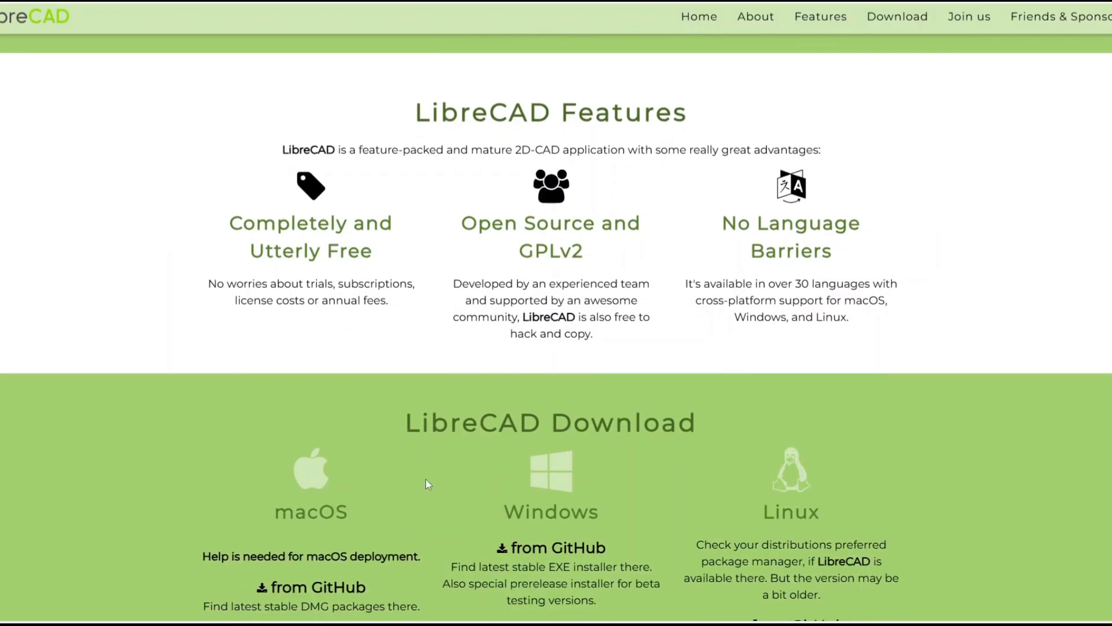
scroll("down", 3)
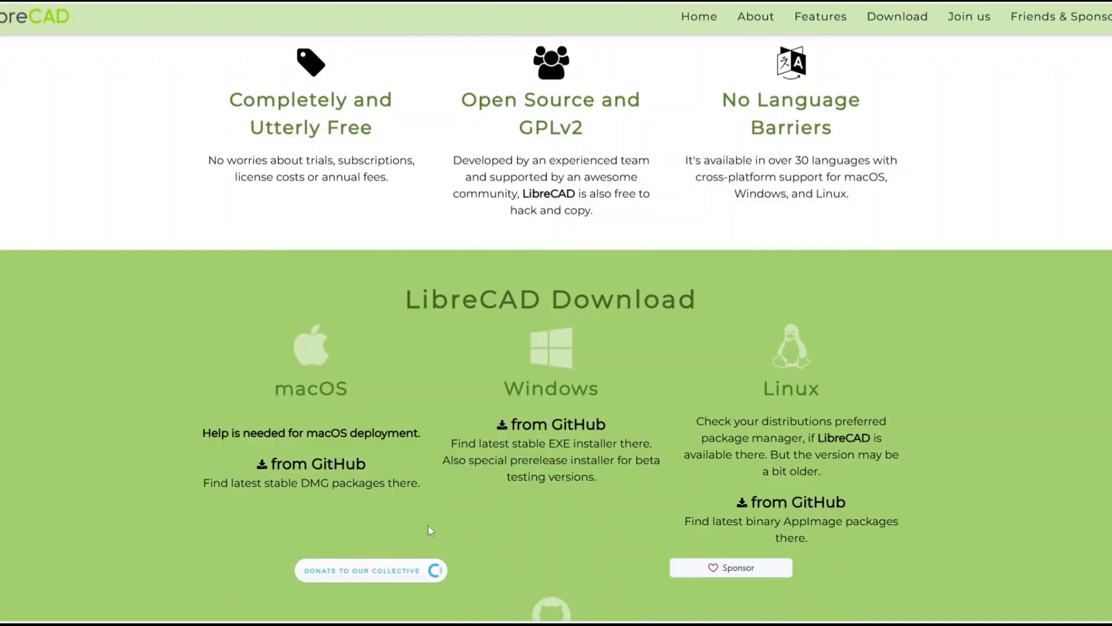
scroll("down", 3)
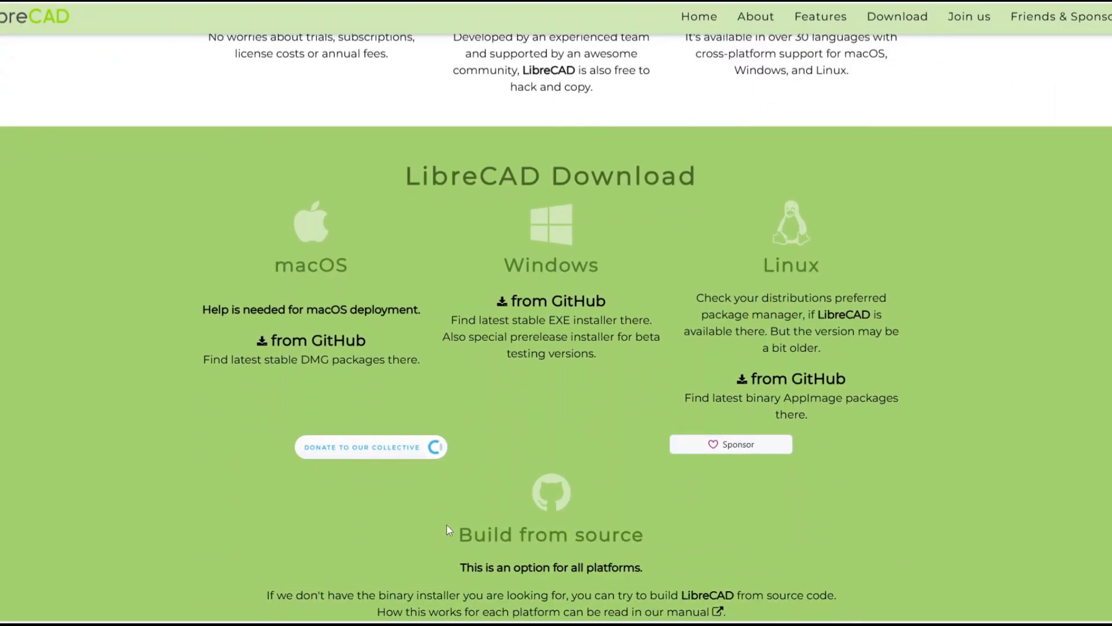
scroll("down", 3)
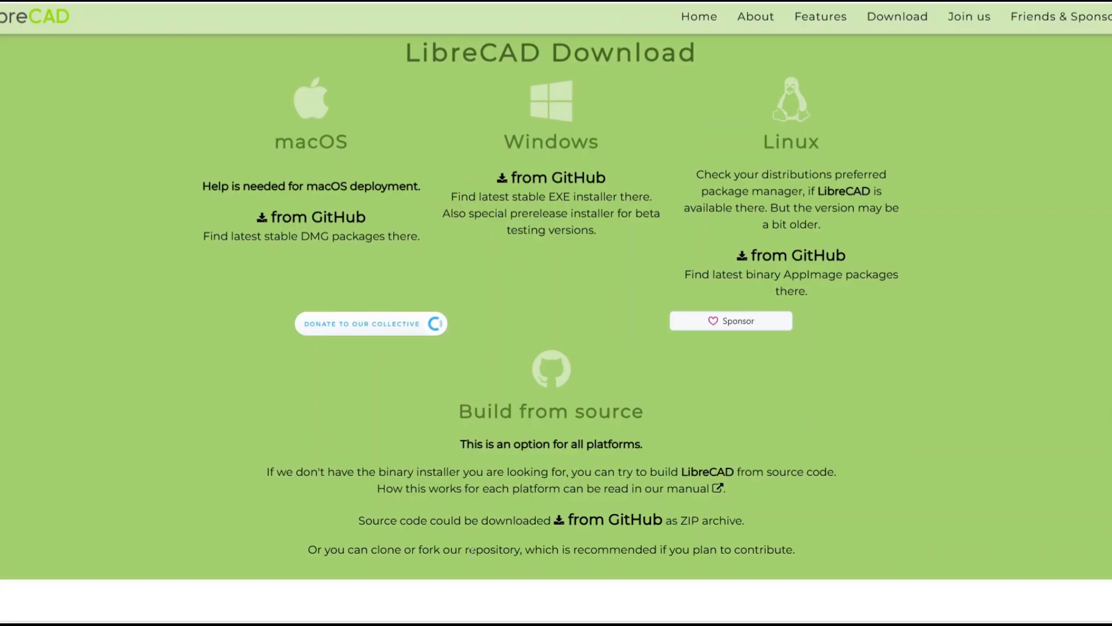
Step: Continue down through Join LibreCAD Community to the Friends & Sponsors section
scroll("down", 3)
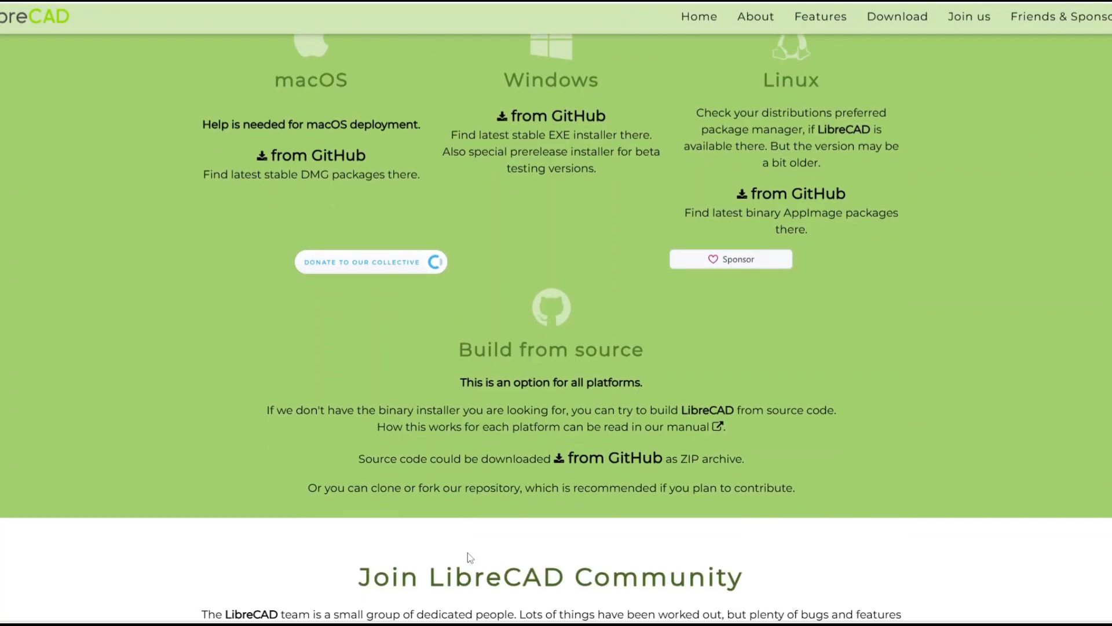
scroll("down", 3)
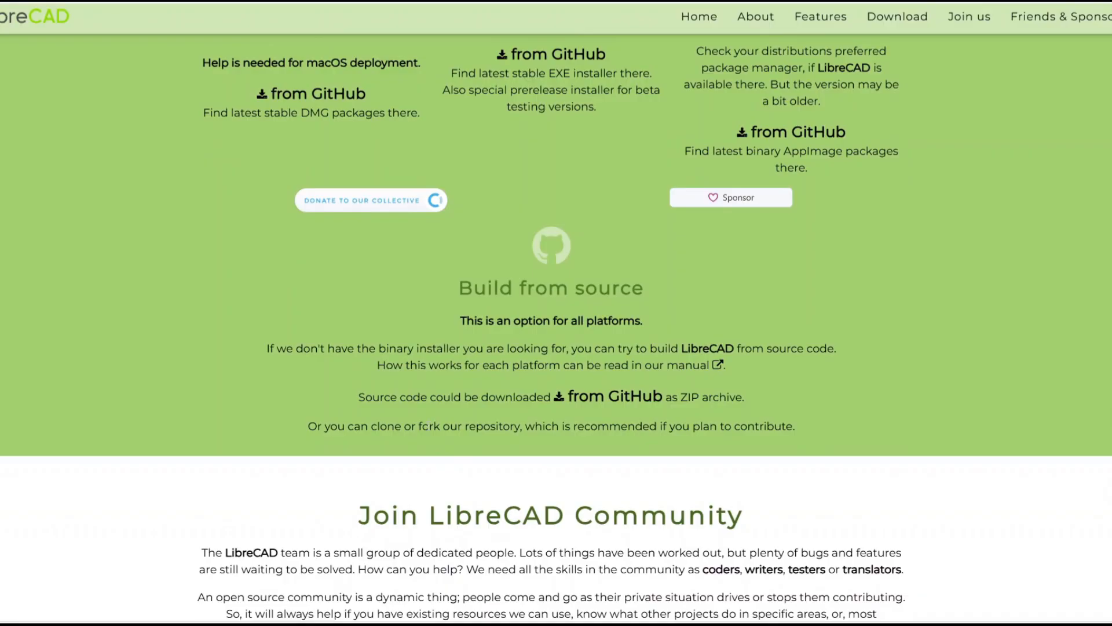
scroll("down", 3)
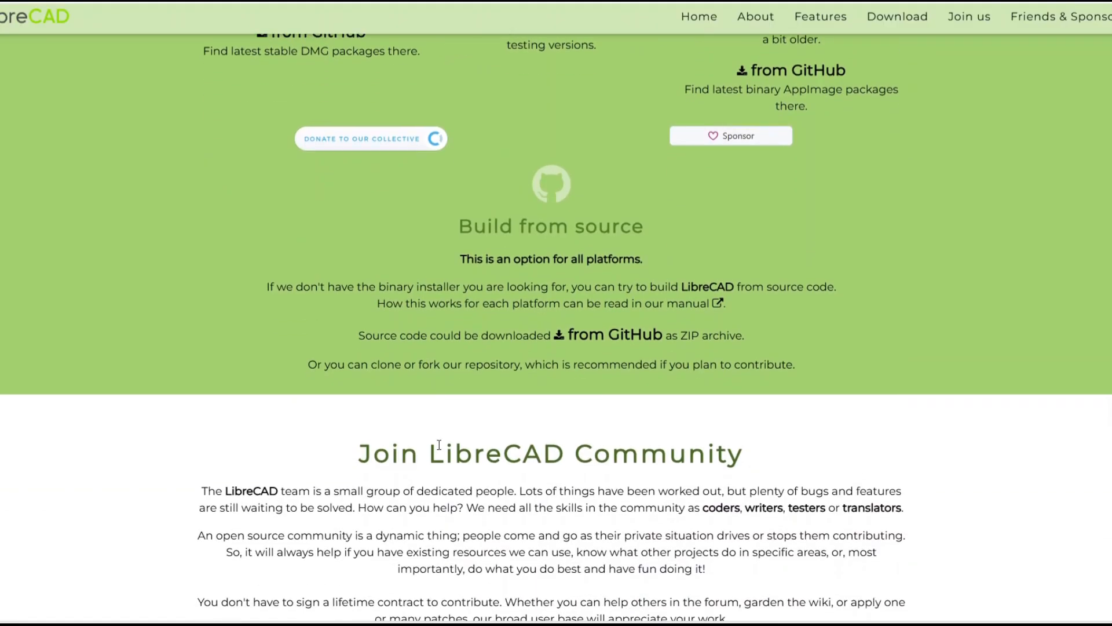
scroll("down", 3)
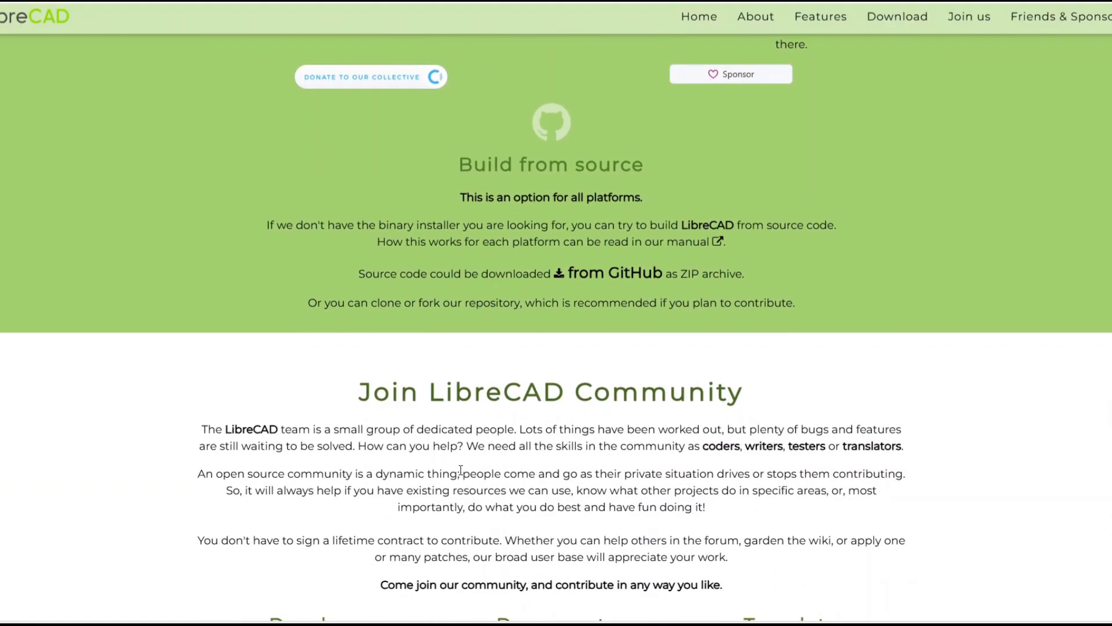
scroll("down", 3)
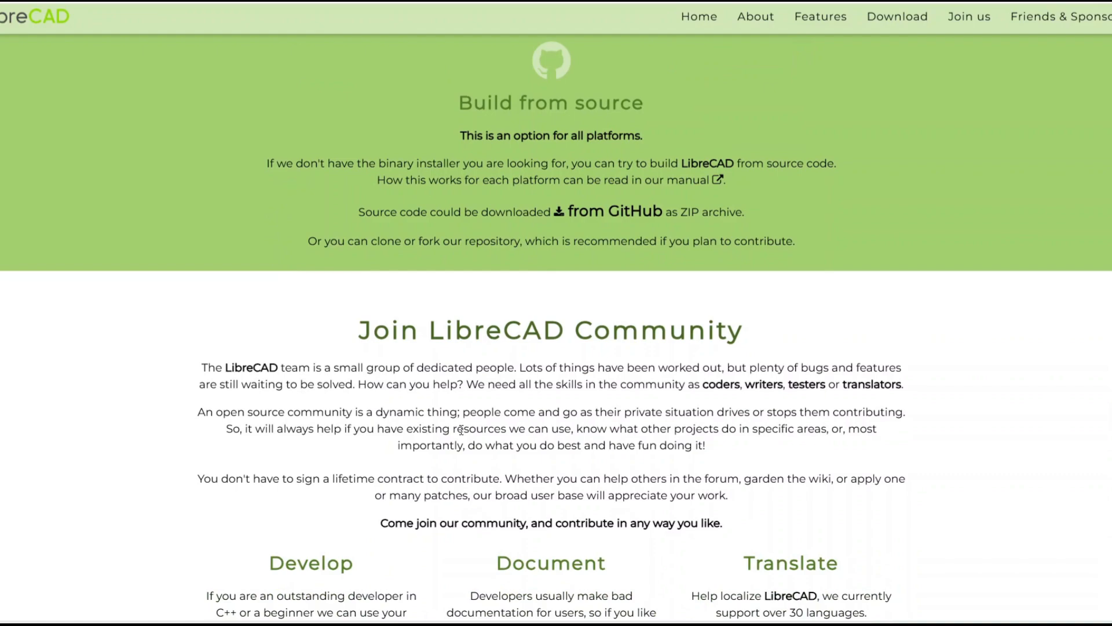
scroll("down", 3)
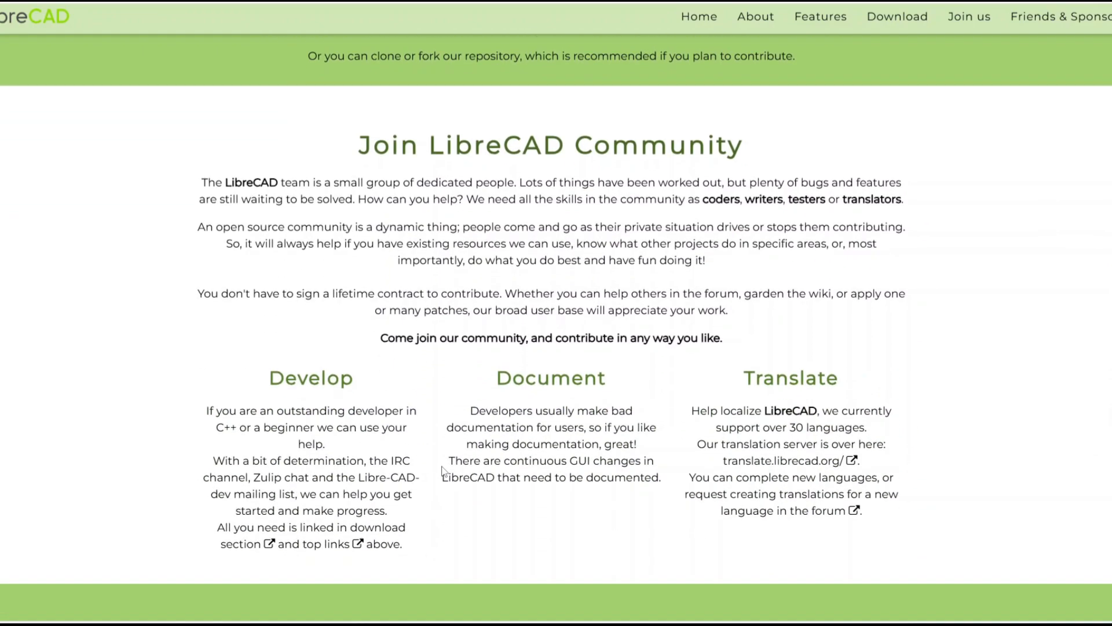
scroll("down", 3)
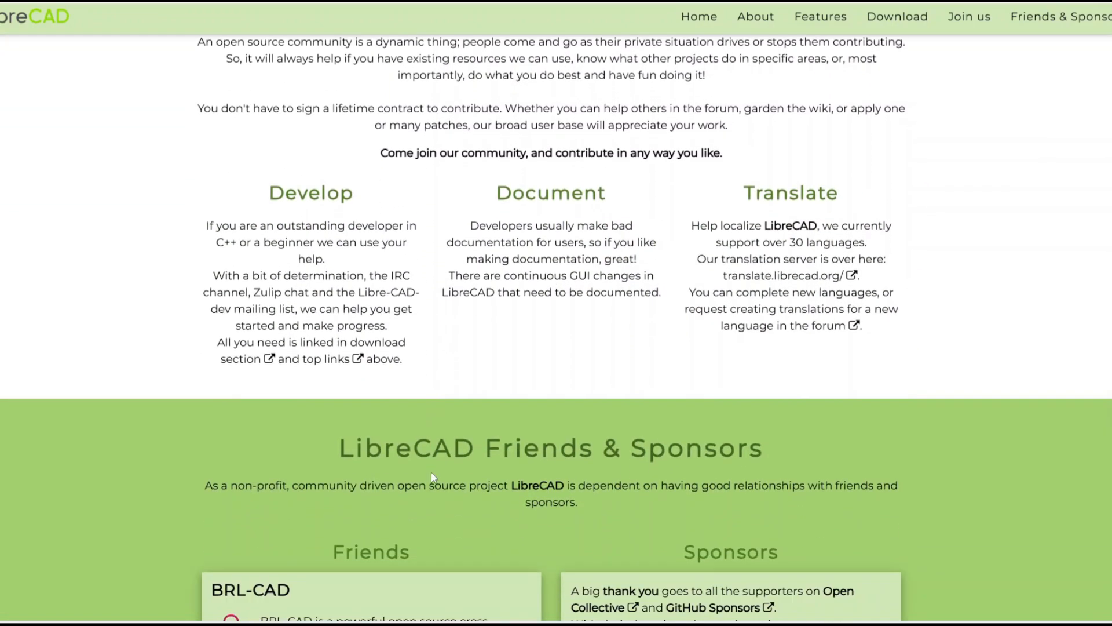
scroll("down", 3)
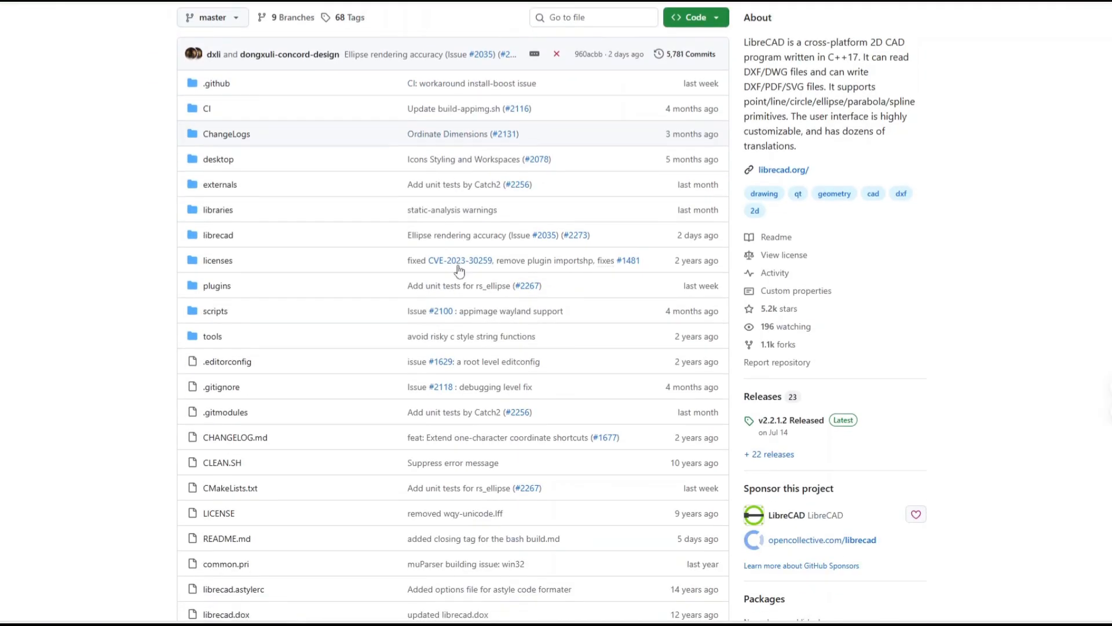
Step: Scroll the LibreCAD GitHub repository page past the file list into the README
scroll("down", 3)
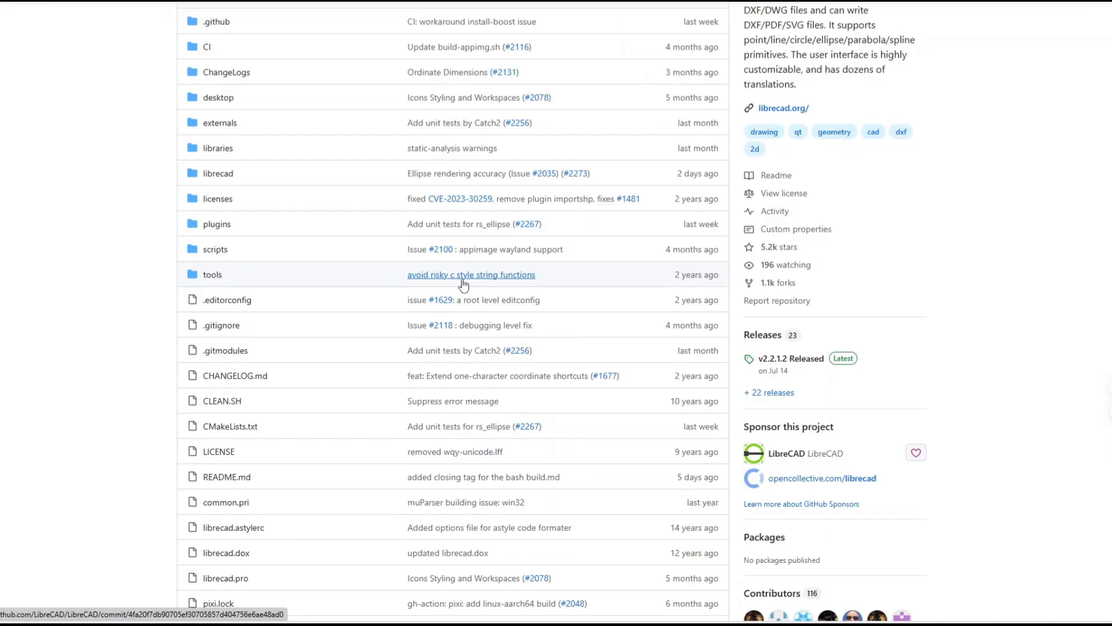
scroll("down", 3)
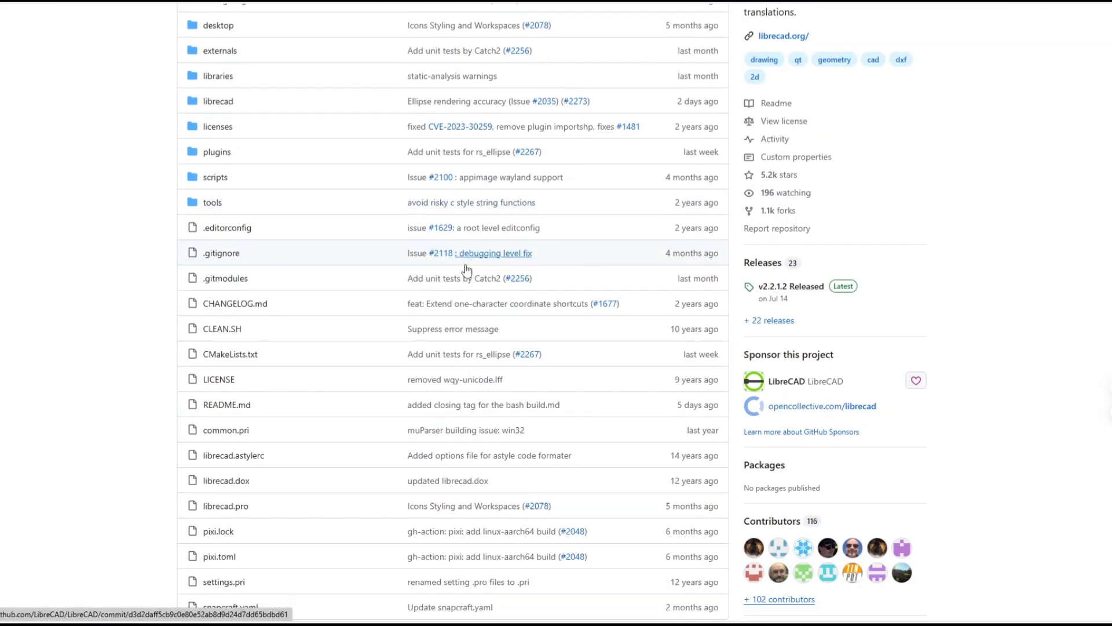
scroll("down", 3)
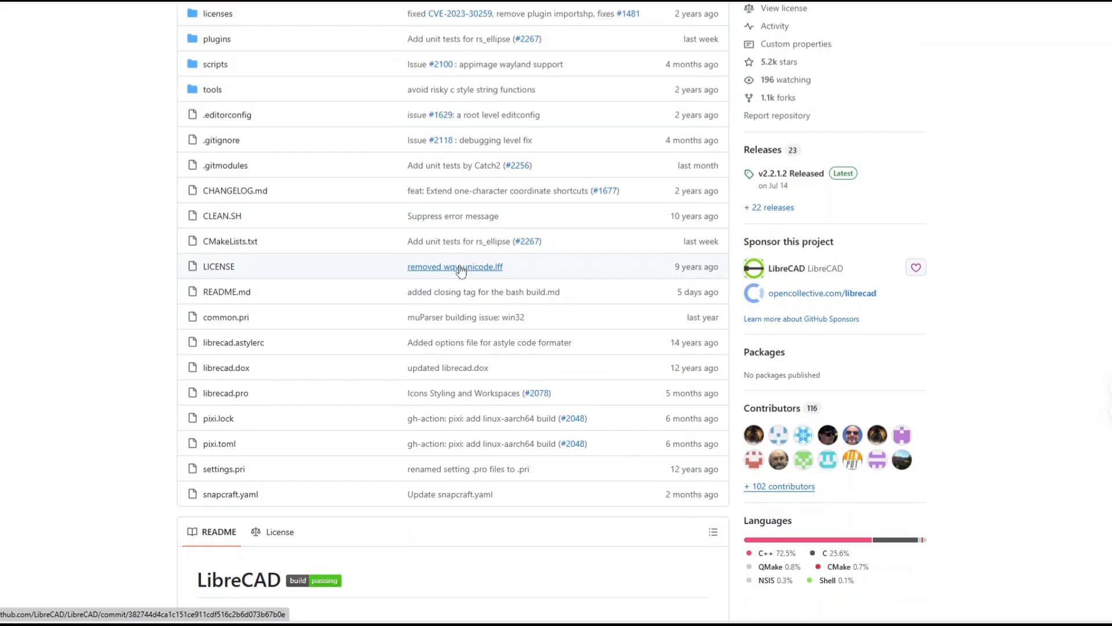
scroll("down", 3)
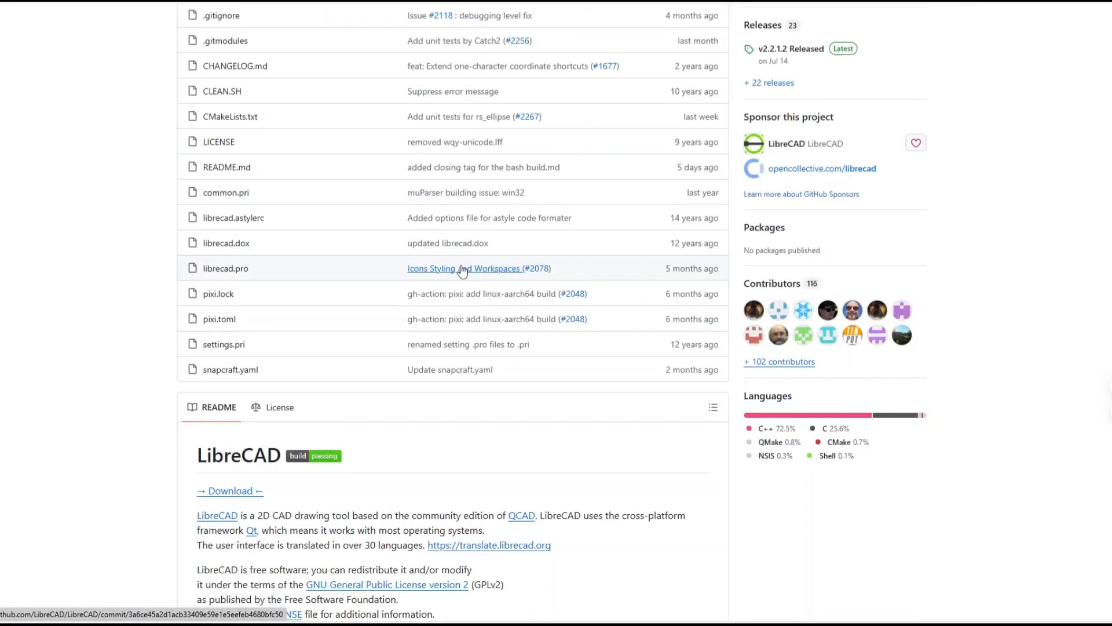
scroll("down", 3)
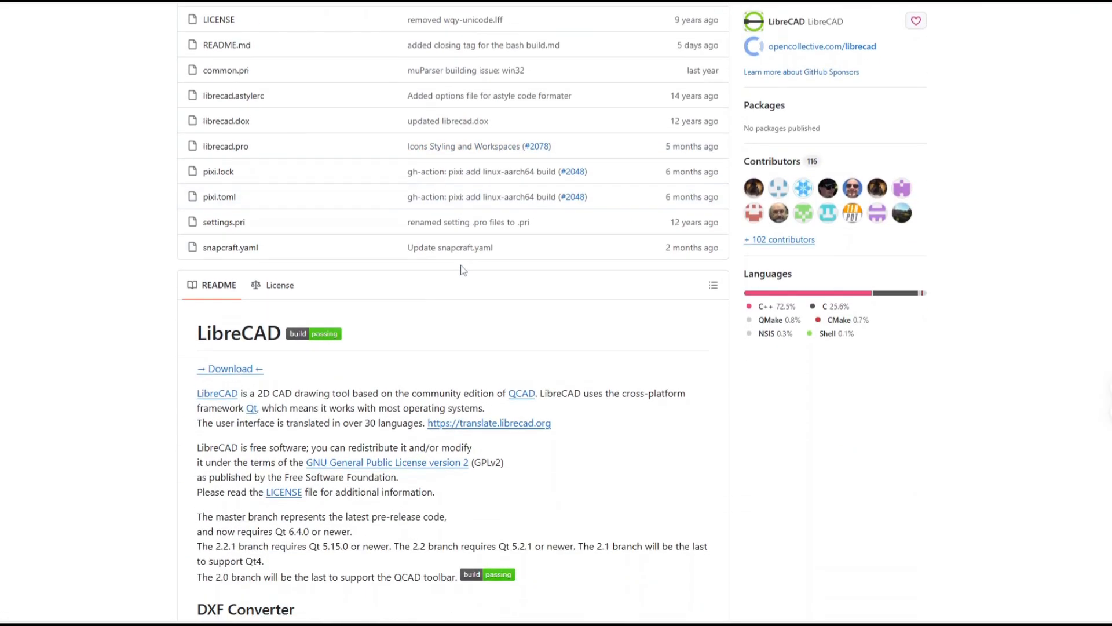
scroll("down", 3)
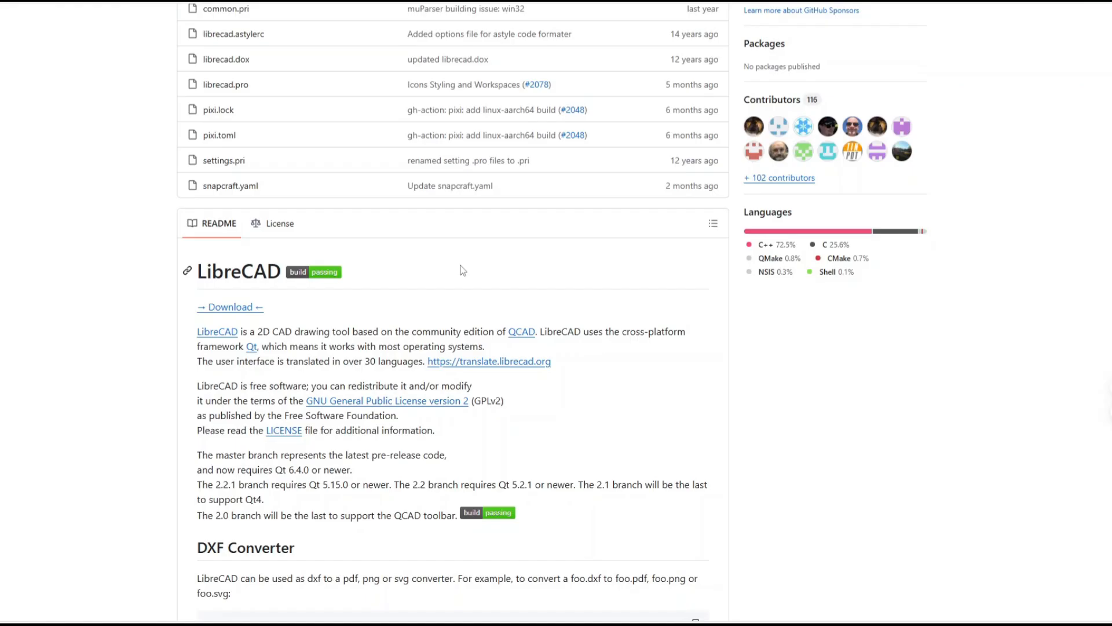
Step: Read down the README through DXF Converter, Releases, bug report and Users Documentation sections
scroll("down", 3)
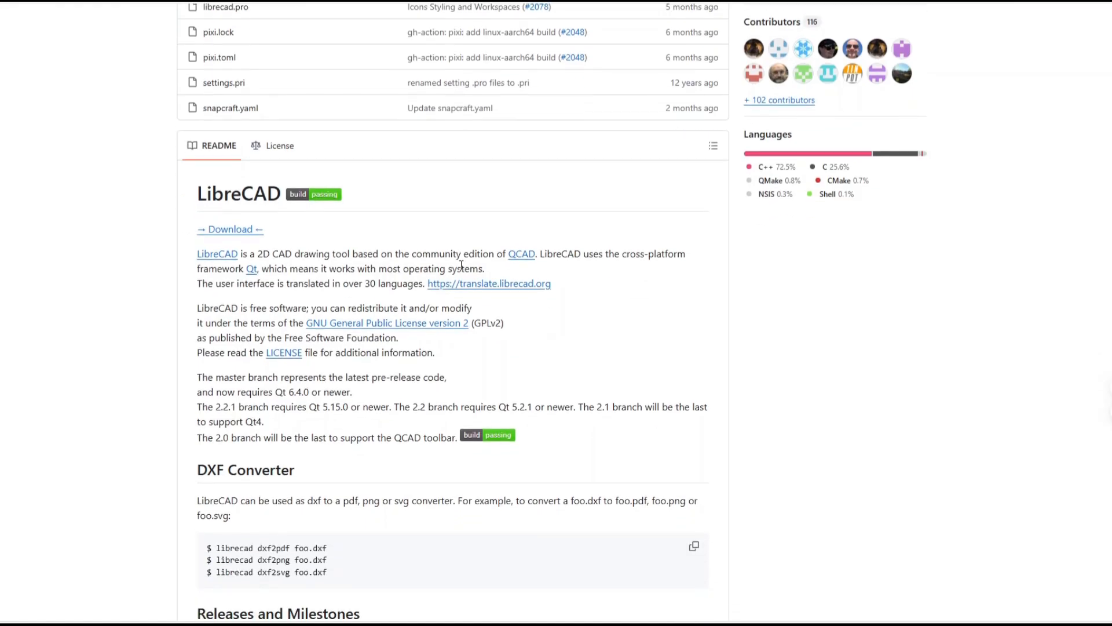
scroll("down", 3)
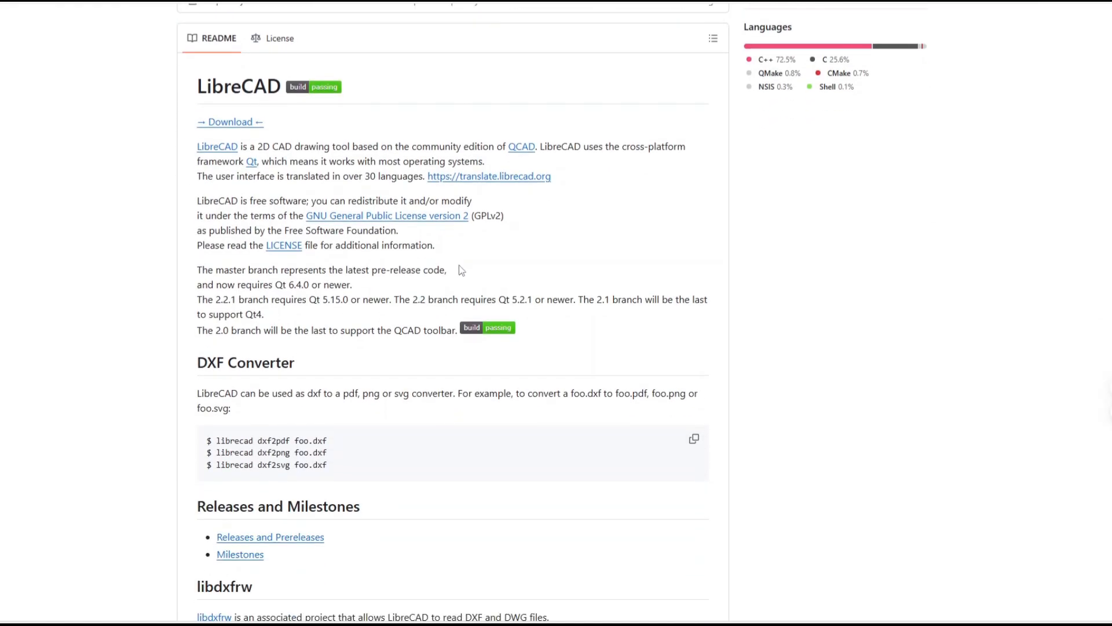
mouse_move(462, 257)
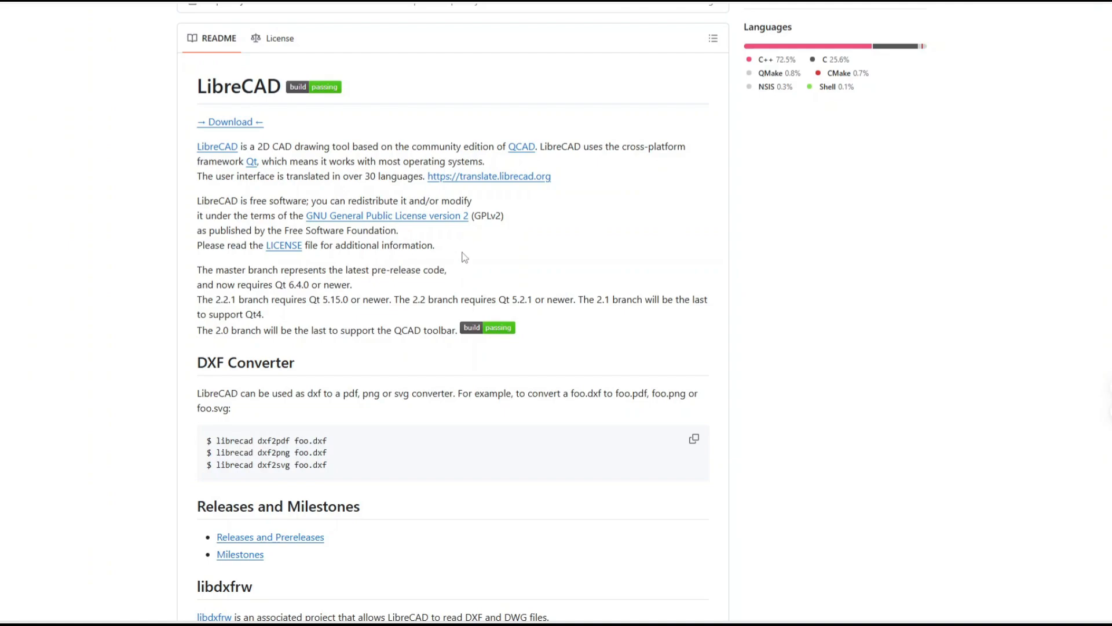
scroll("down", 3)
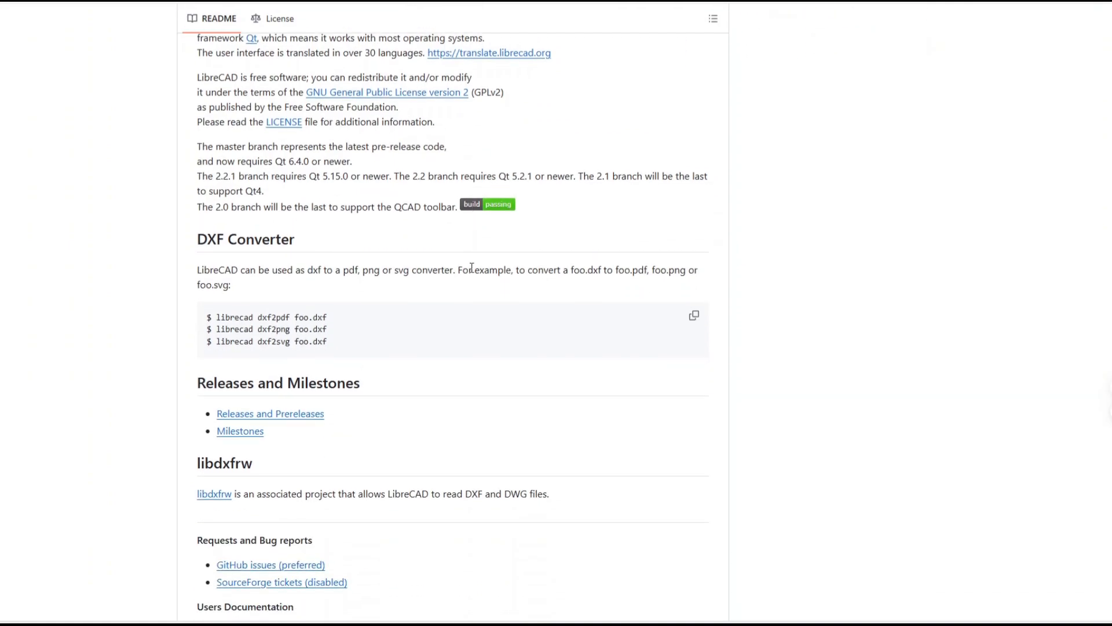
scroll("down", 3)
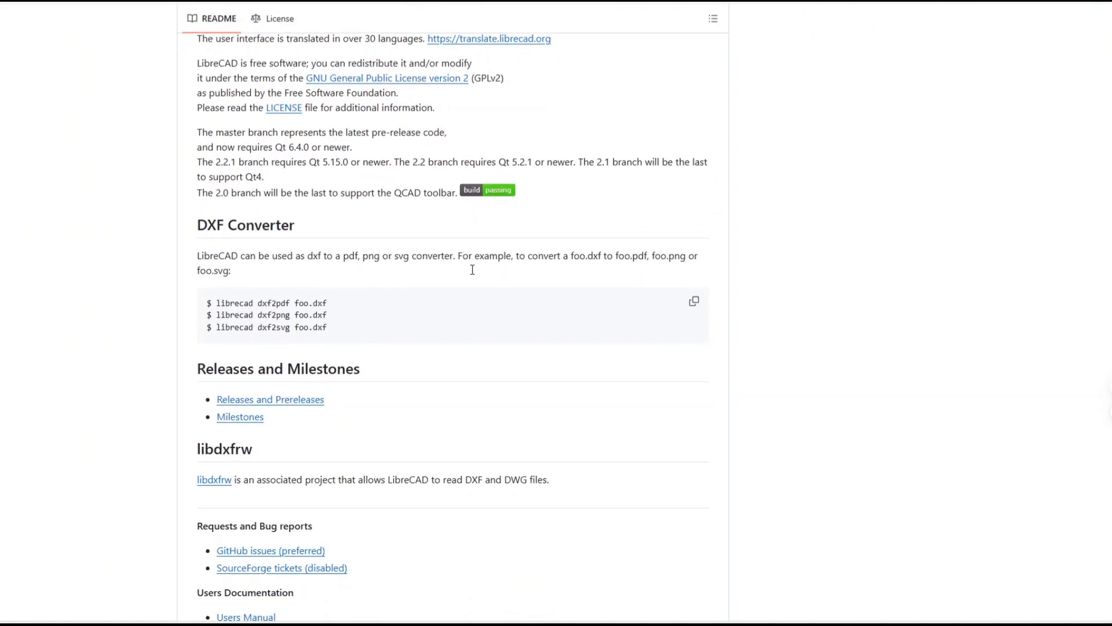
scroll("down", 3)
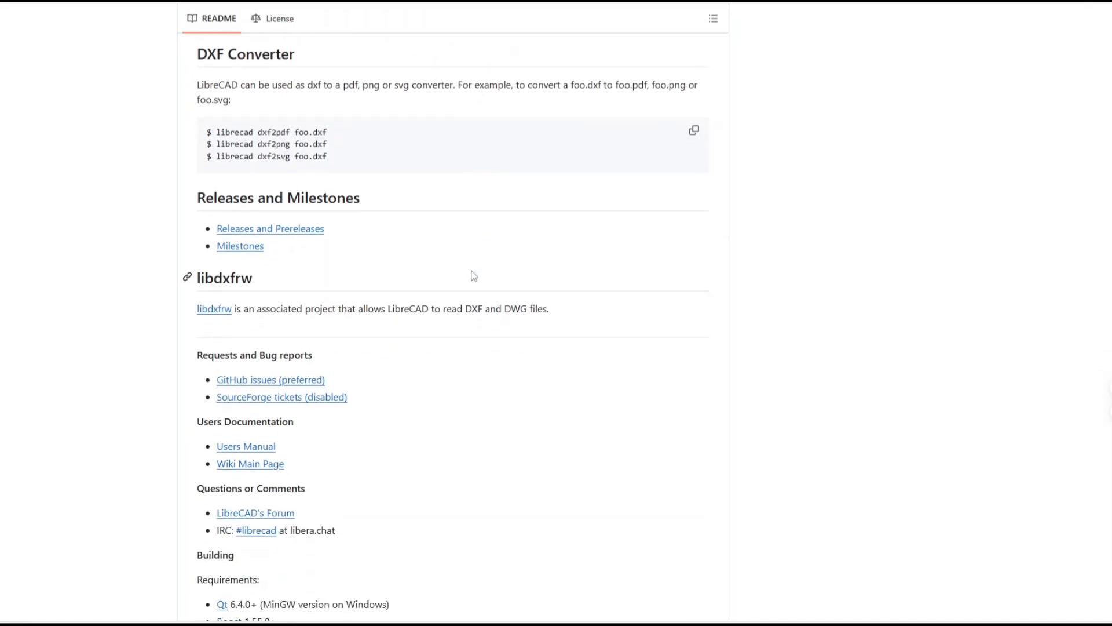
scroll("down", 3)
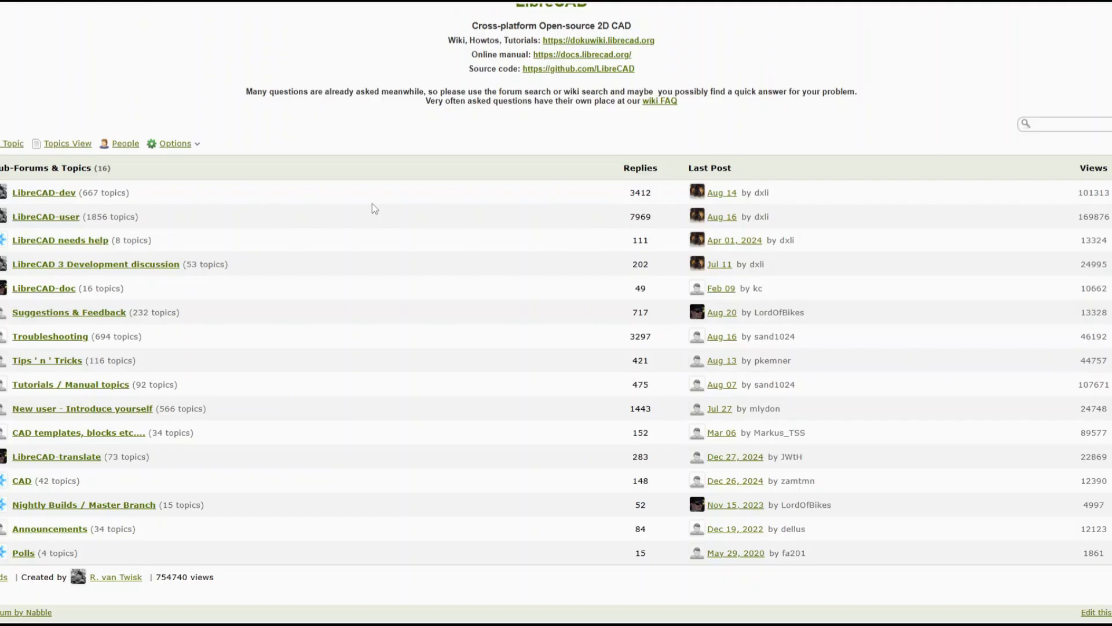
Step: View the Nabble forum index, switch back to GitHub and read the README's Building and Contributing sections
scroll("up", 3)
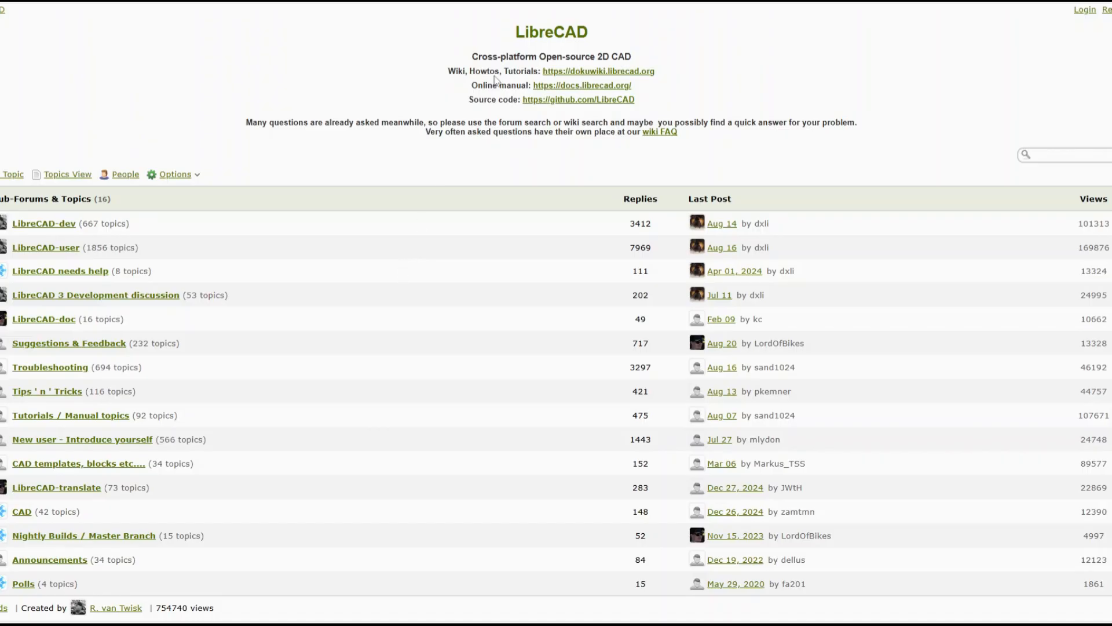
left_click(577, 100)
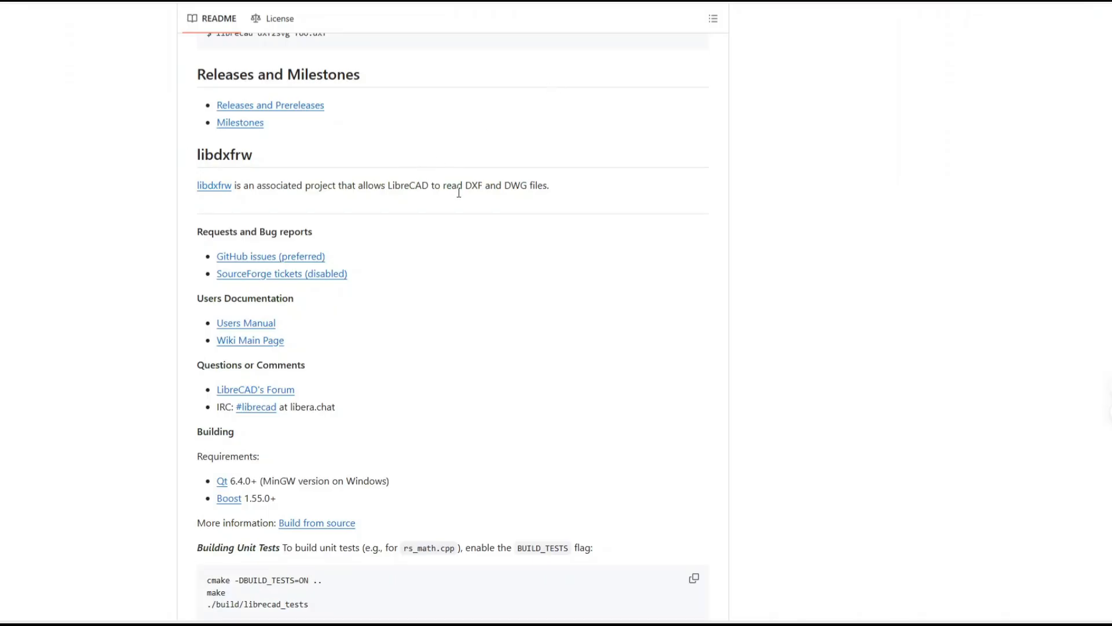
scroll("down", 3)
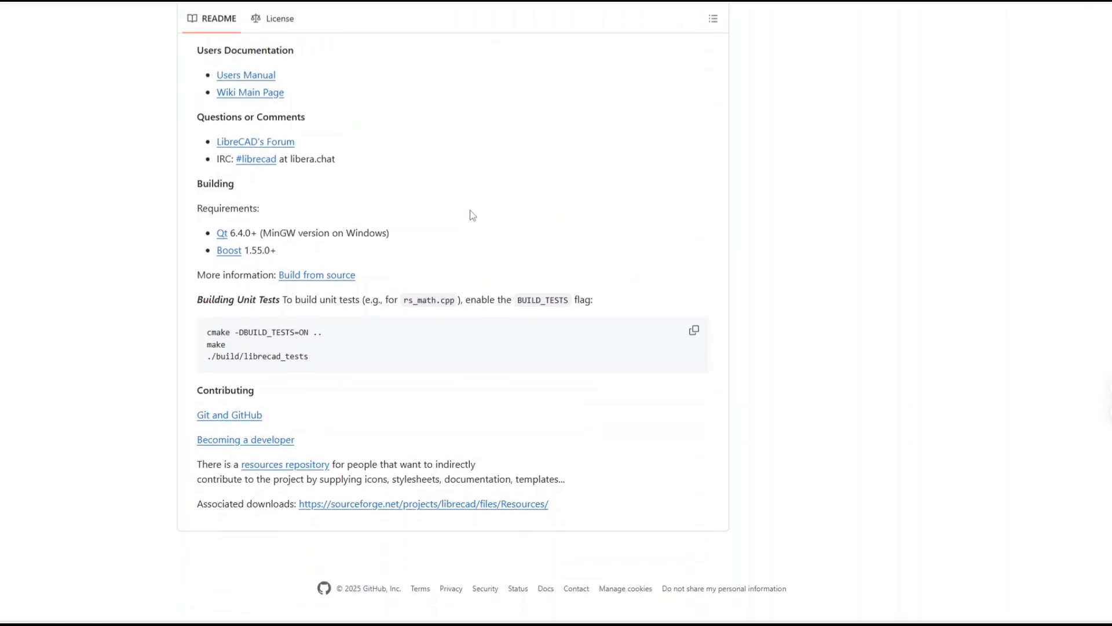
mouse_move(479, 233)
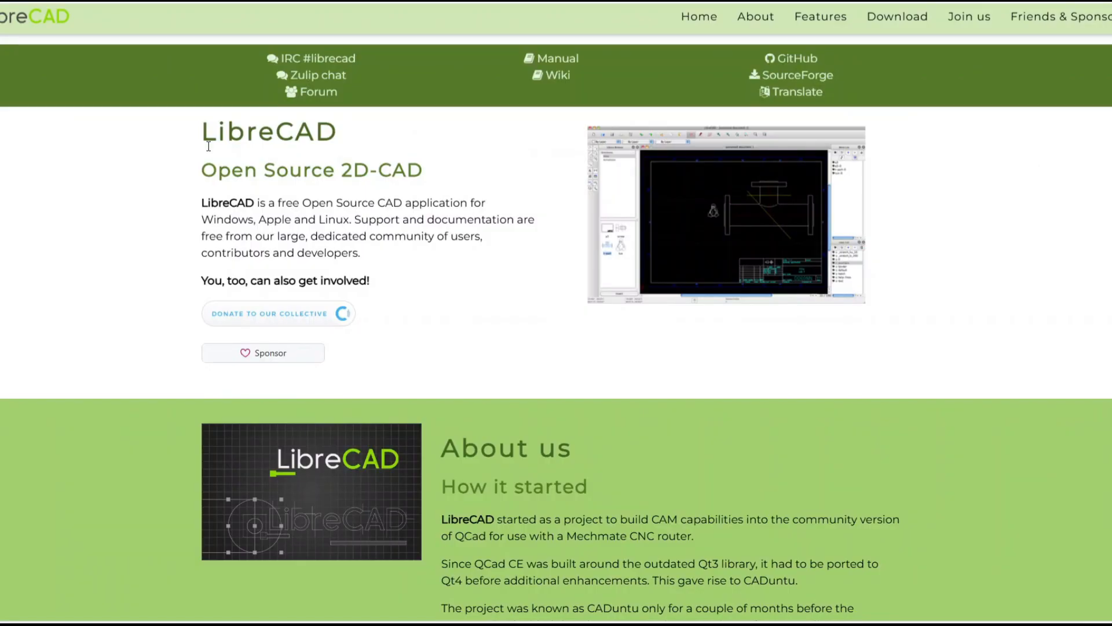
mouse_move(519, 320)
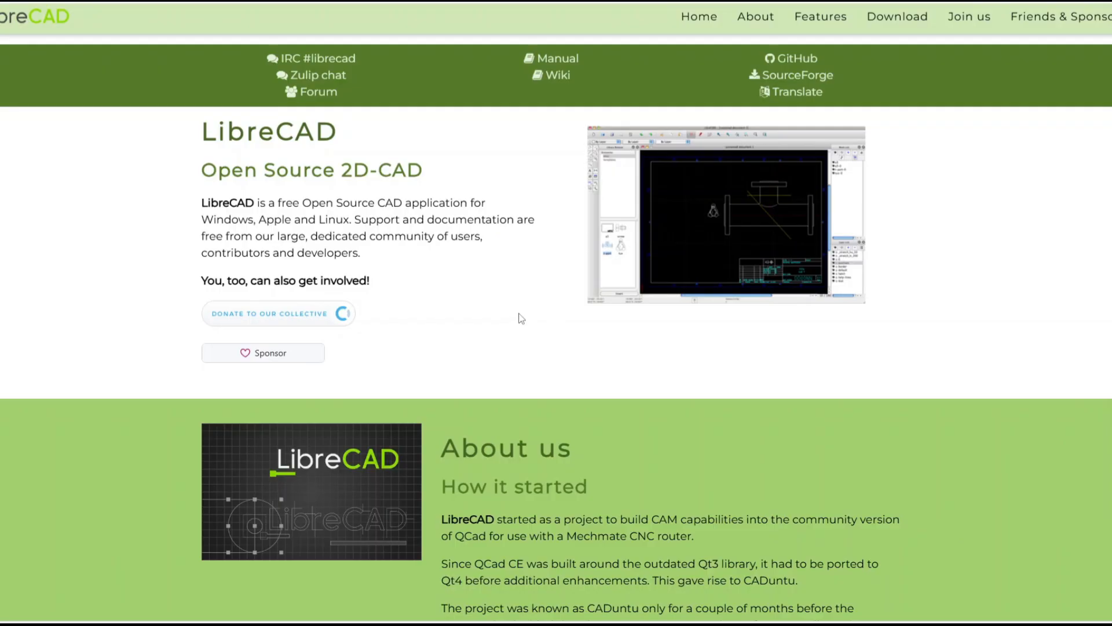
Step: Scroll the LibreCAD homepage past the About text into the Features section
scroll("down", 3)
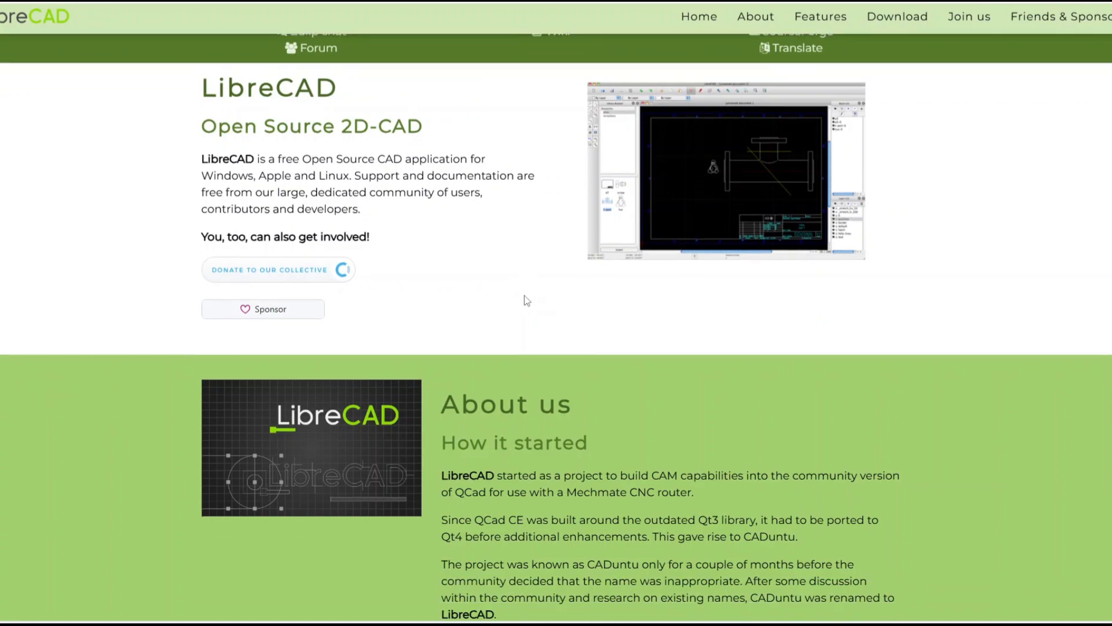
scroll("up", 3)
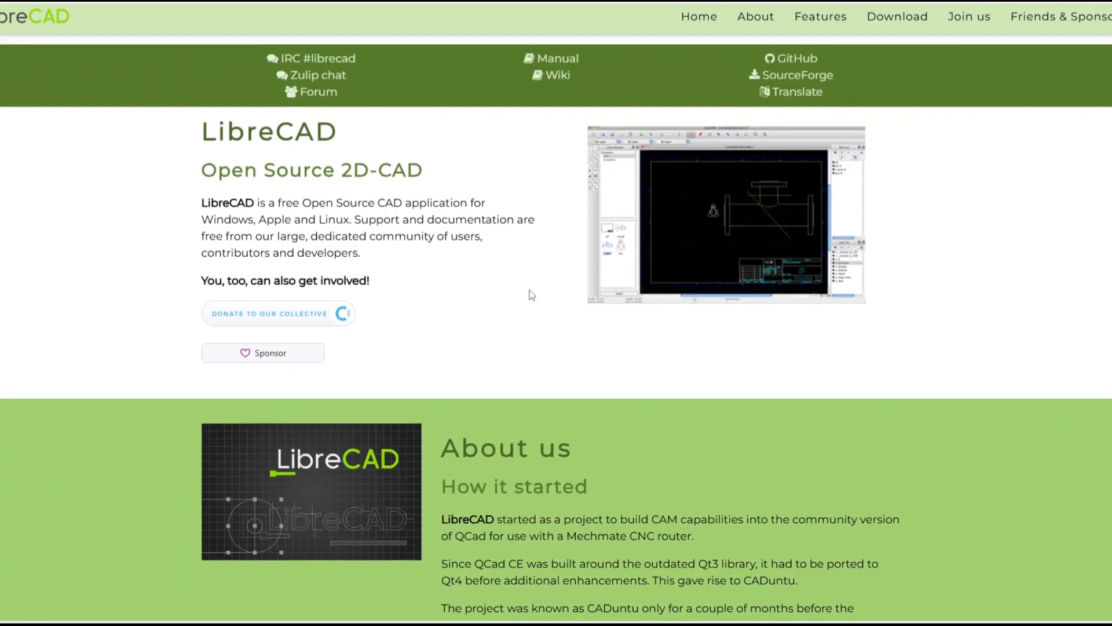
scroll("down", 3)
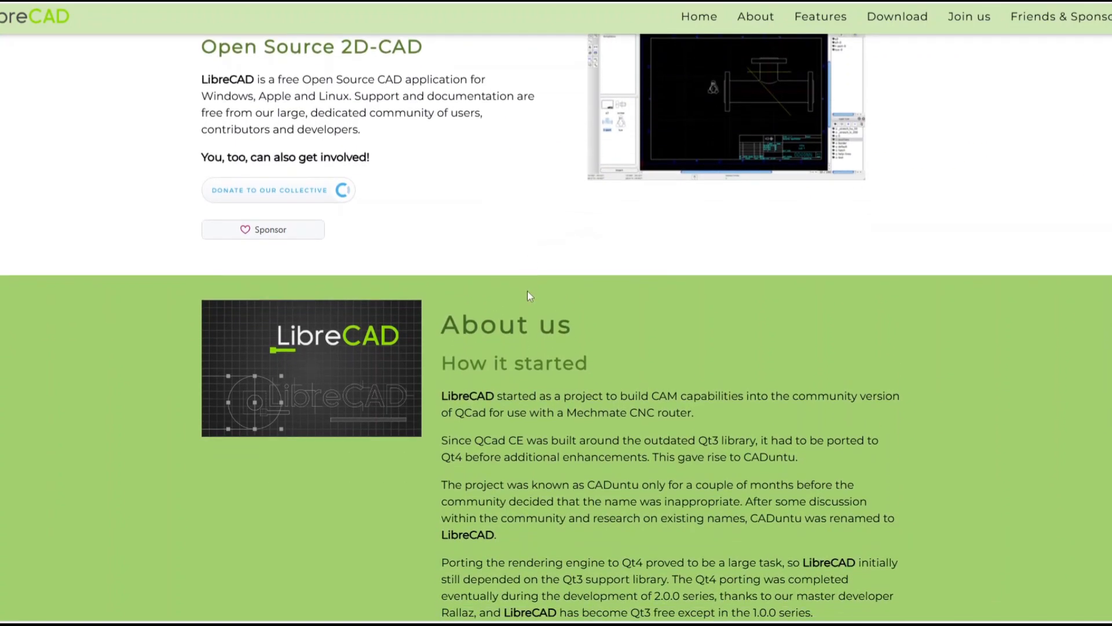
scroll("down", 3)
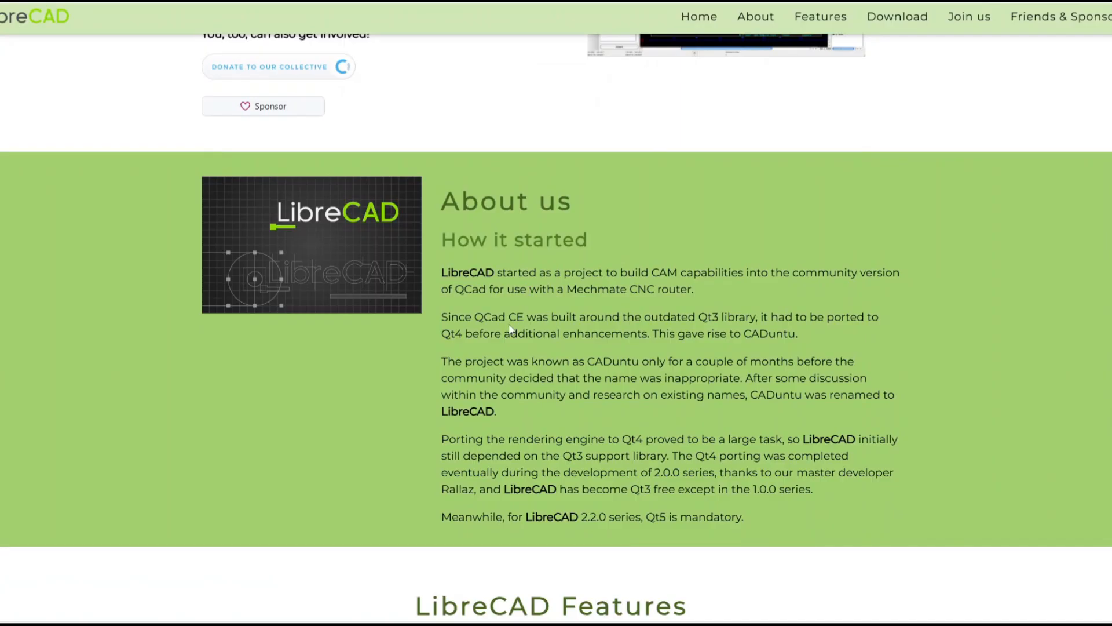
mouse_move(521, 358)
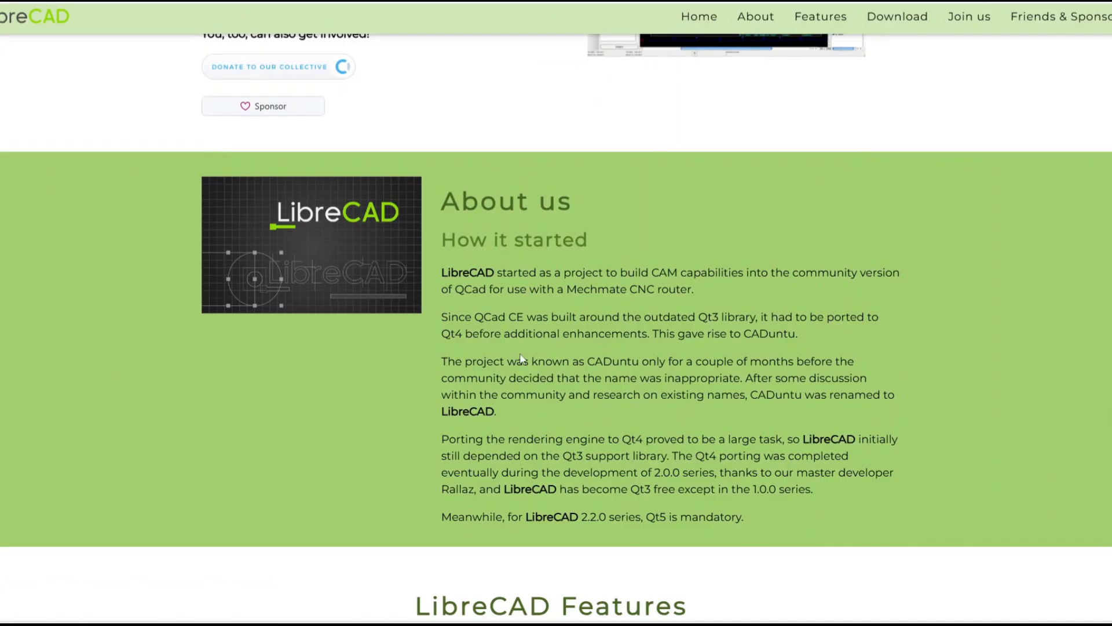
scroll("down", 3)
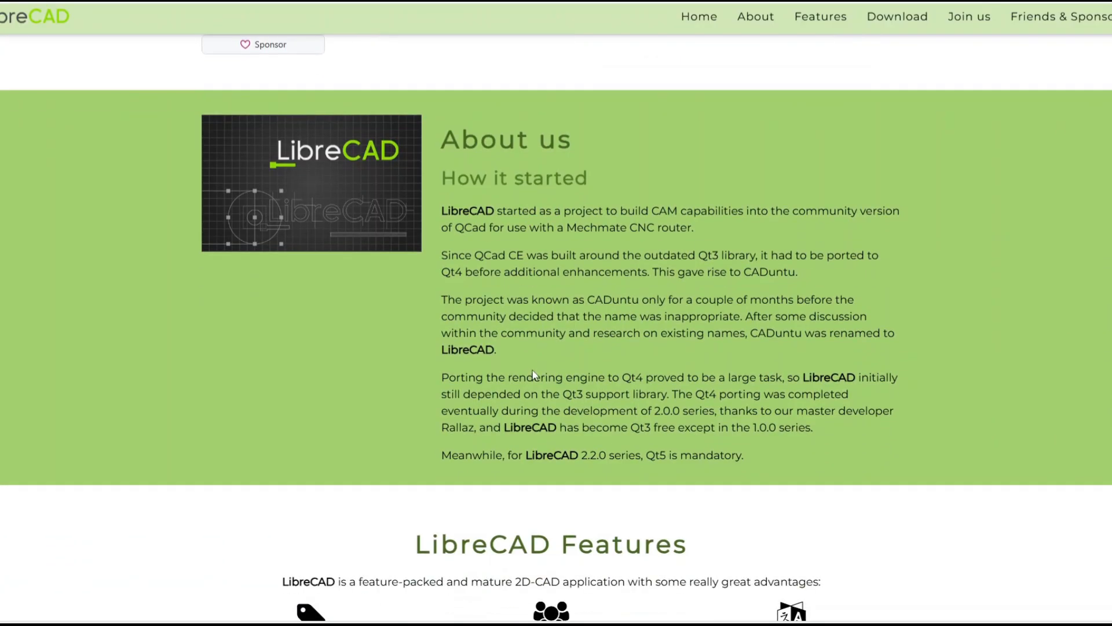
scroll("down", 3)
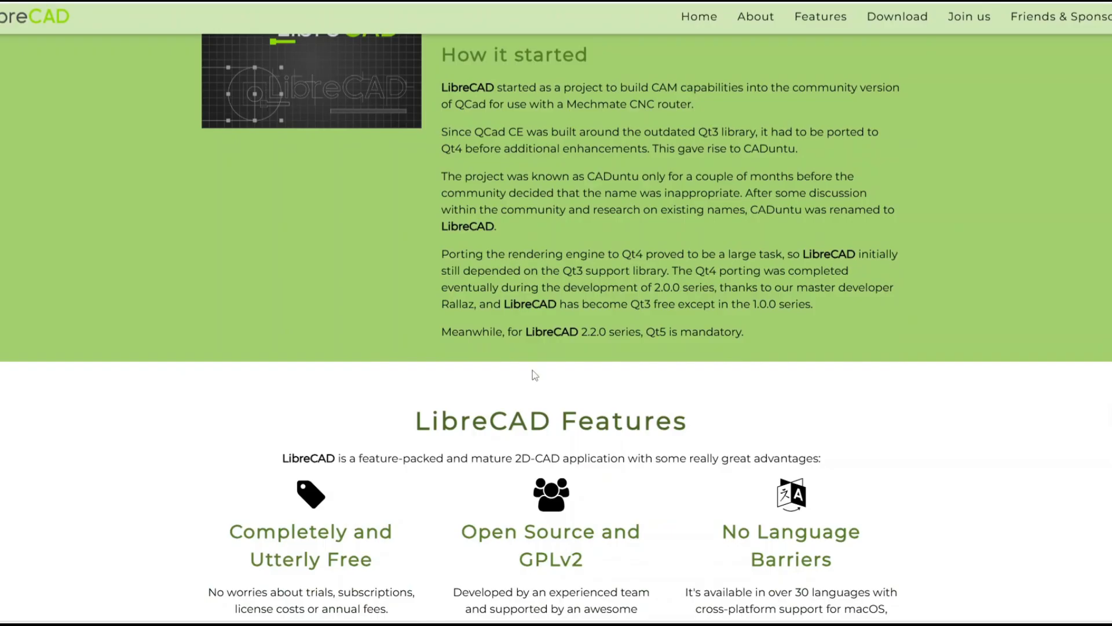
Step: Continue down to the macOS, Windows and Linux download options
scroll("down", 3)
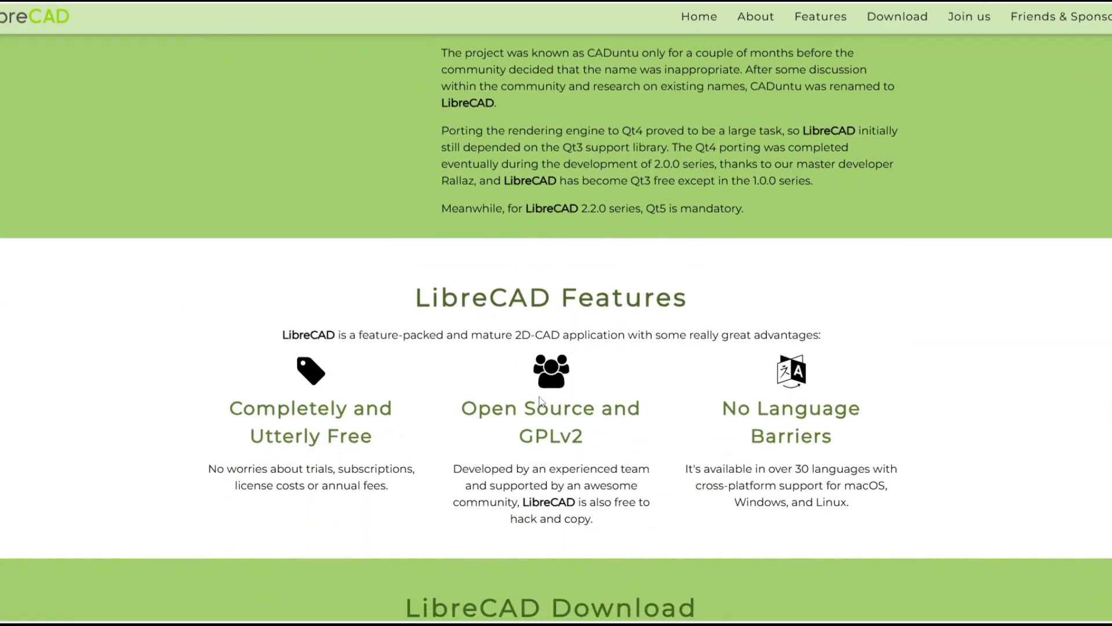
mouse_move(557, 380)
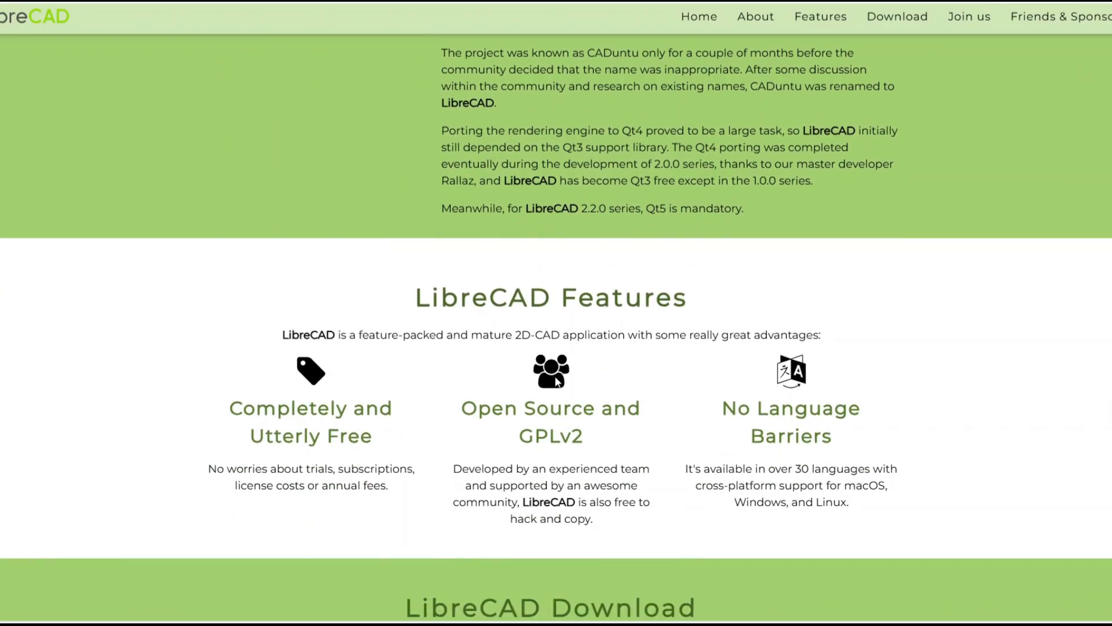
scroll("down", 3)
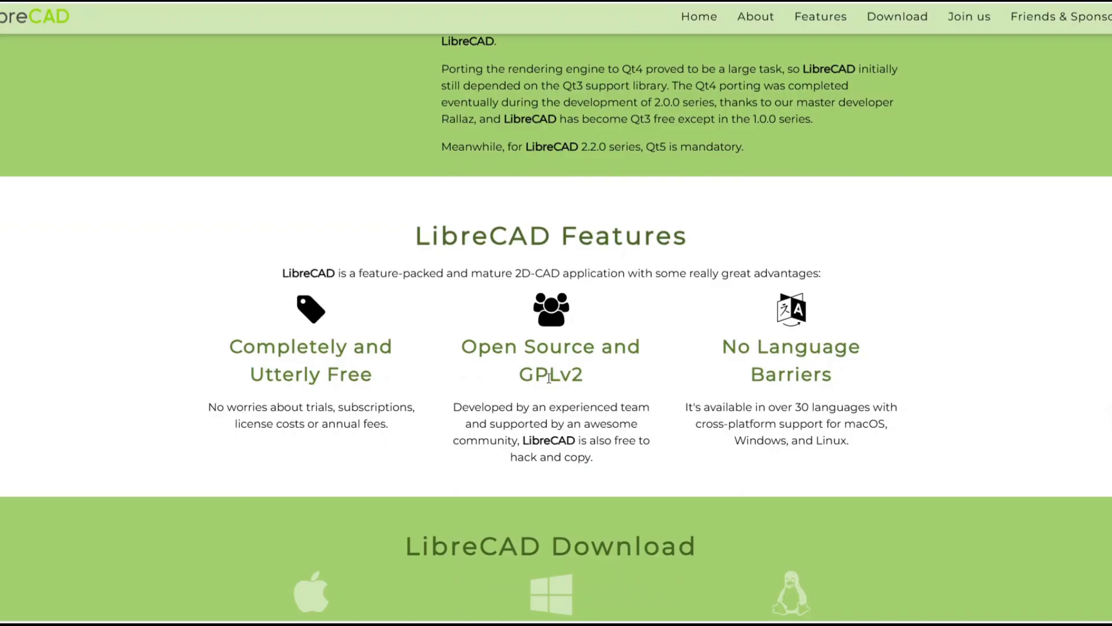
scroll("down", 3)
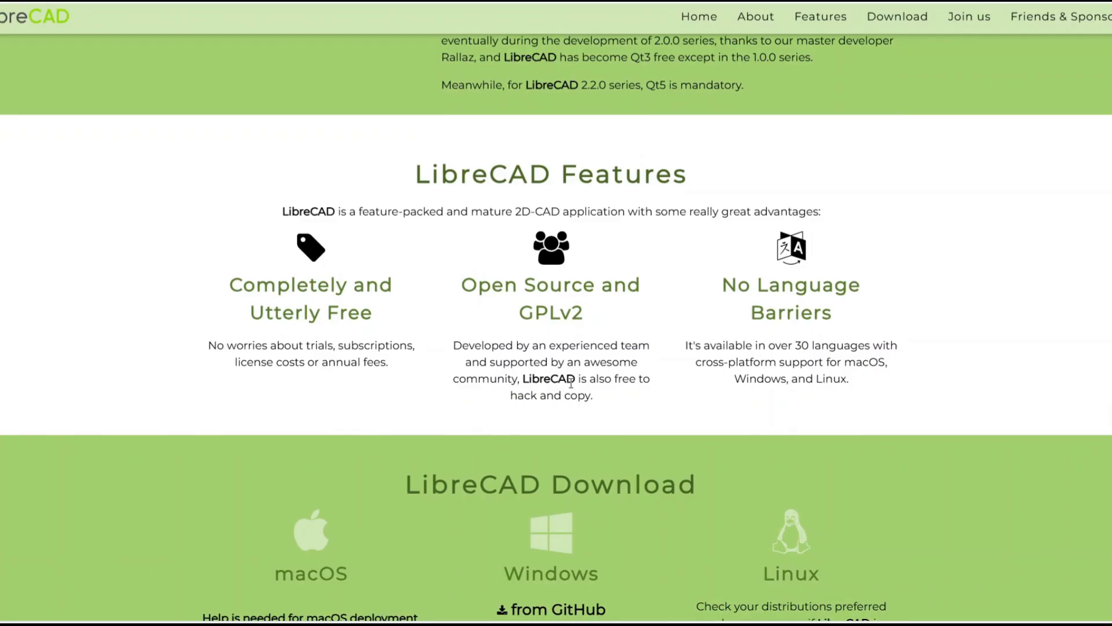
mouse_move(589, 375)
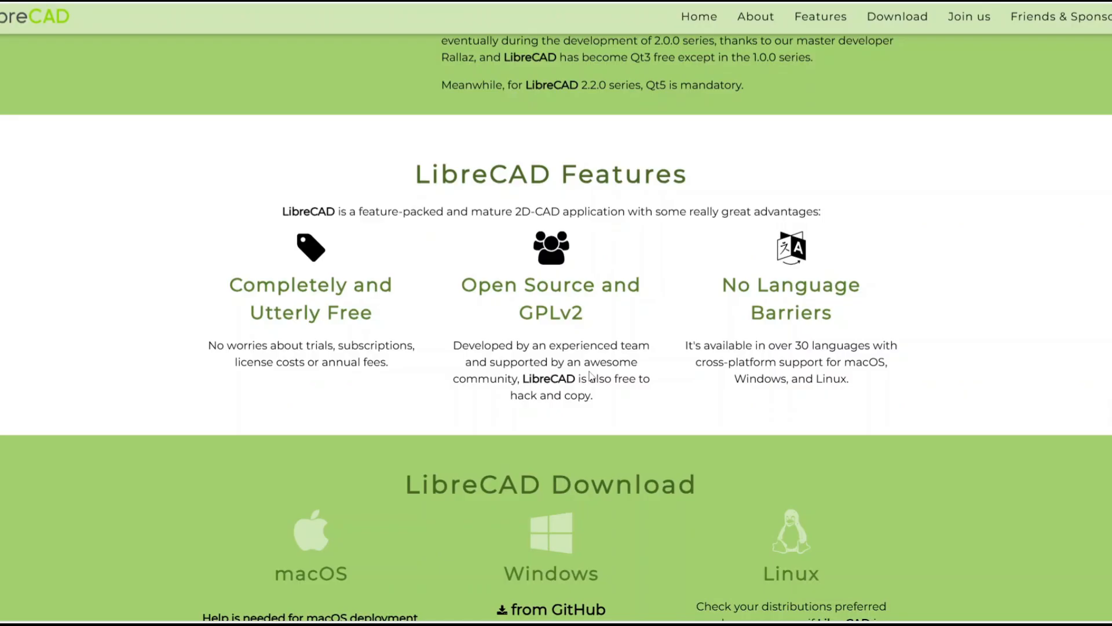
scroll("down", 3)
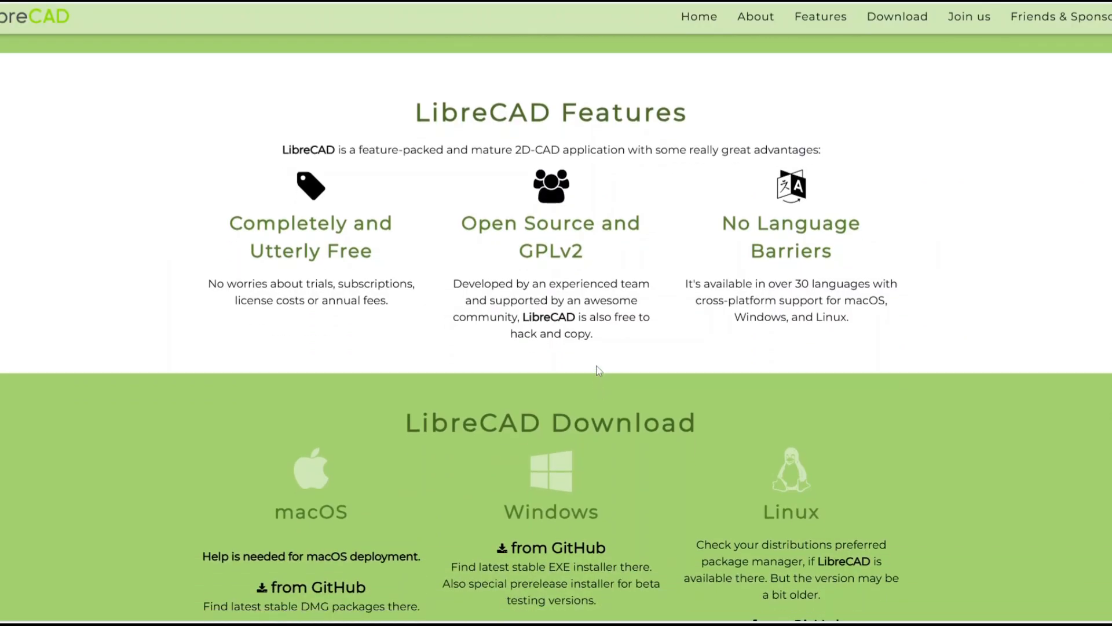
mouse_move(598, 349)
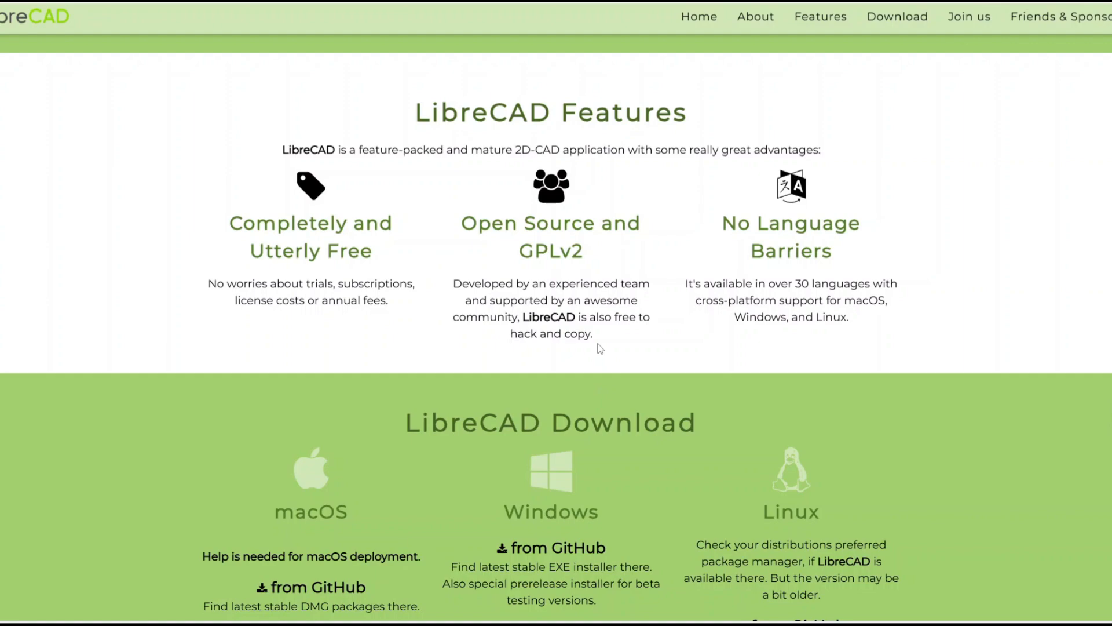
scroll("down", 3)
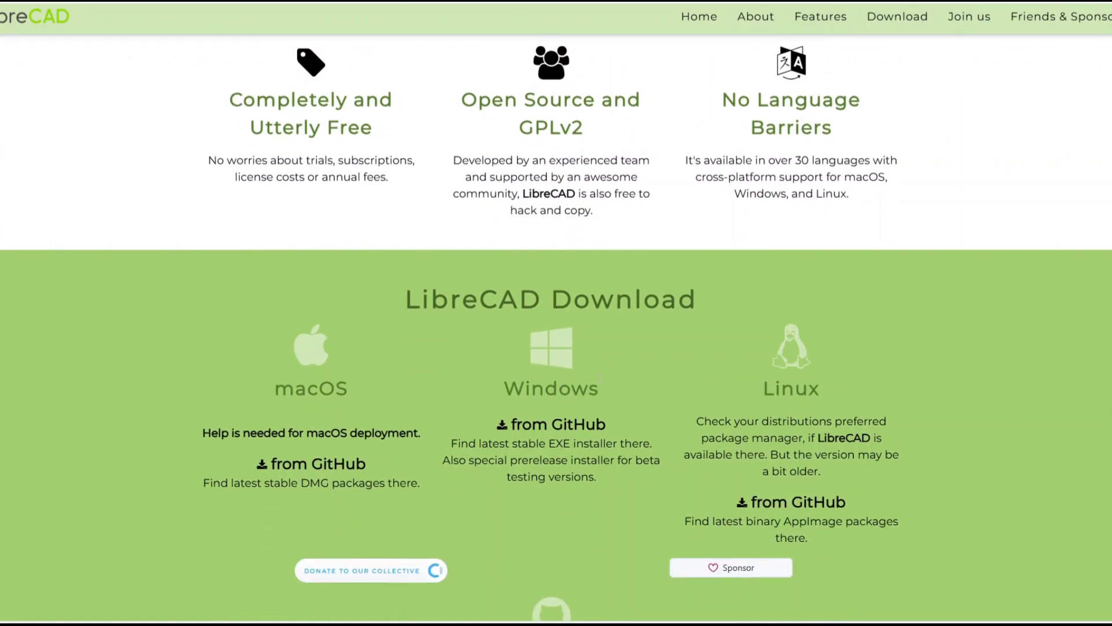
Step: Scroll through Build from source and Join LibreCAD Community down to Friends & Sponsors
scroll("down", 3)
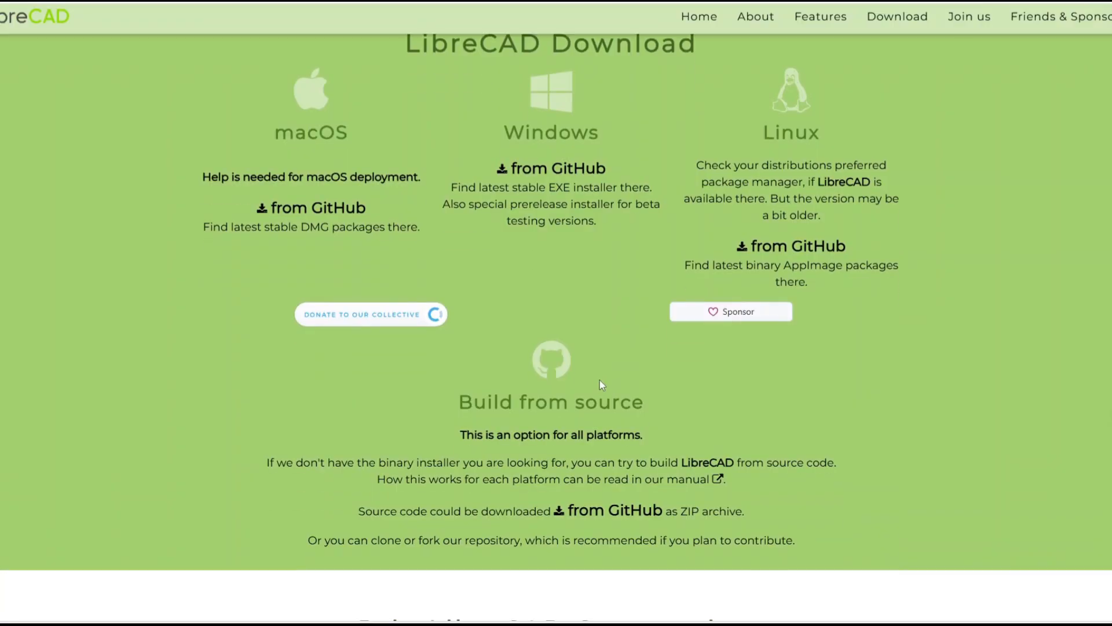
scroll("down", 3)
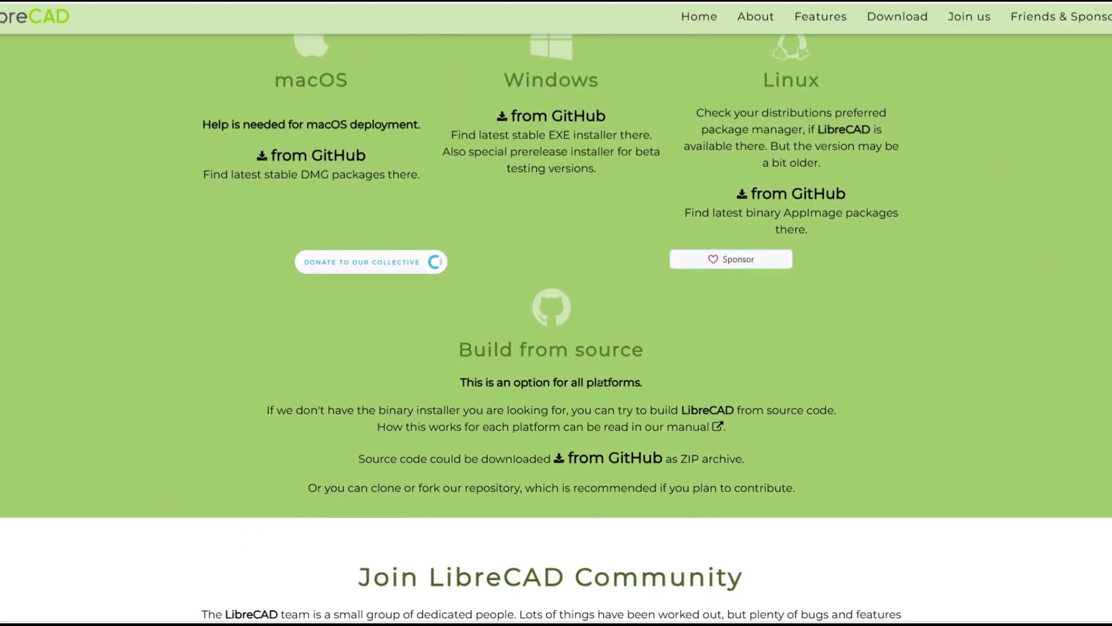
scroll("down", 3)
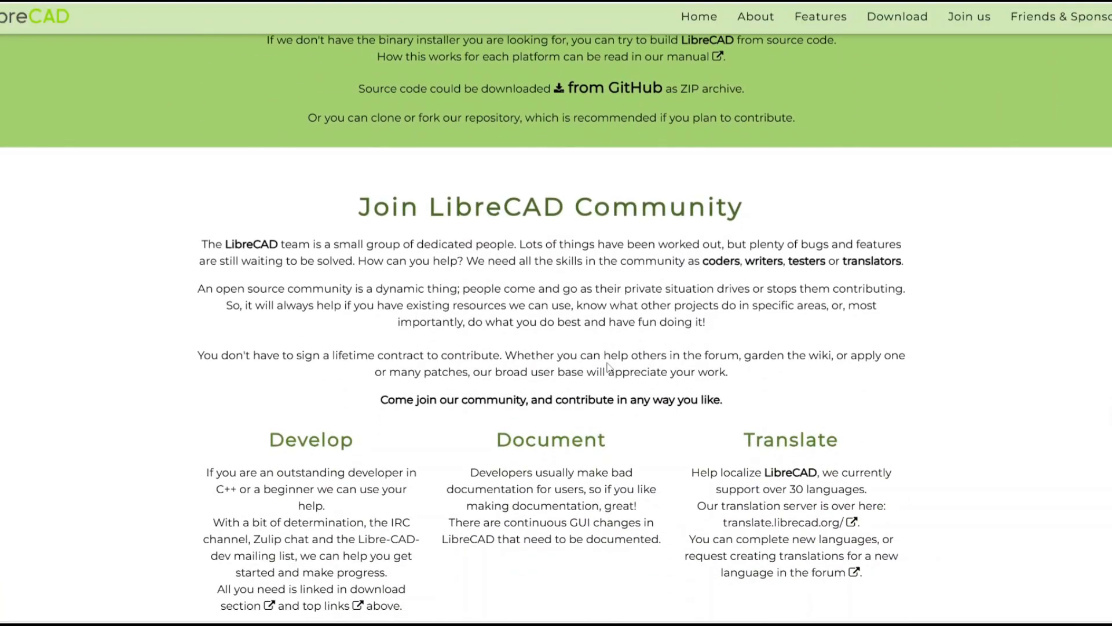
scroll("down", 3)
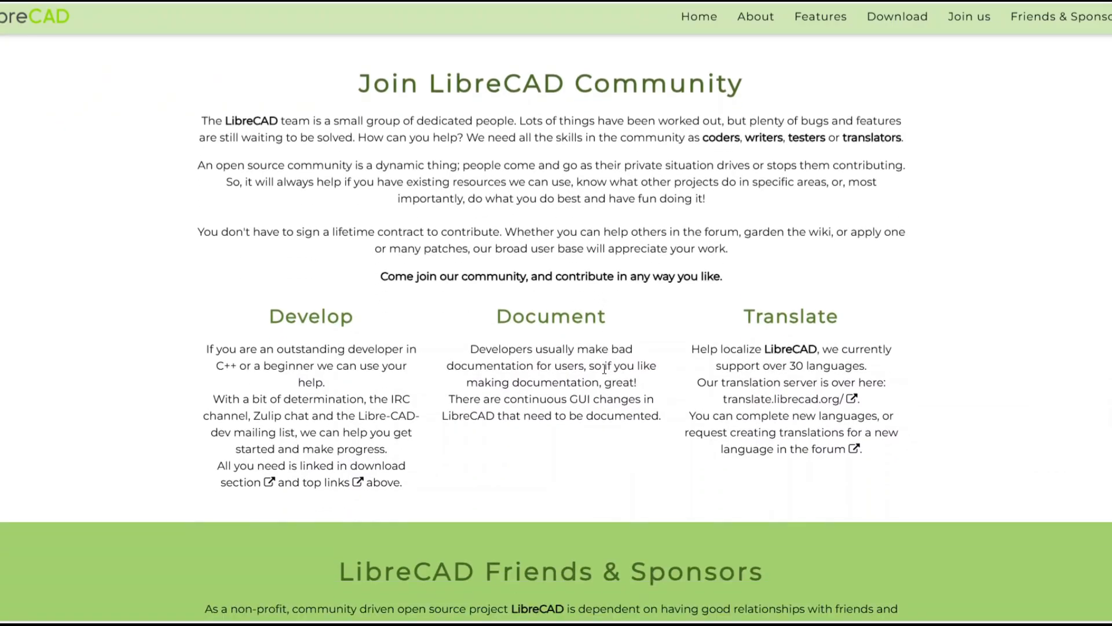
scroll("down", 3)
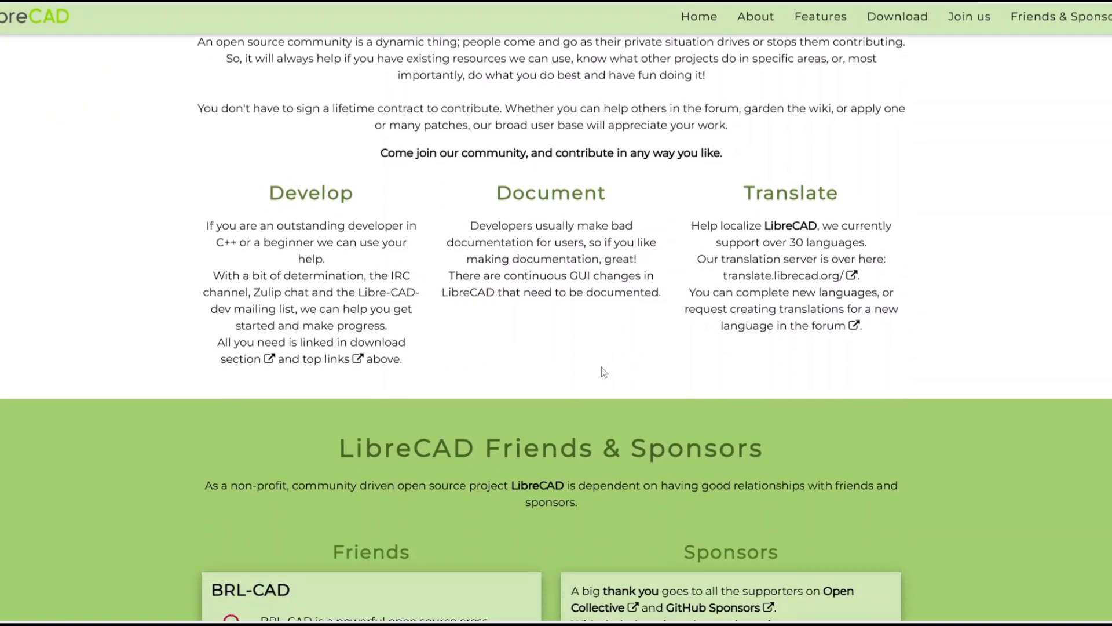
scroll("down", 3)
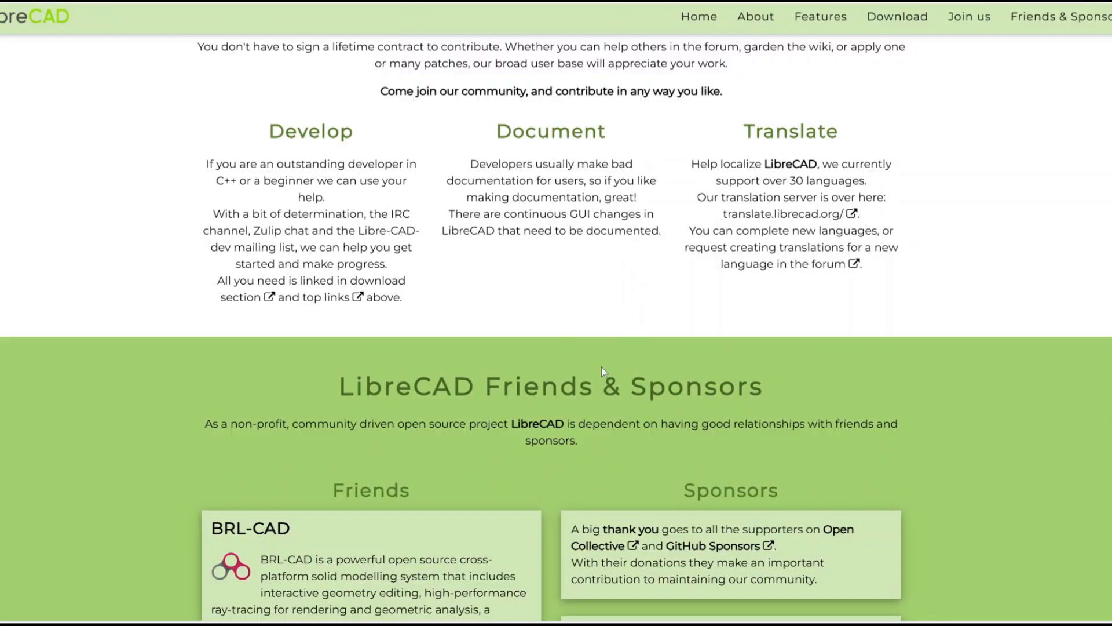
scroll("down", 3)
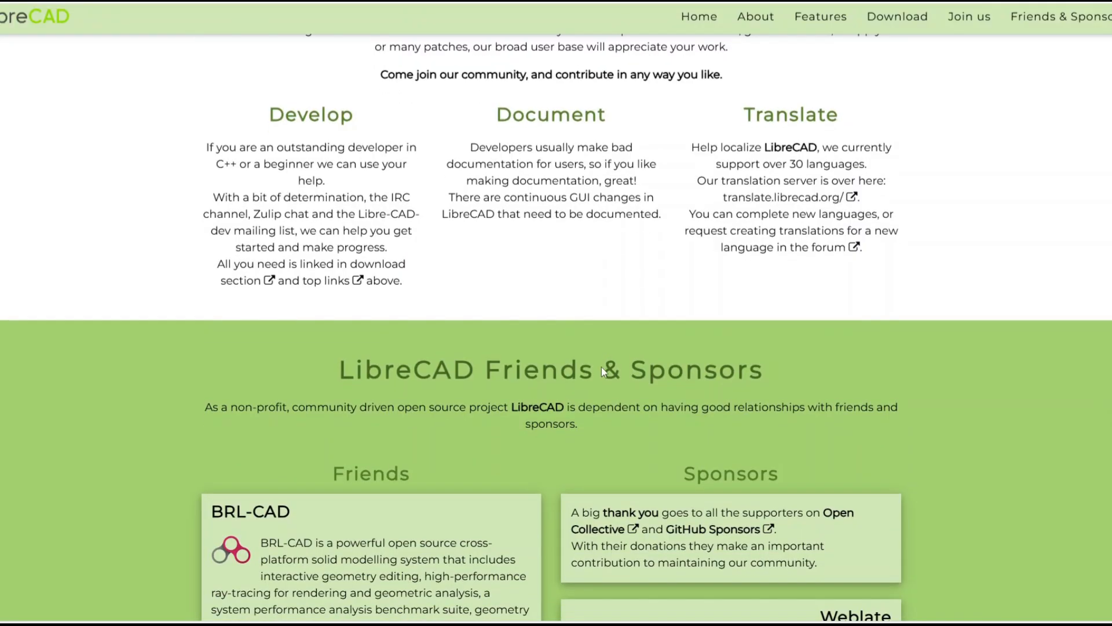
scroll("down", 3)
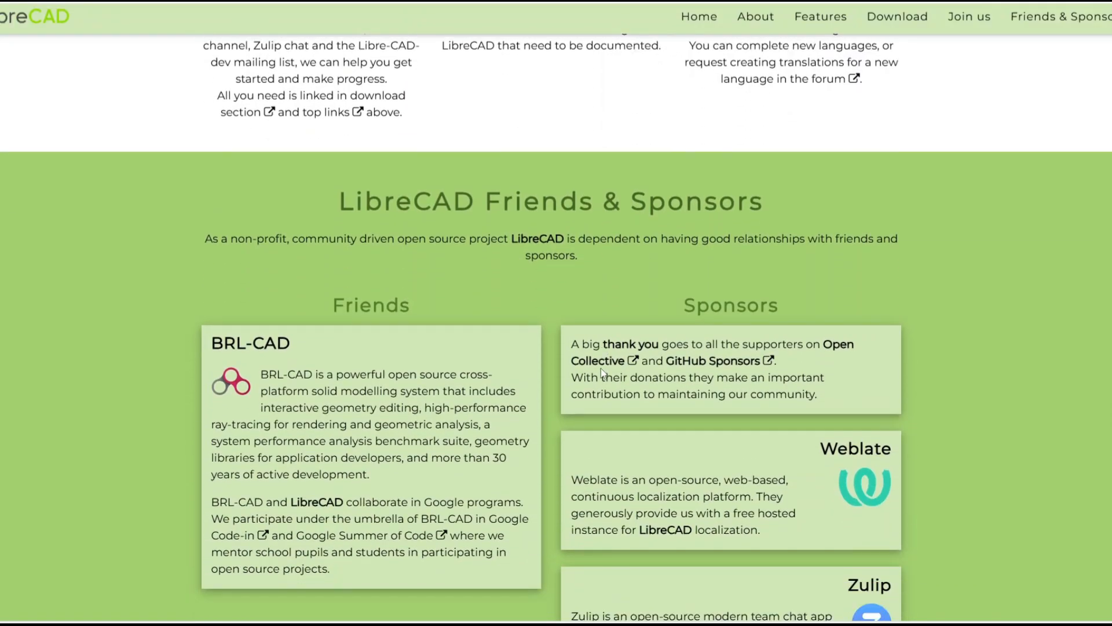
scroll("down", 3)
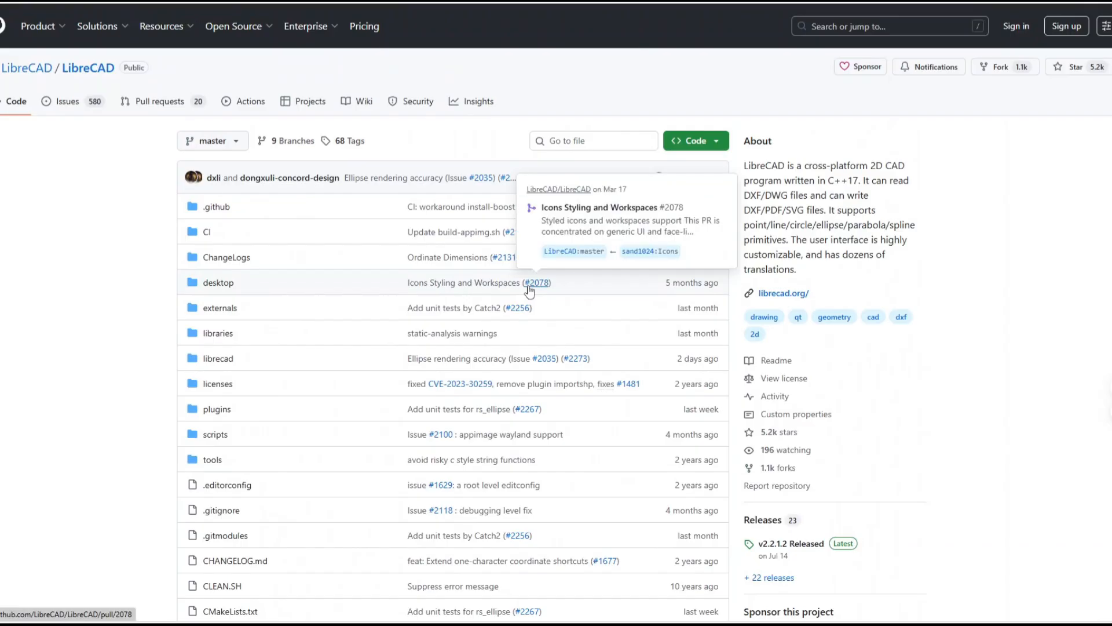
mouse_move(502, 346)
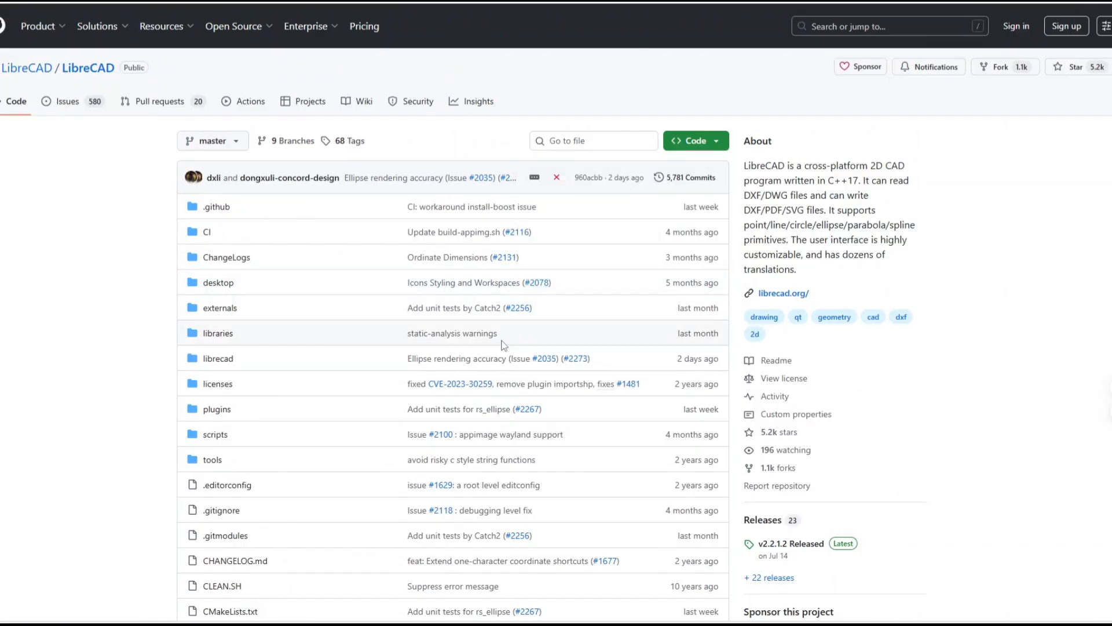
Step: Scroll the GitHub repository file list down to the README's introduction and licensing notes
scroll("down", 3)
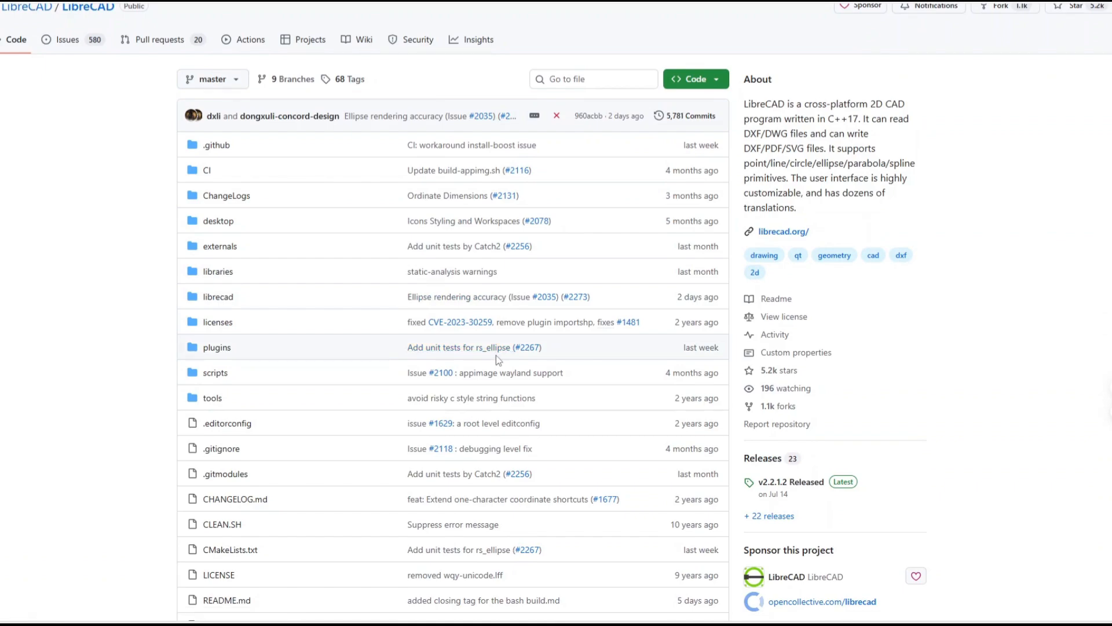
scroll("down", 3)
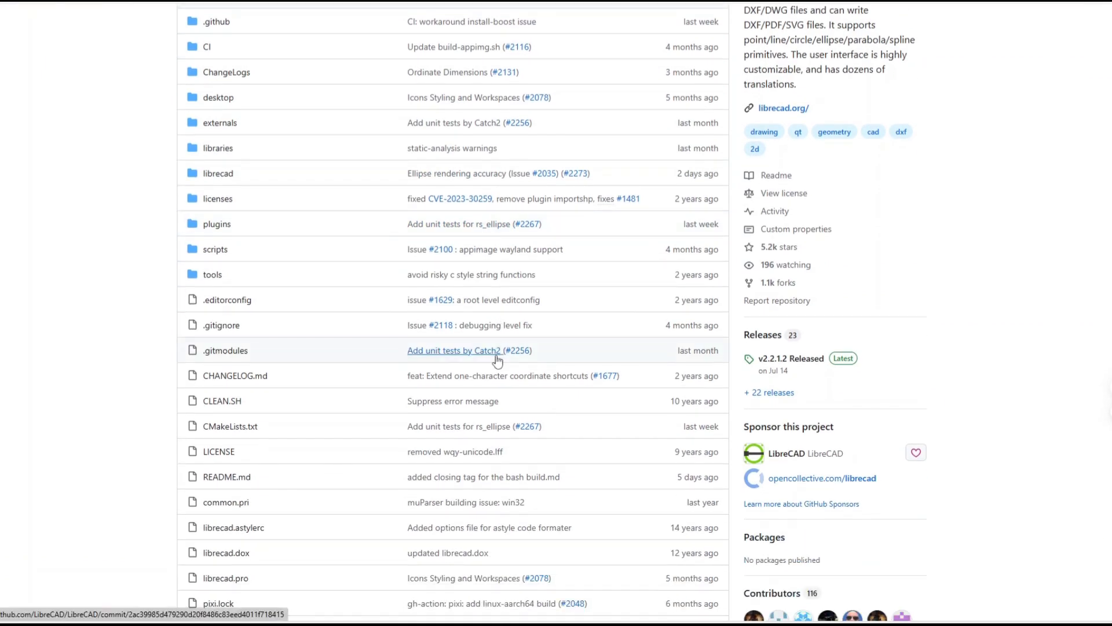
scroll("down", 3)
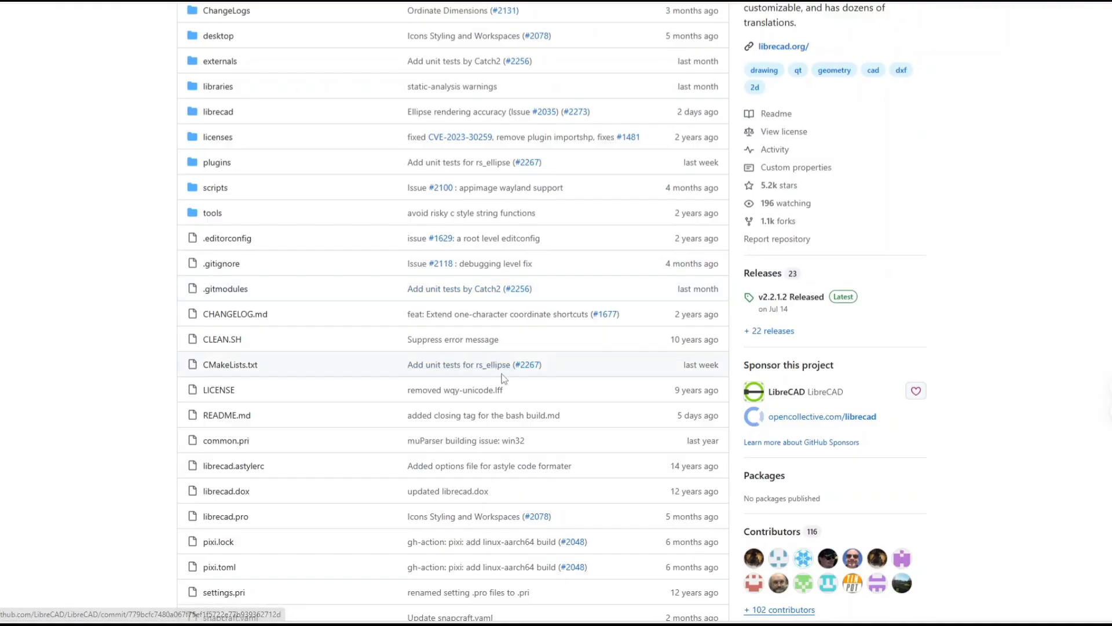
scroll("down", 3)
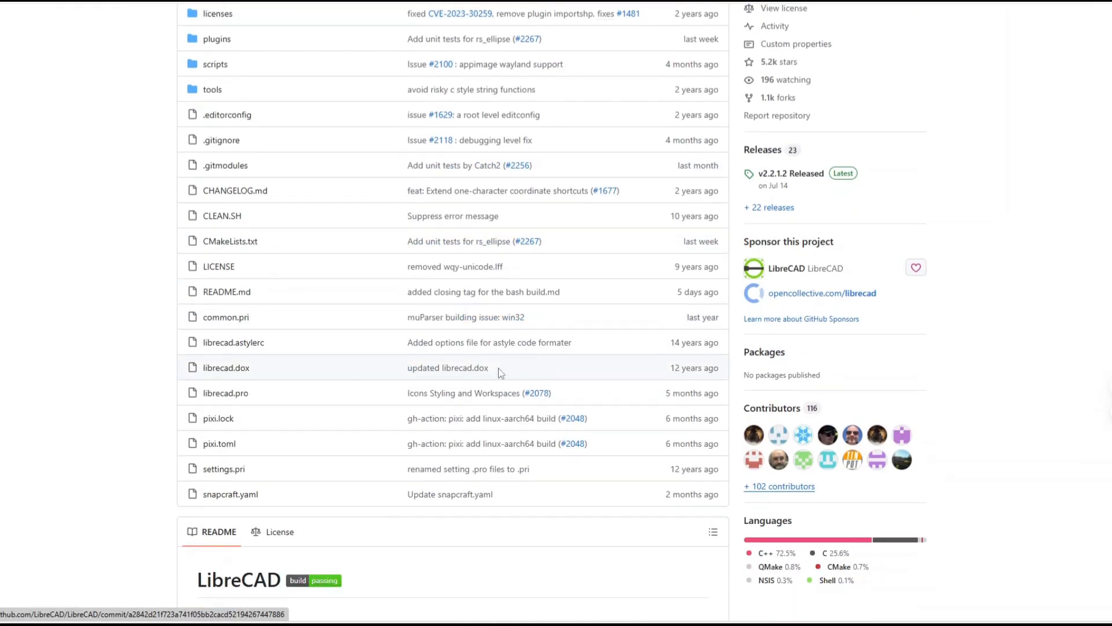
scroll("down", 3)
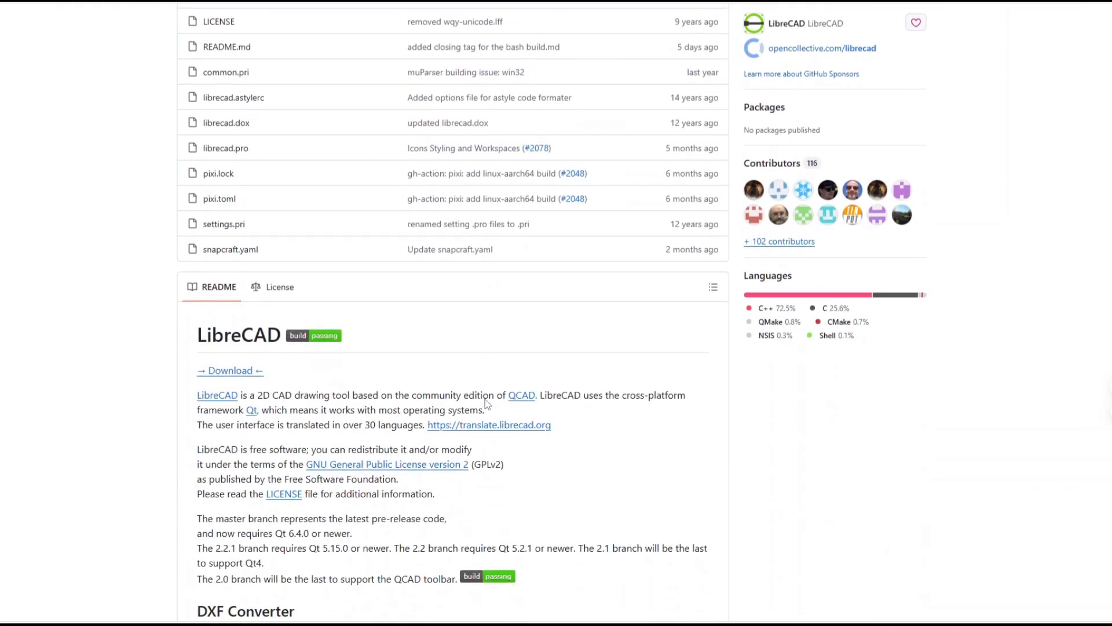
Step: Read the README past DXF Converter, Releases and Milestones, and libdxfrw to the Building requirements
scroll("down", 3)
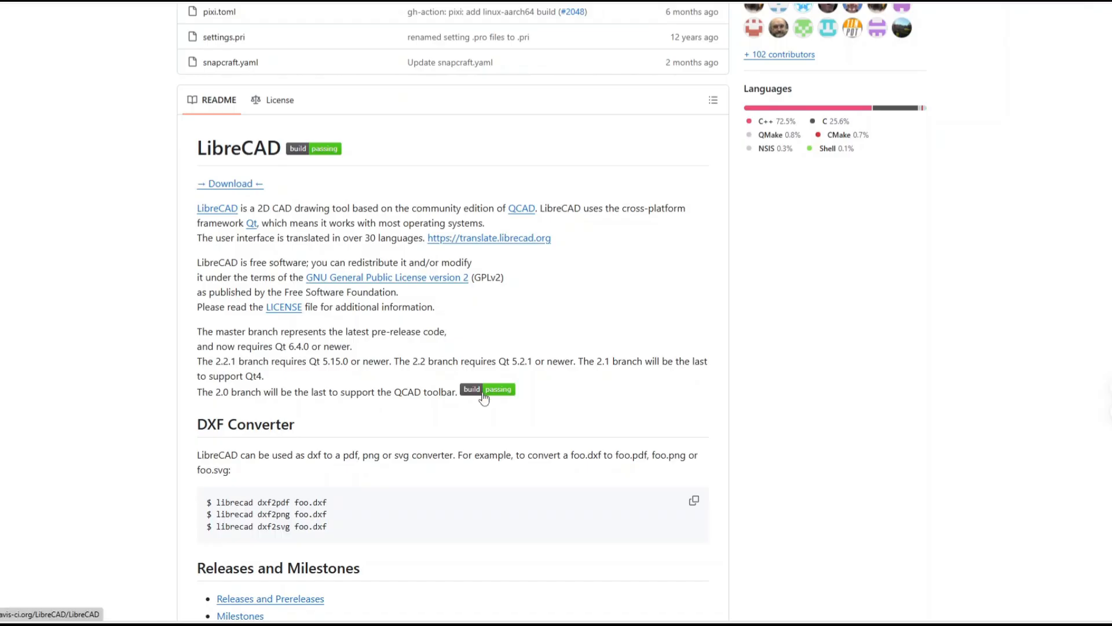
scroll("down", 3)
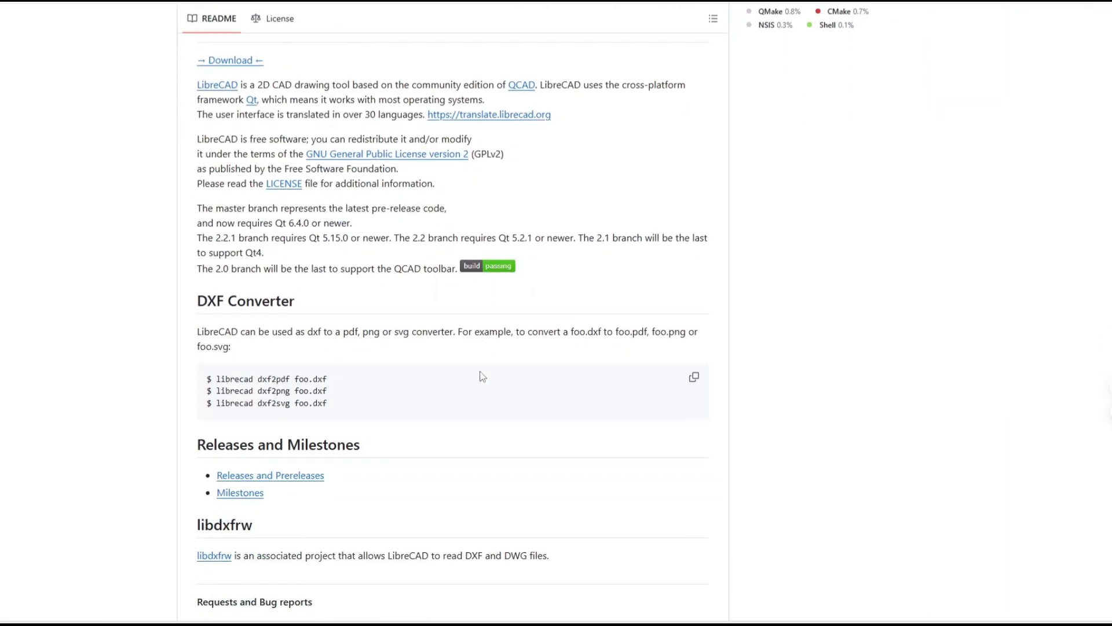
scroll("down", 3)
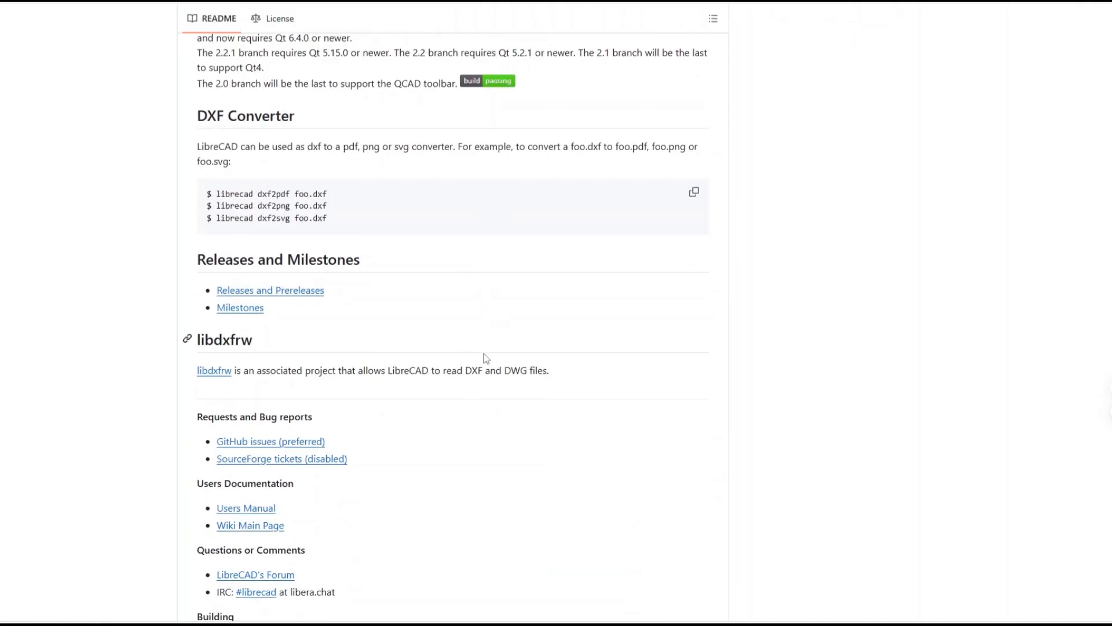
scroll("down", 3)
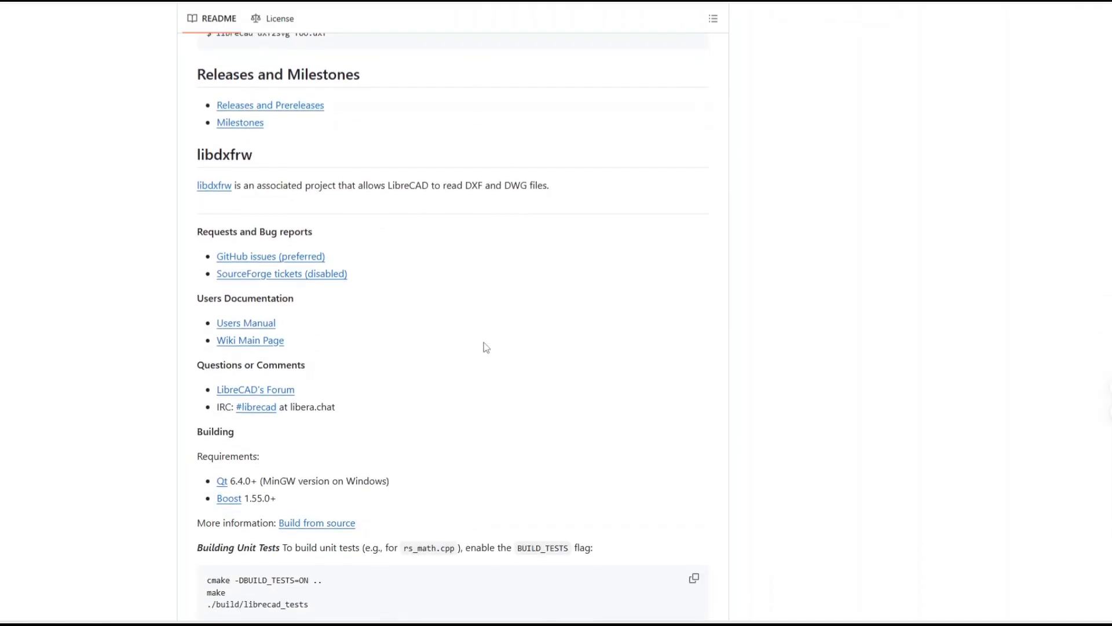